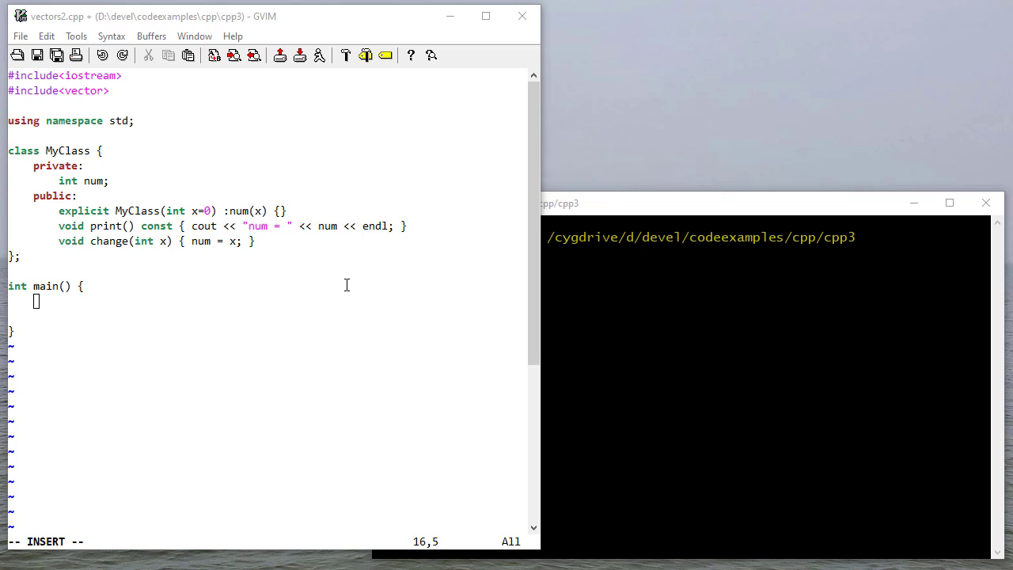
{"action": "mouse_move", "coordinate": [256, 208]}
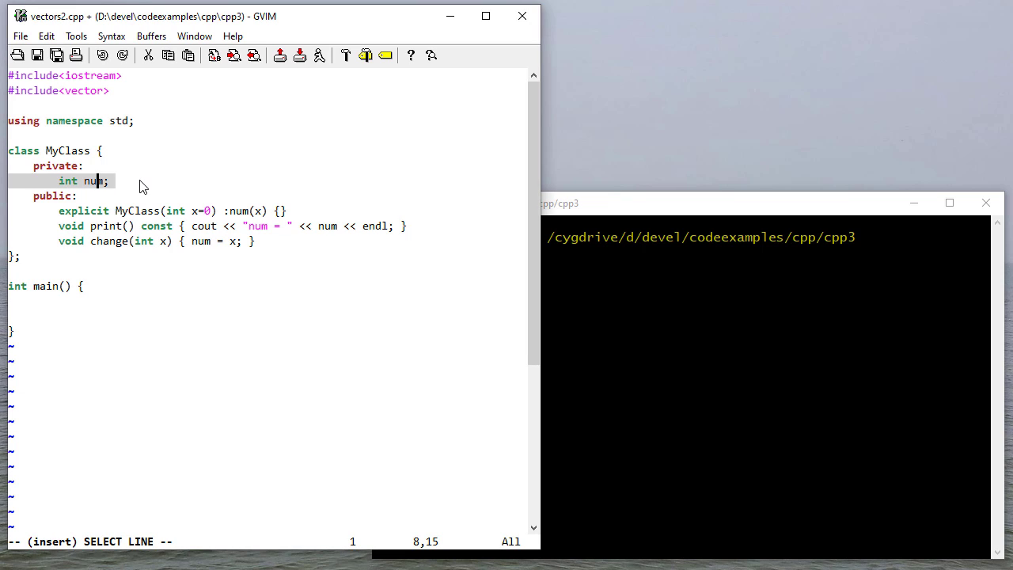
{"action": "mouse_move", "coordinate": [136, 218]}
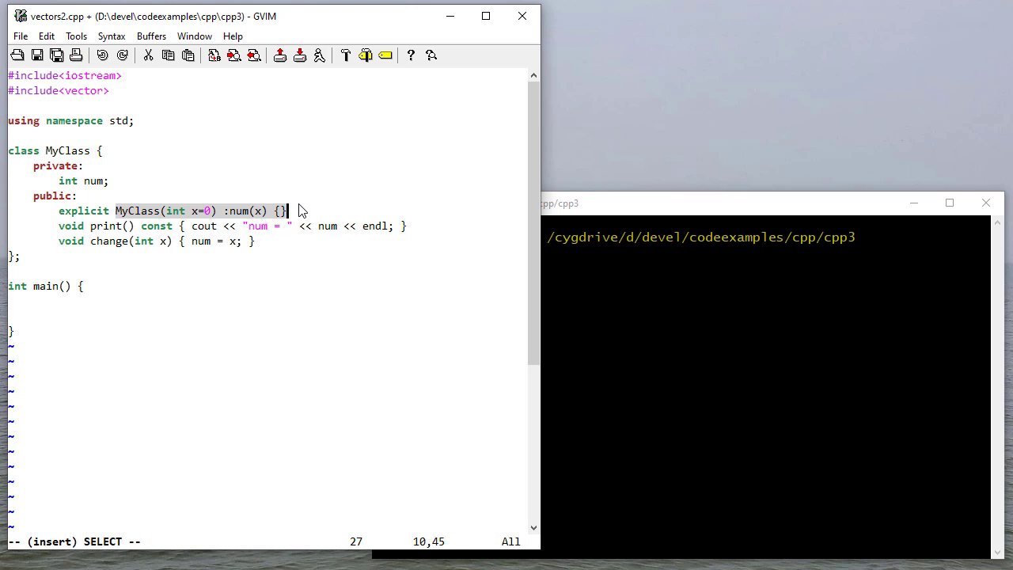
{"action": "mouse_move", "coordinate": [202, 225]}
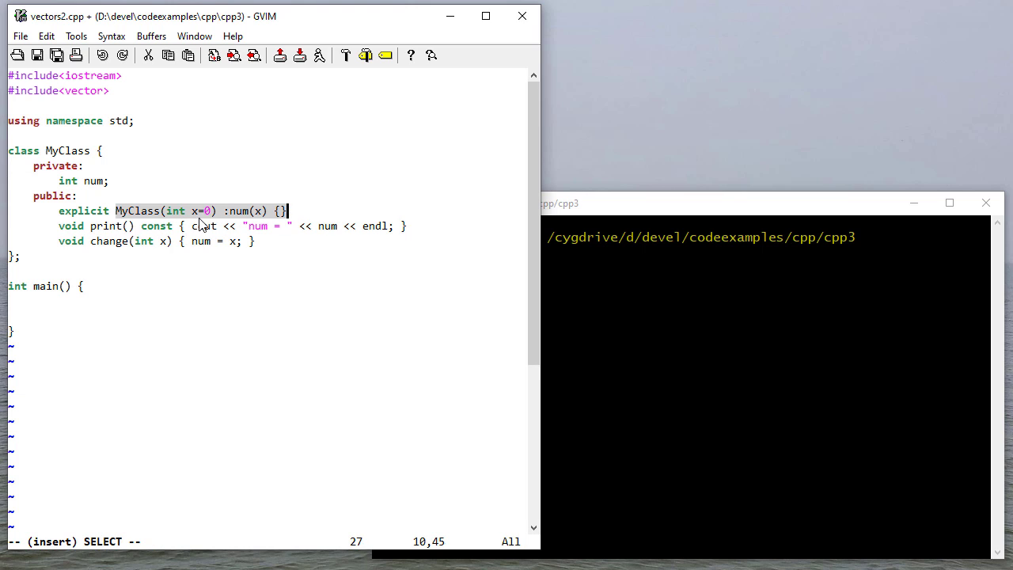
{"action": "mouse_move", "coordinate": [267, 212]}
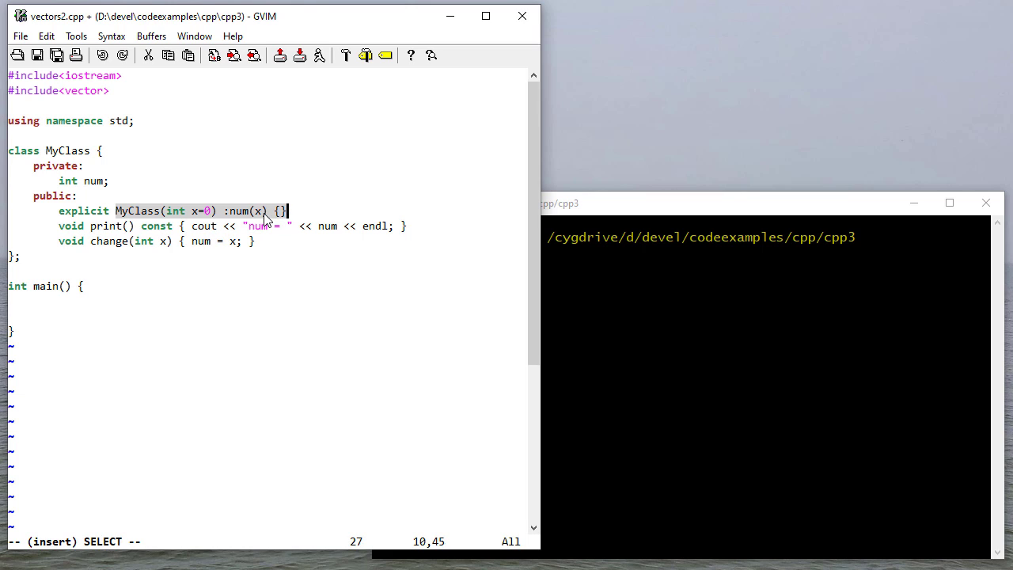
{"action": "mouse_move", "coordinate": [228, 221]}
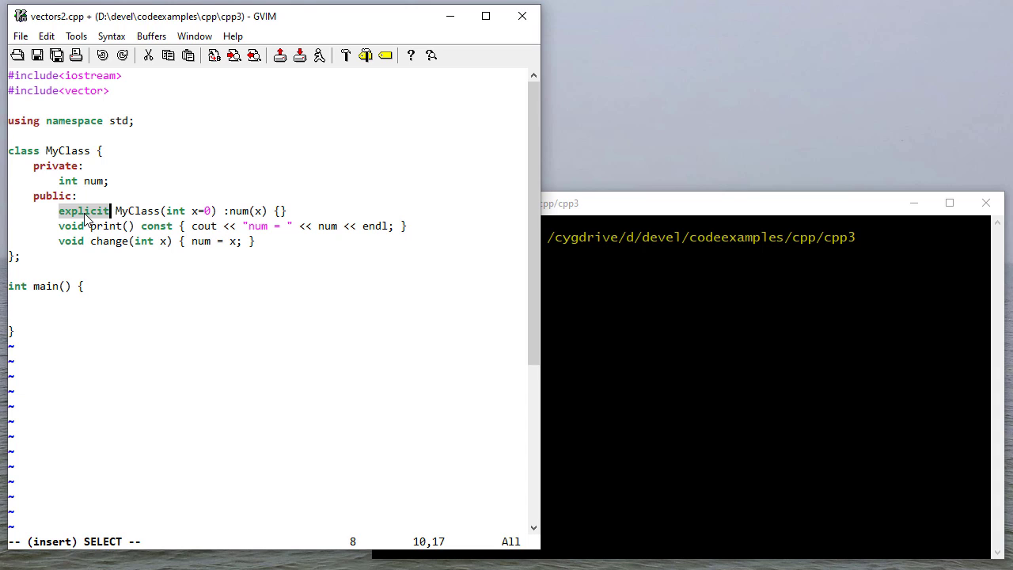
{"action": "mouse_move", "coordinate": [180, 205]}
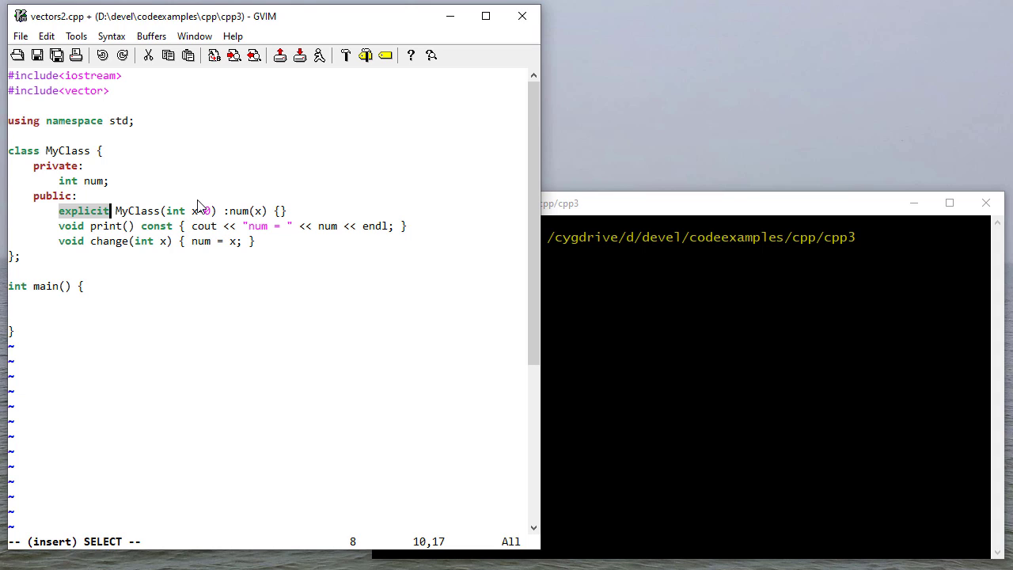
{"action": "mouse_move", "coordinate": [178, 218]}
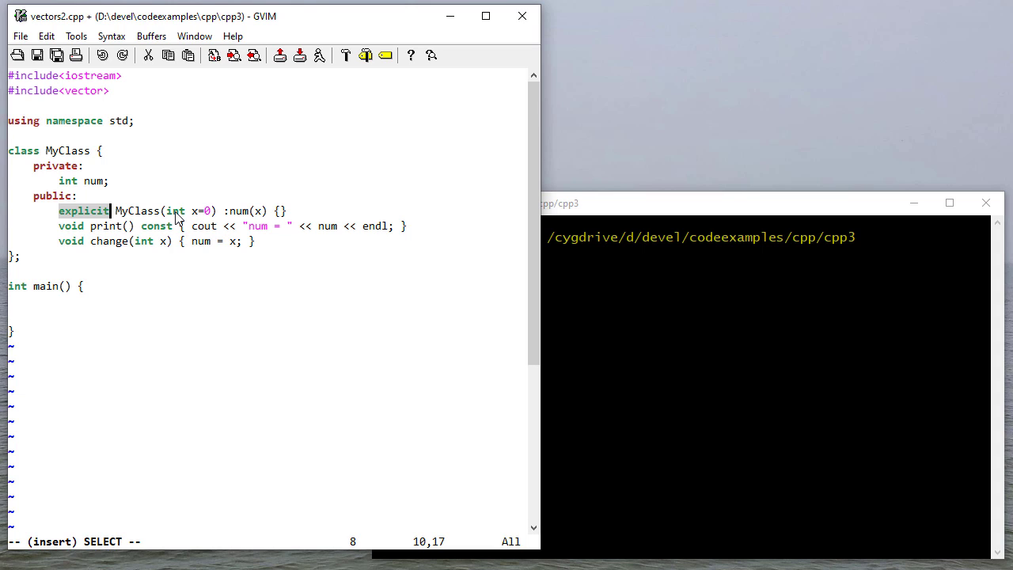
{"action": "mouse_move", "coordinate": [151, 230]}
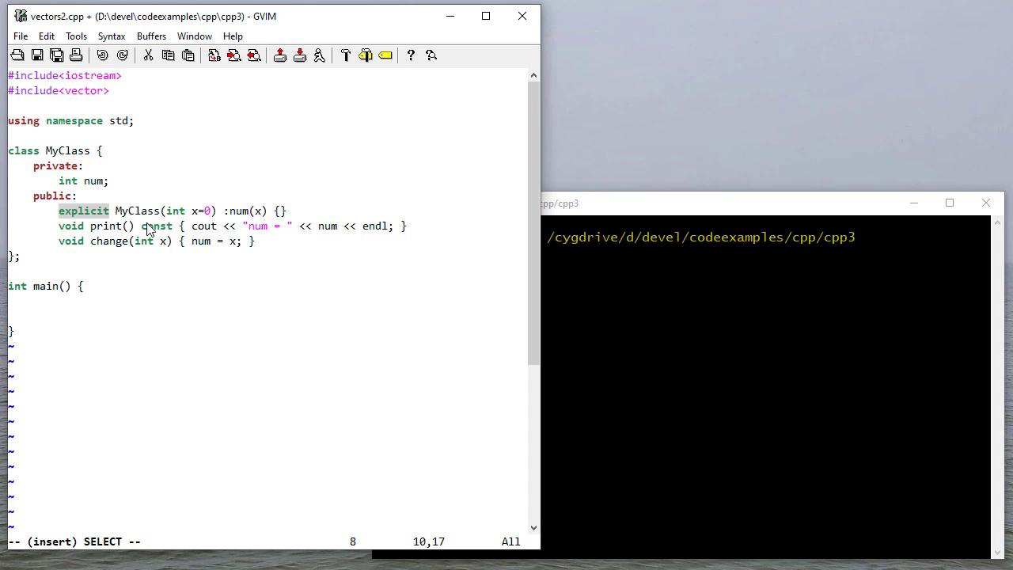
{"action": "mouse_move", "coordinate": [161, 214]}
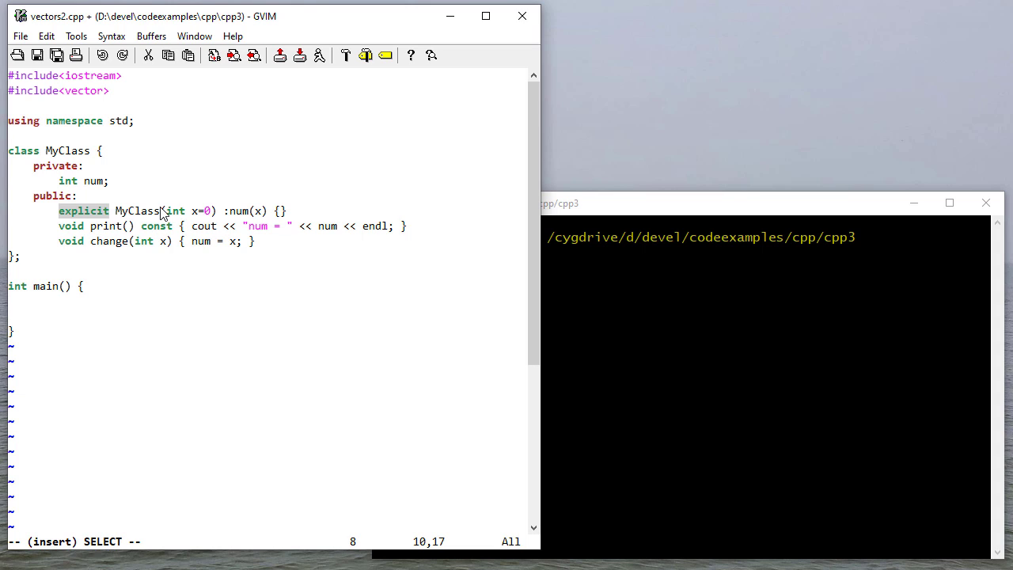
{"action": "mouse_move", "coordinate": [215, 219]}
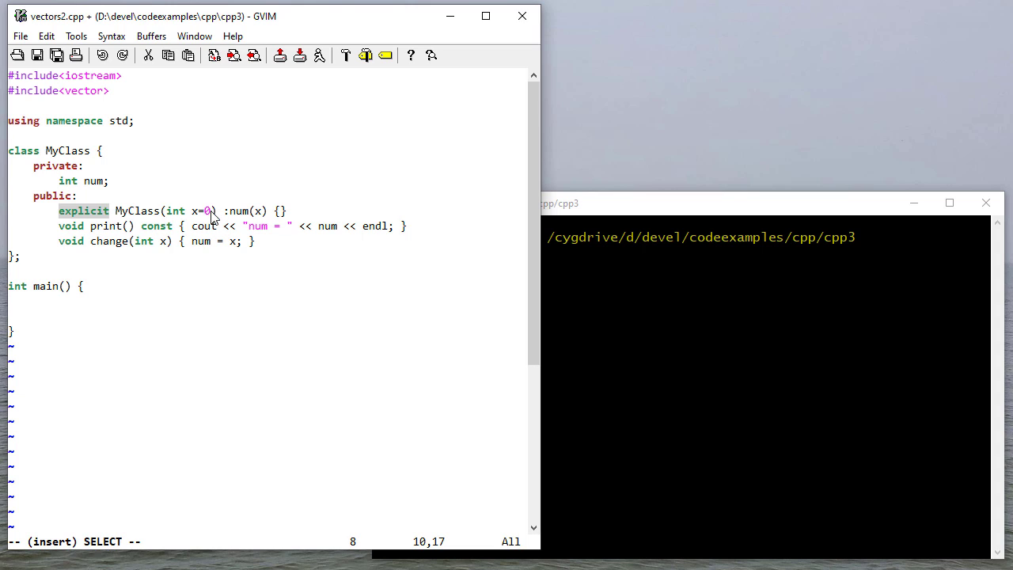
{"action": "mouse_move", "coordinate": [164, 222]}
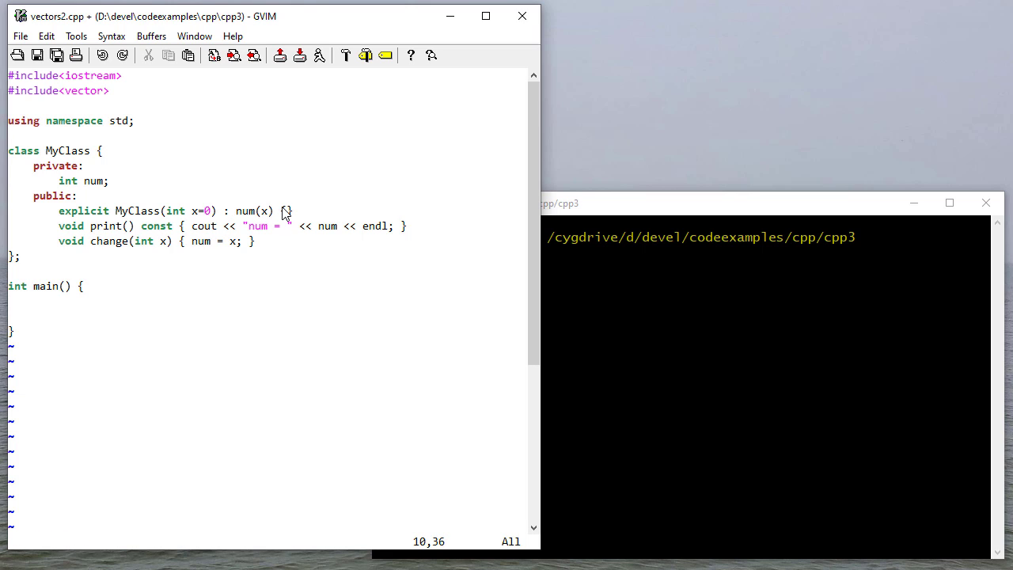
{"action": "mouse_move", "coordinate": [358, 231]}
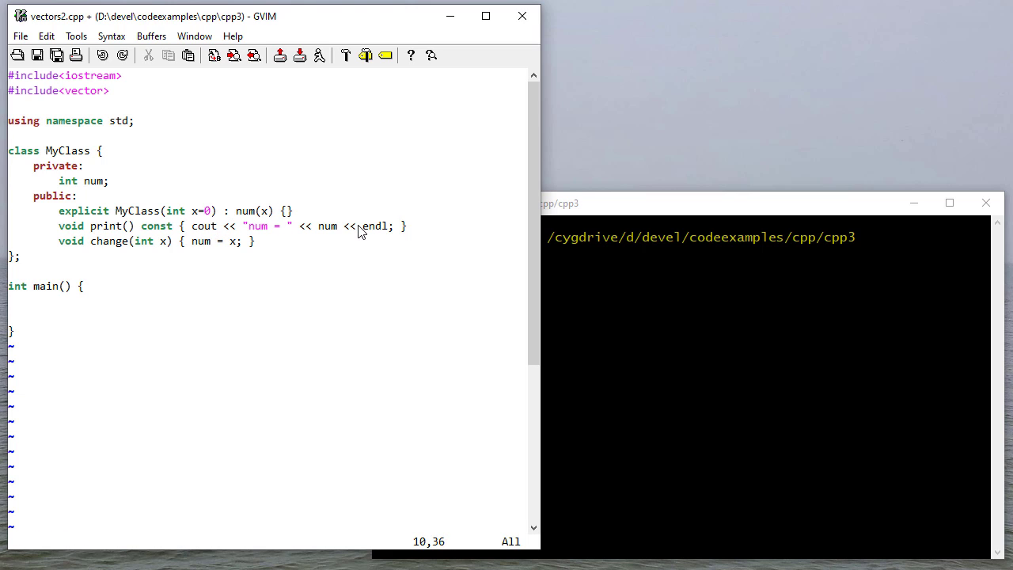
Insert a space after the colon so the MyClass constructor initializer reads ': num(x) {}'
{"action": "double_click", "coordinate": [155, 225]}
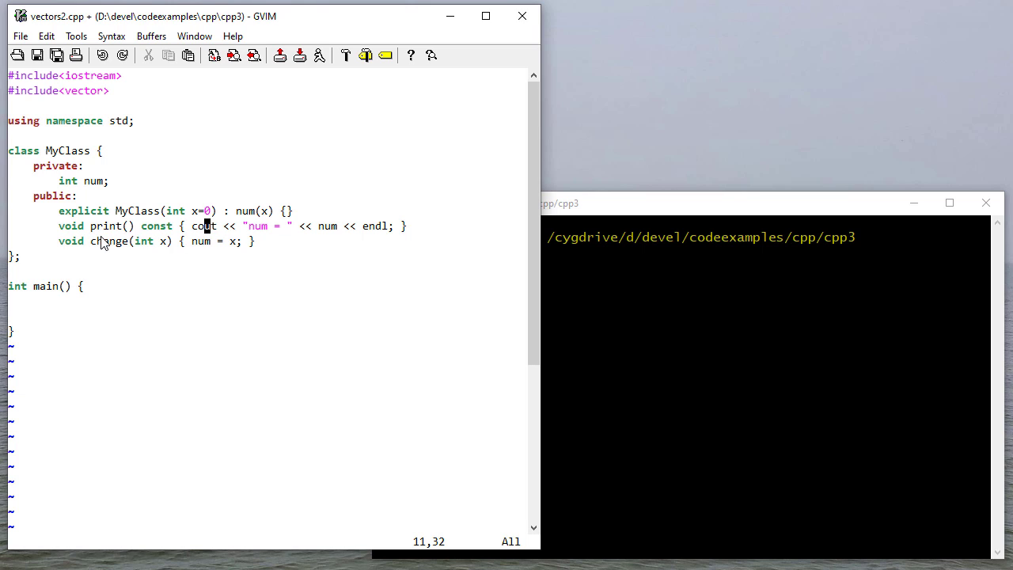
{"action": "mouse_move", "coordinate": [128, 241]}
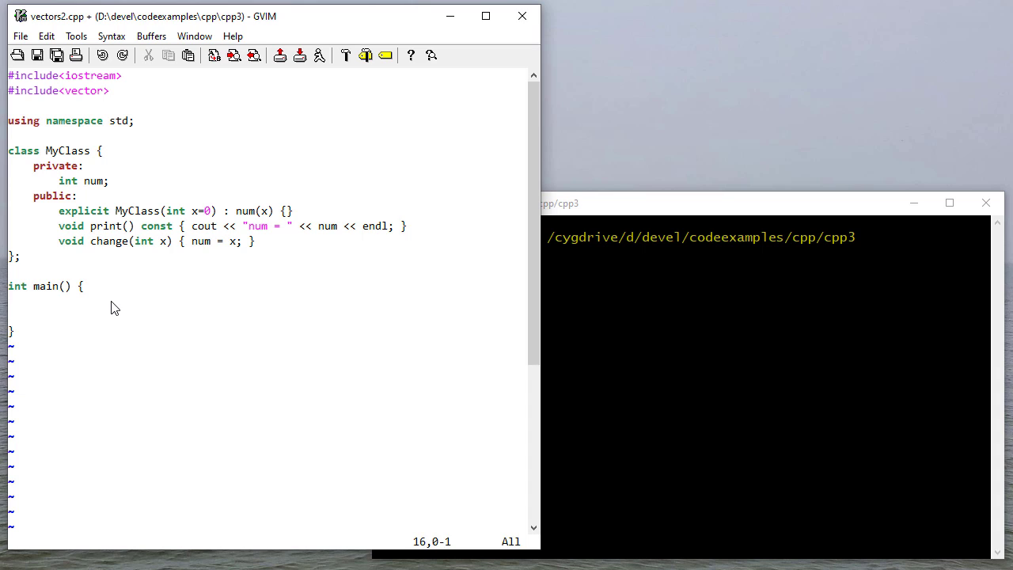
Declare 'vector<MyClass> vec1;' and 'vector<MyClass*> vec2;' inside main
{"action": "type", "text": "v"}
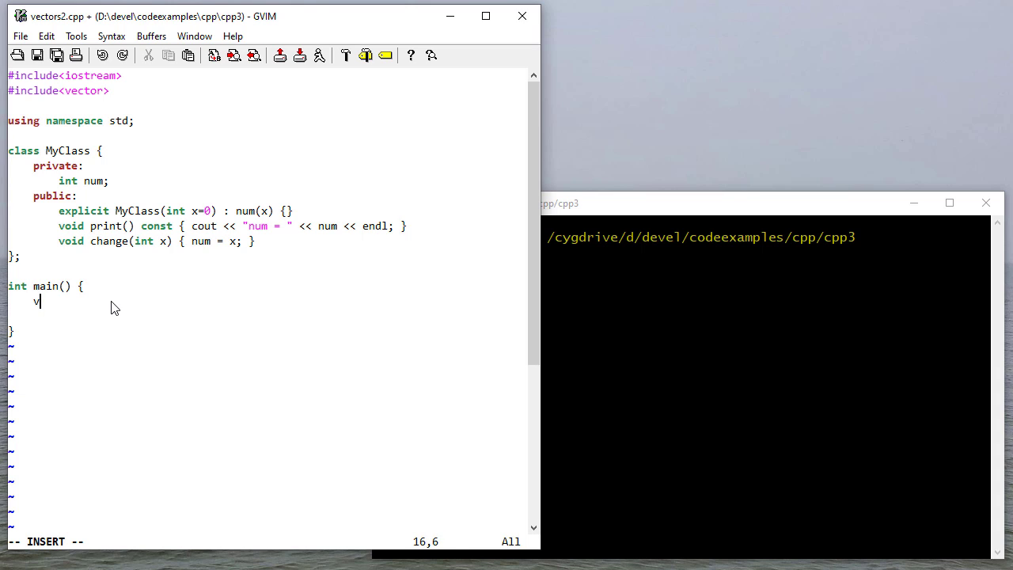
{"action": "type", "text": "ector<MyC"}
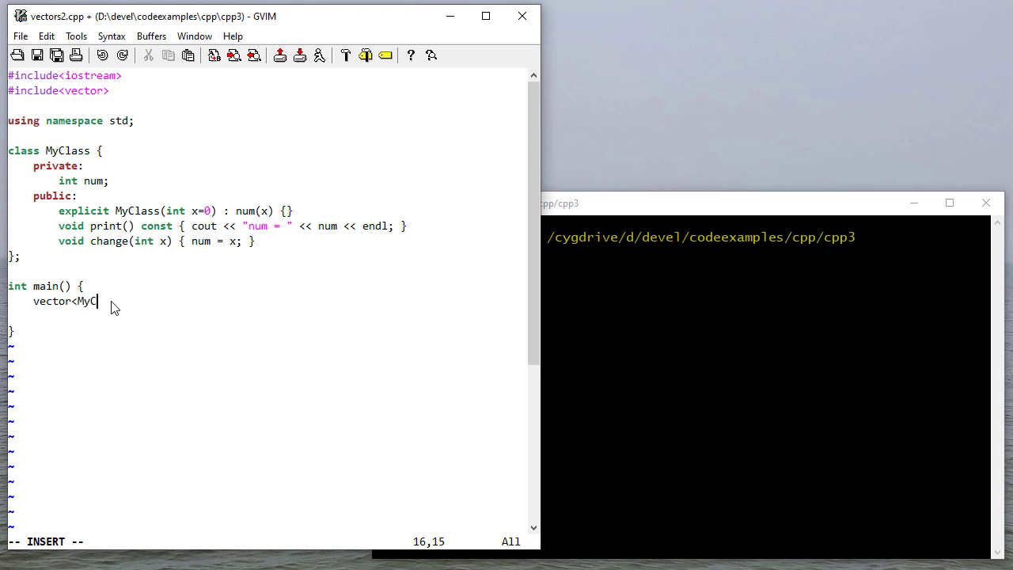
{"action": "type", "text": "lass"}
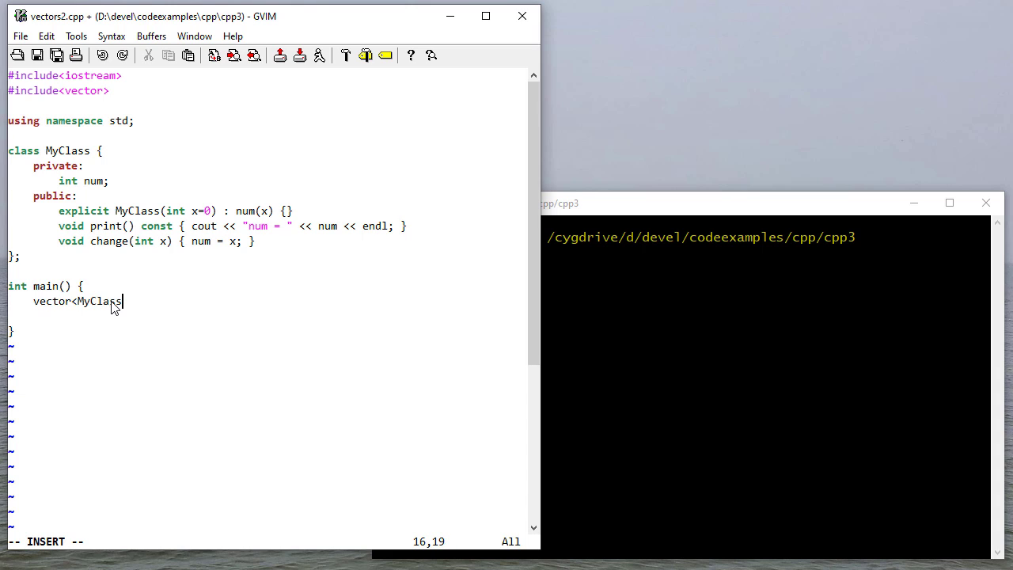
{"action": "type", "text": "> vec1"}
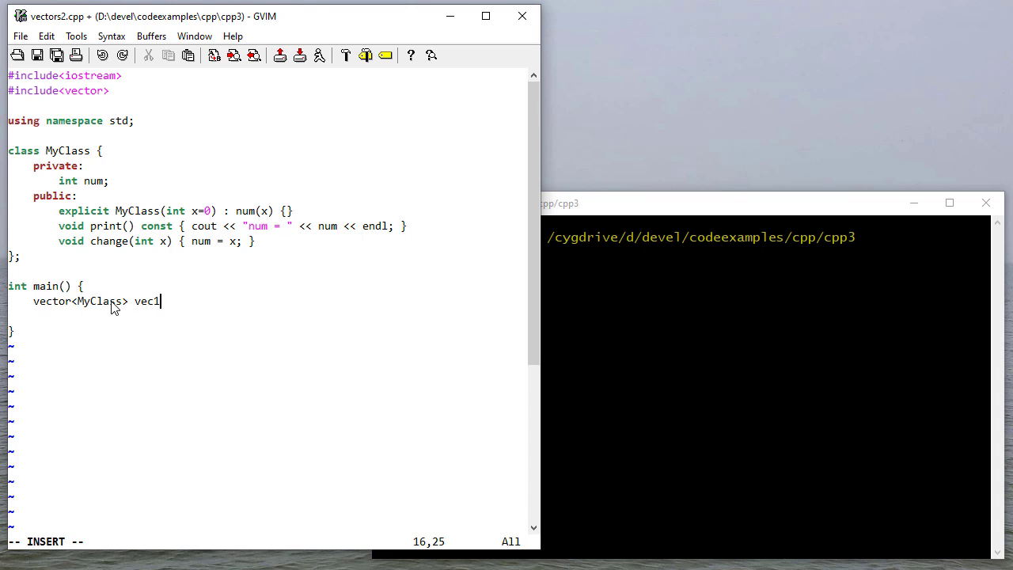
{"action": "type", "text": ";"}
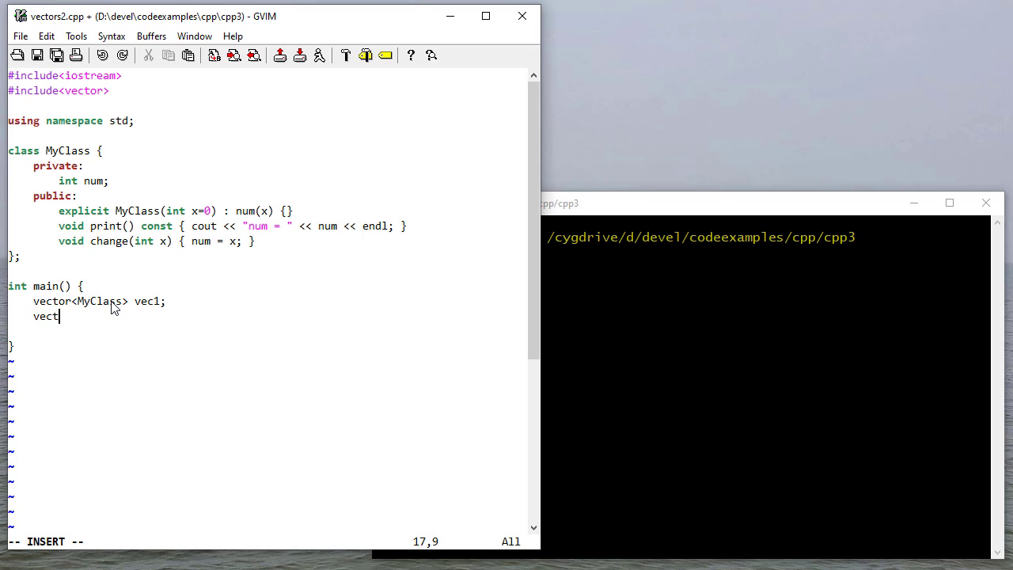
{"action": "type", "text": "or<MyC1"}
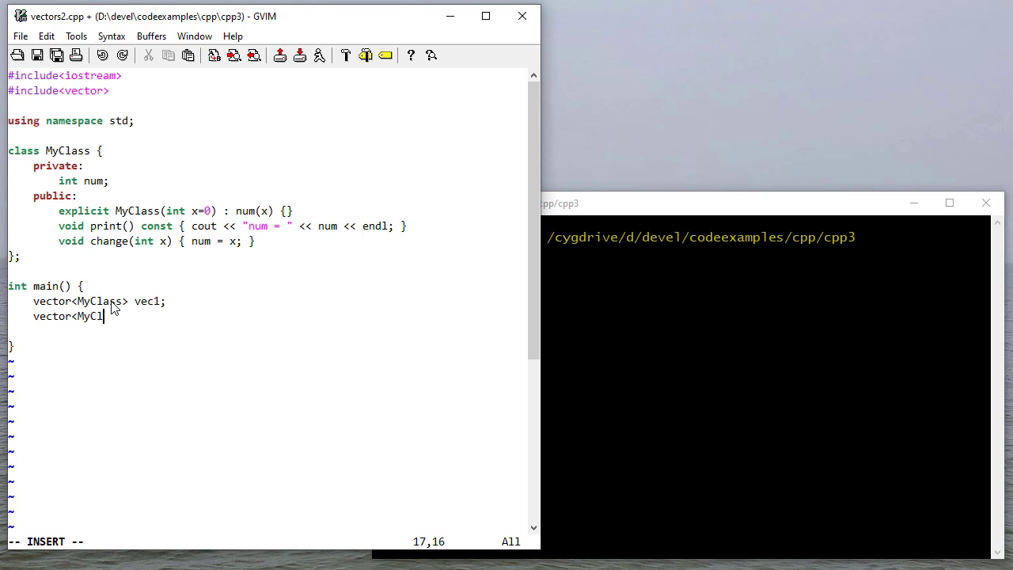
{"action": "type", "text": "ass*> v"}
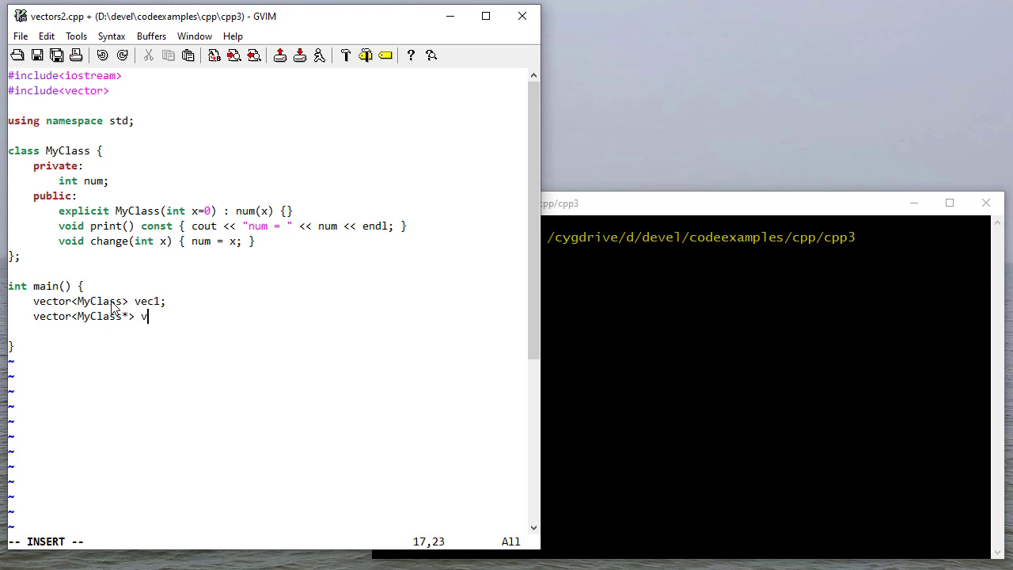
{"action": "type", "text": "ec2;"}
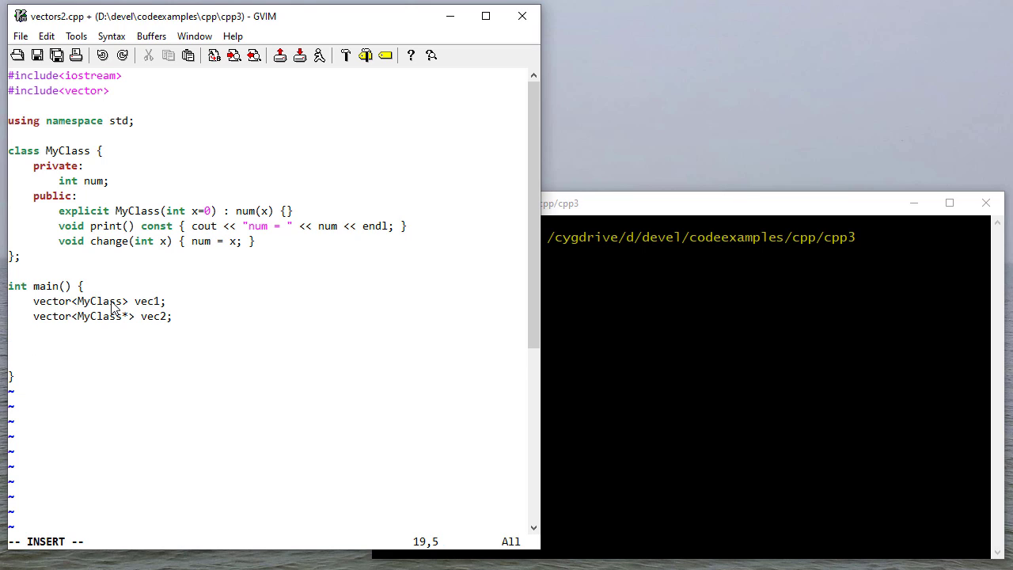
Write the for loop header over ii from 1 to 5 and declare a MyClass var before it
{"action": "type", "text": "for"}
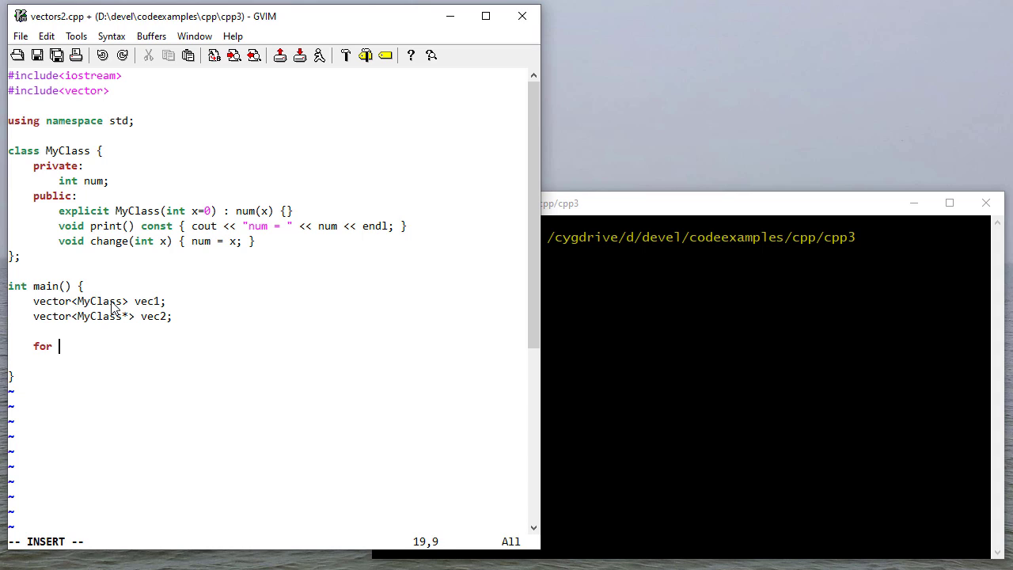
{"action": "type", "text": "(int ii=1"}
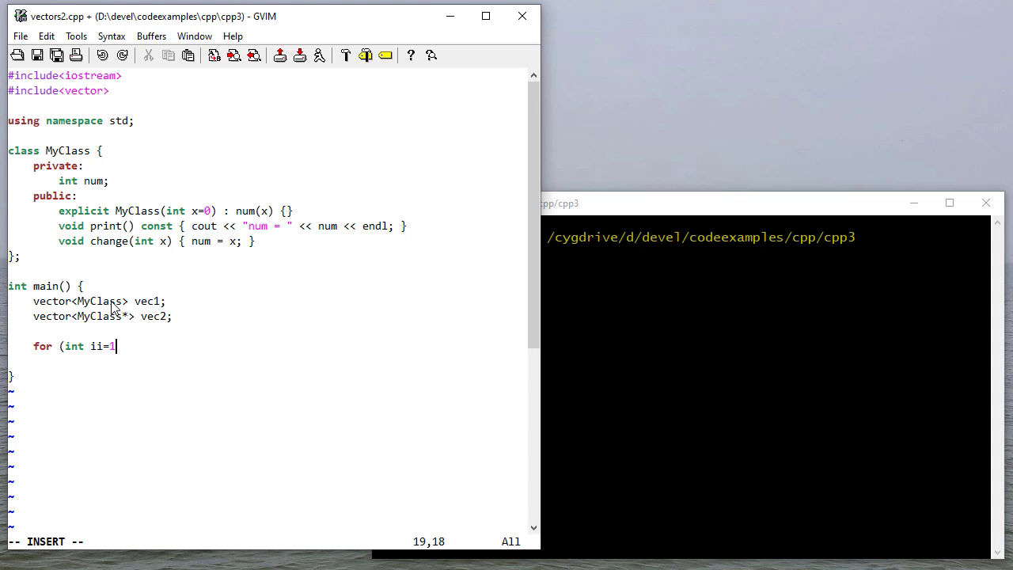
{"action": "type", "text": ";ii<=5"}
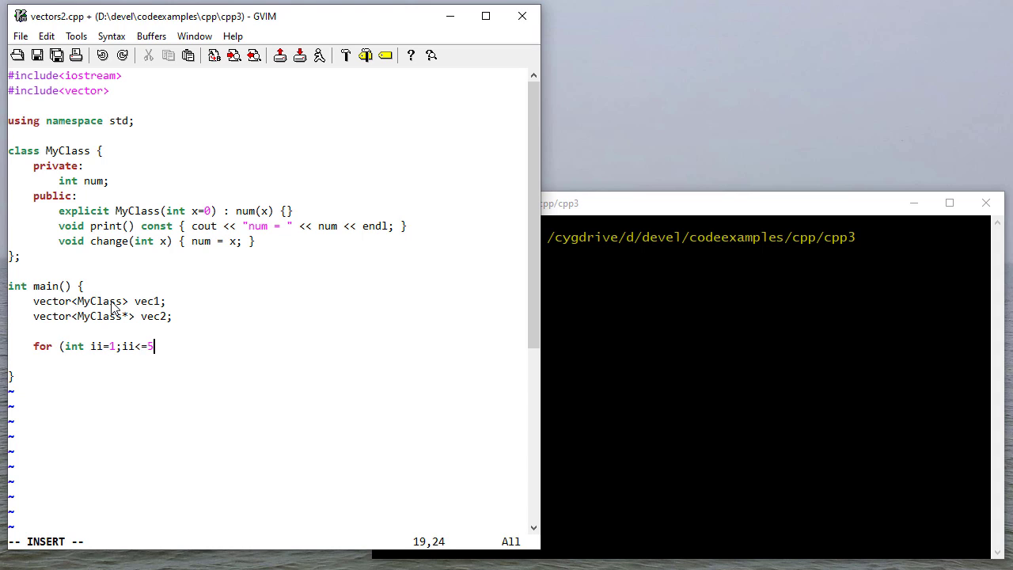
{"action": "type", "text": ";"}
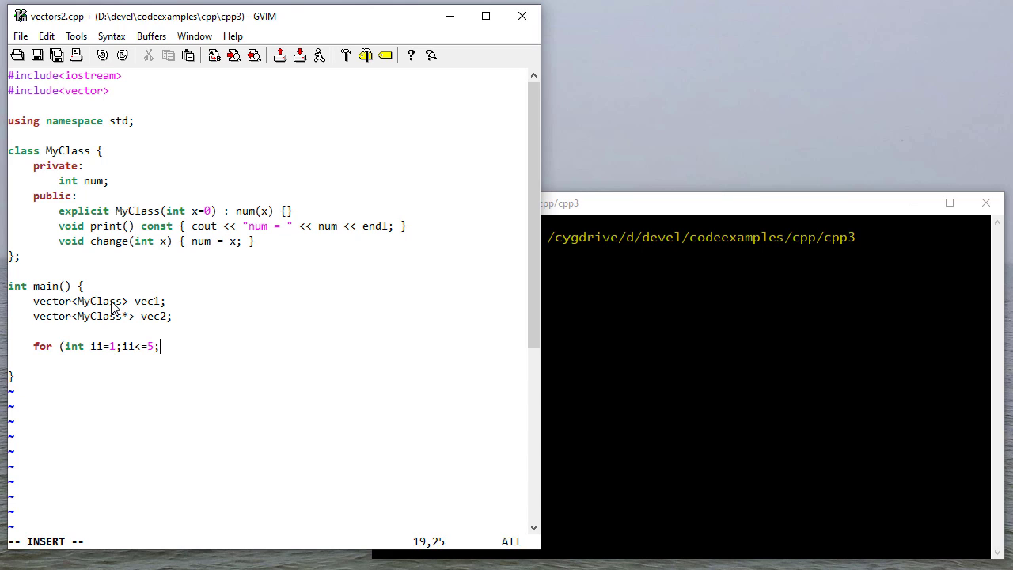
{"action": "type", "text": "ii++) {"}
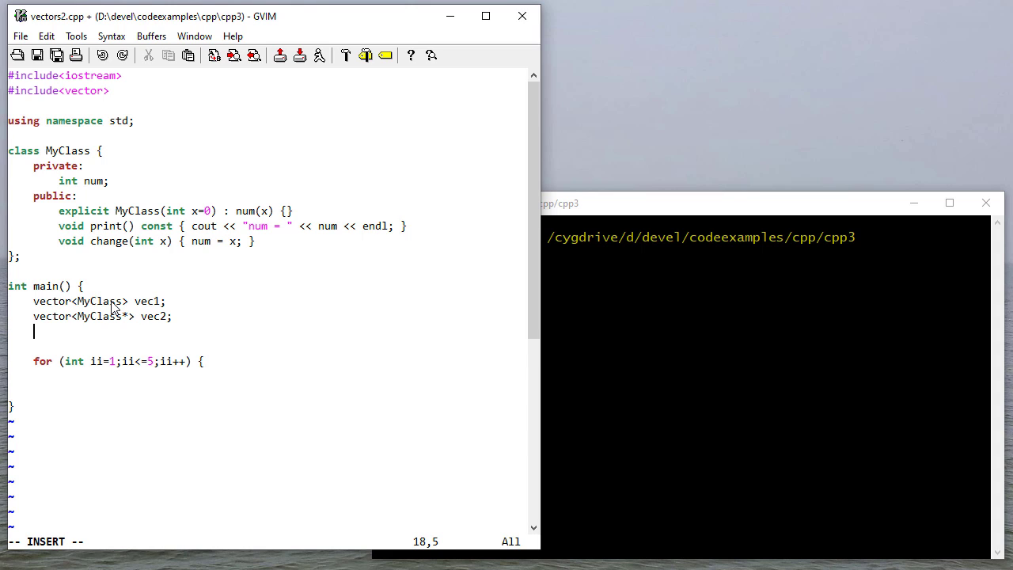
{"action": "type", "text": "MyClass var;"}
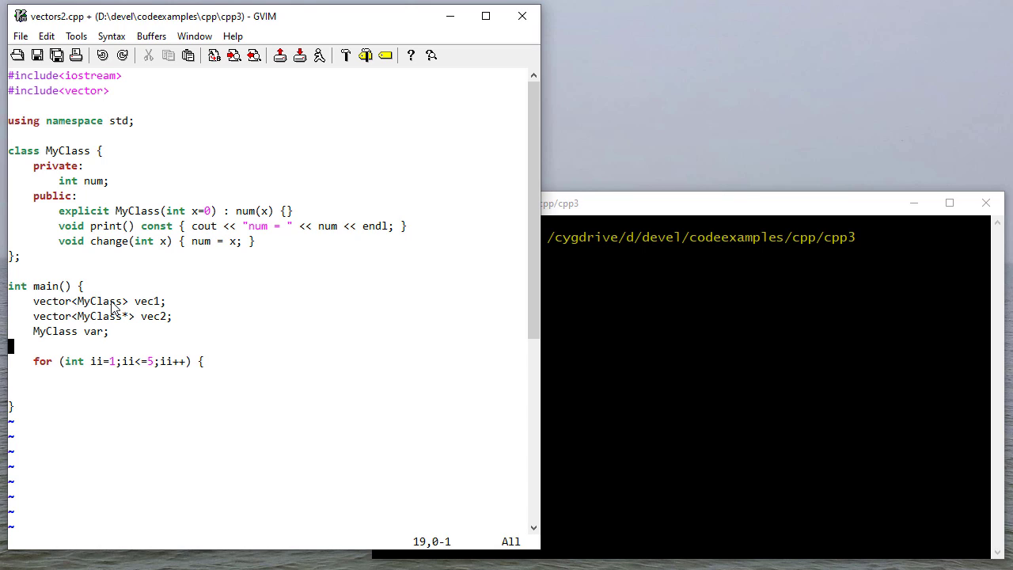
{"action": "key", "text": "o"}
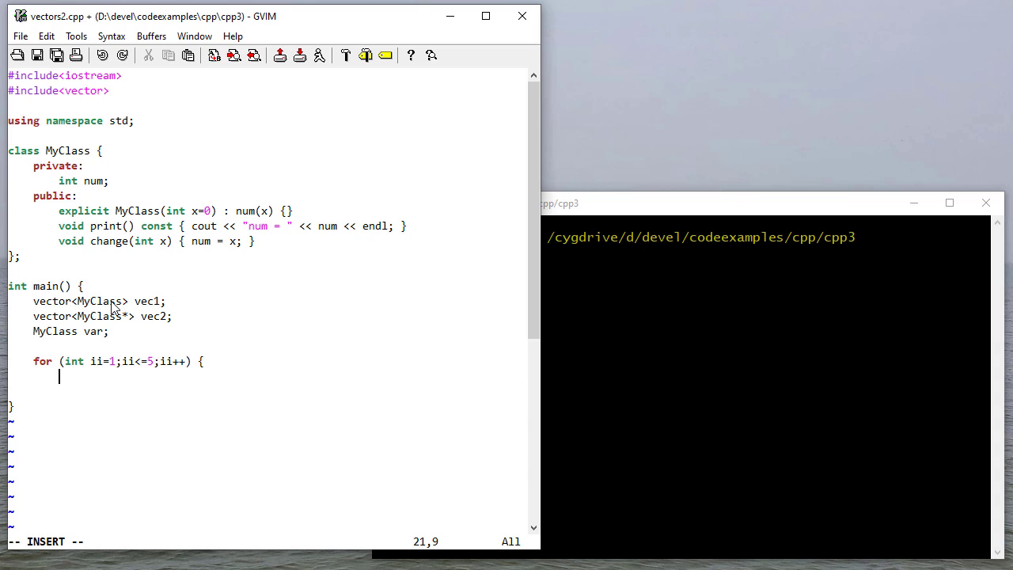
Fill the loop body with var.change(ii);, vec1.push_back(var); and the start of vec2.push_back(
{"action": "type", "text": "v"}
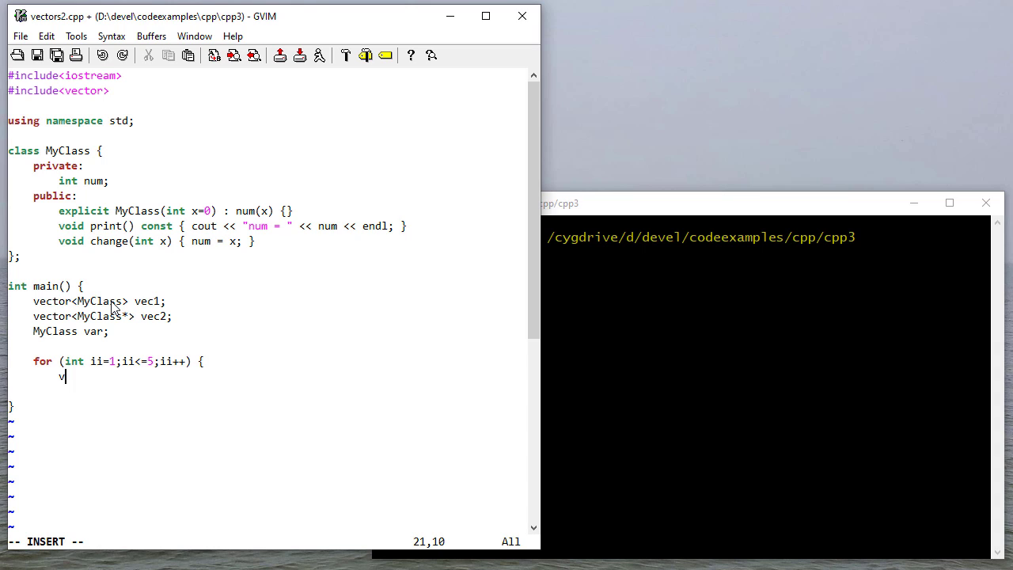
{"action": "type", "text": "ar.change("}
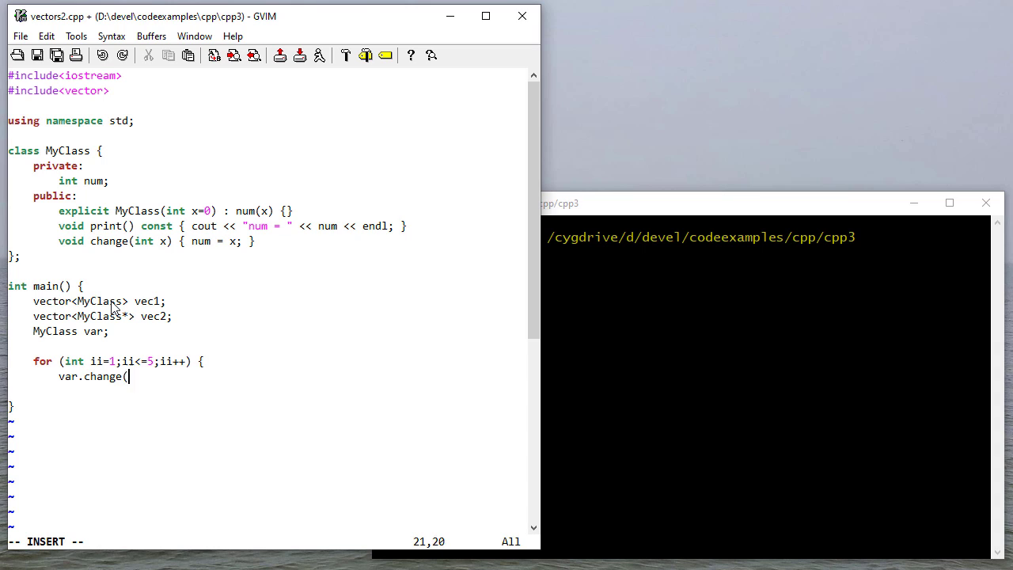
{"action": "type", "text": "ii);"}
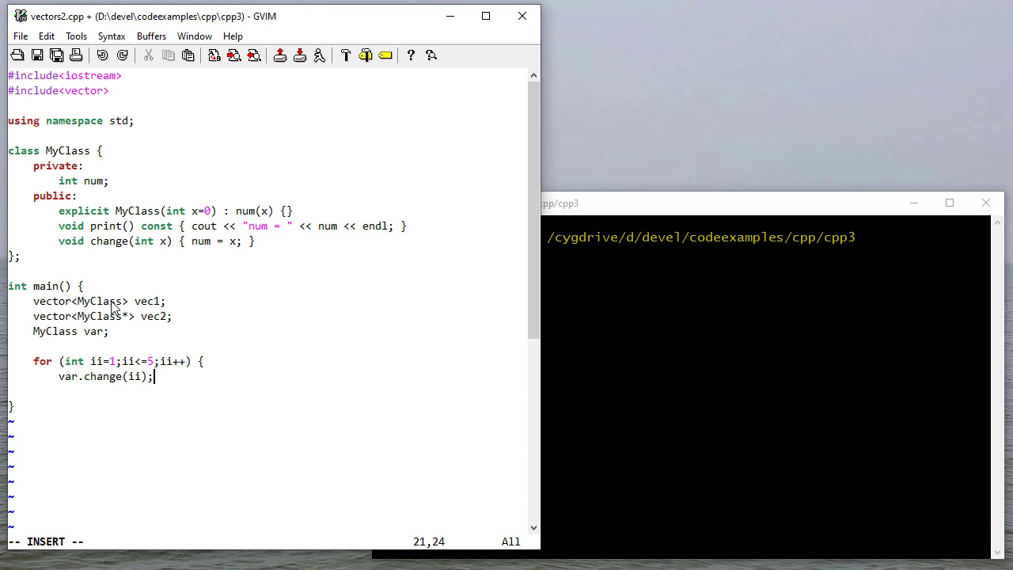
{"action": "mouse_move", "coordinate": [156, 171]}
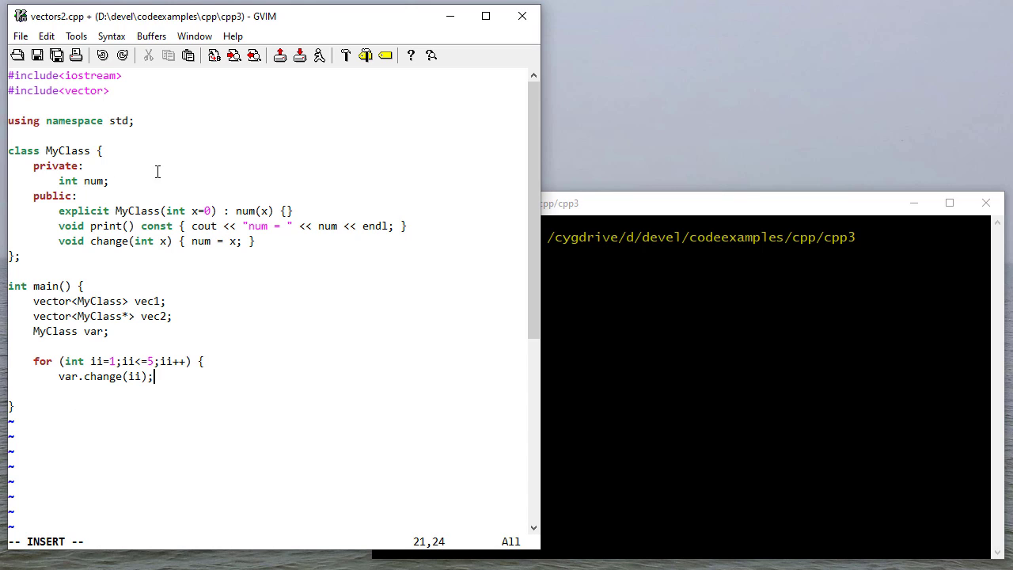
{"action": "key", "text": "Return"}
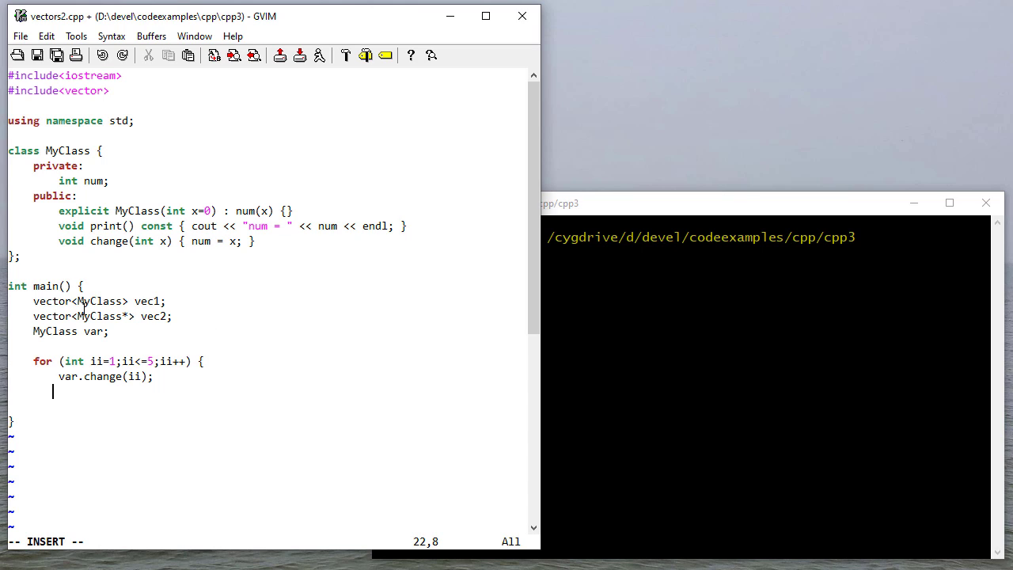
{"action": "mouse_move", "coordinate": [114, 388]}
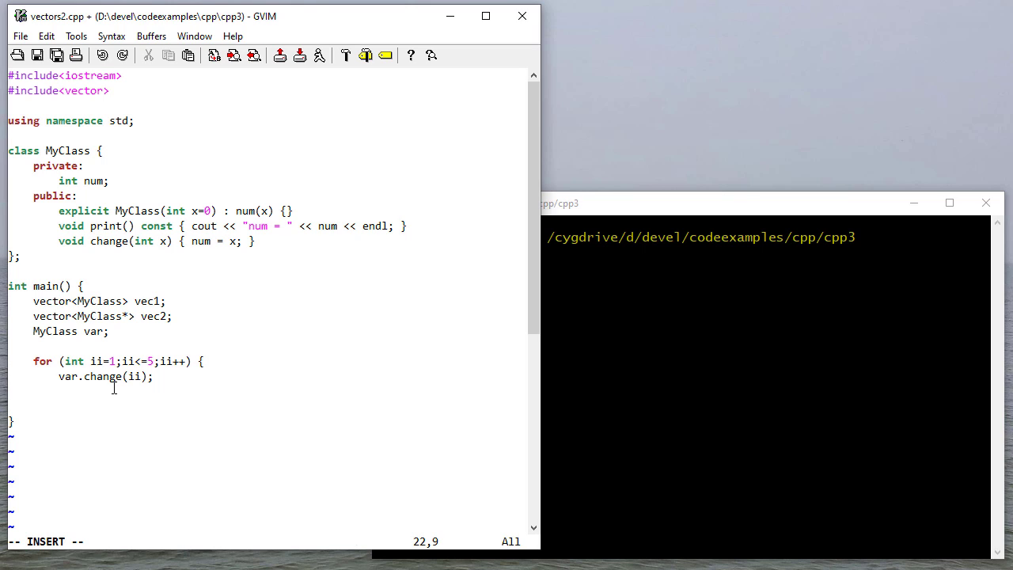
{"action": "type", "text": "vec1."}
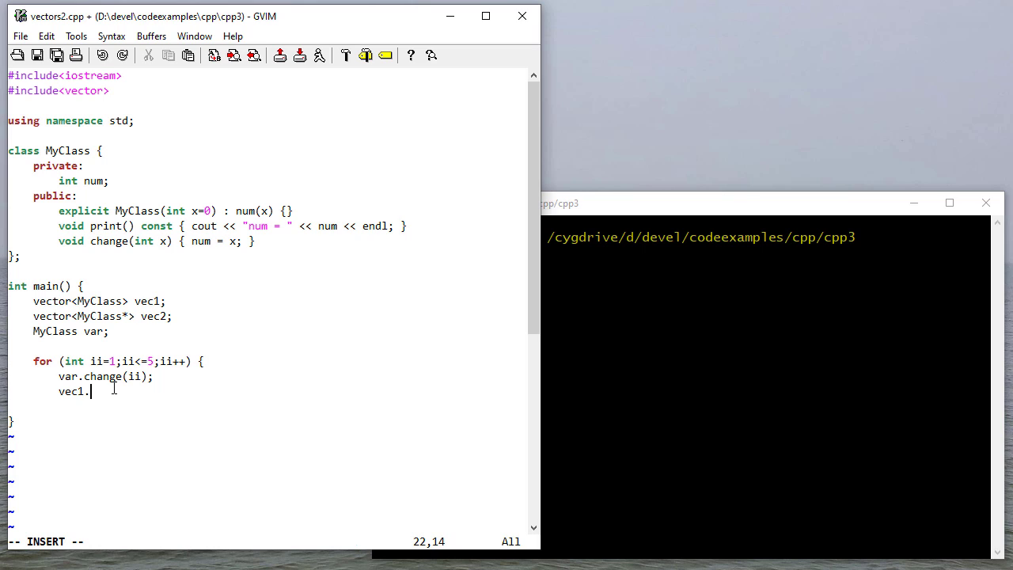
{"action": "type", "text": "push_+"}
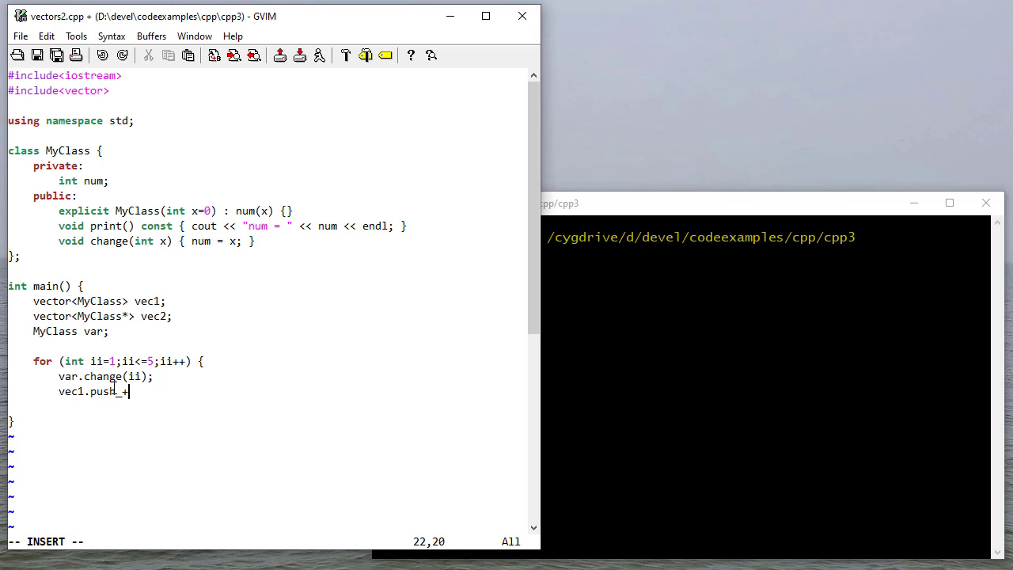
{"action": "type", "text": "back(var"}
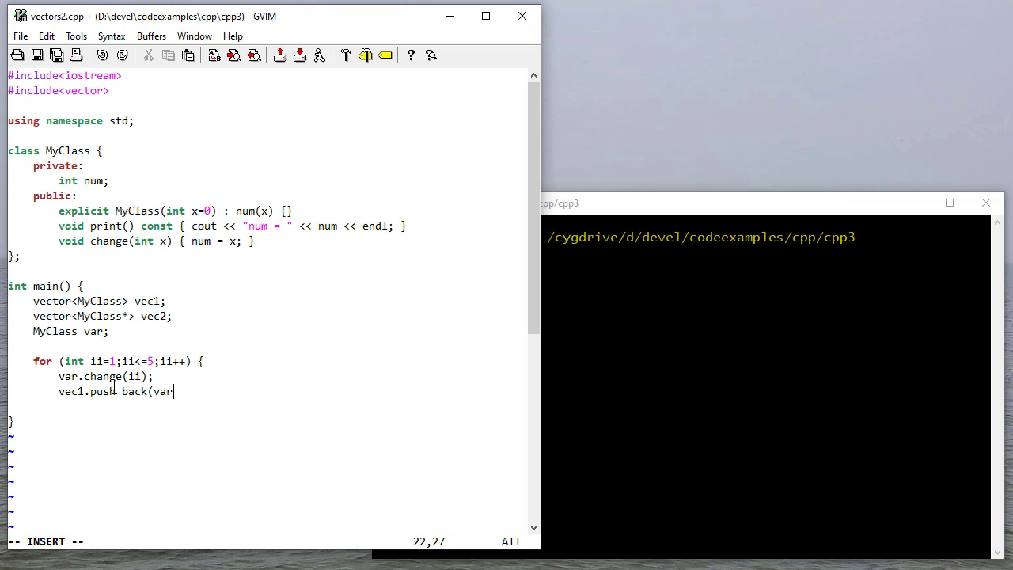
{"action": "type", "text": ");"}
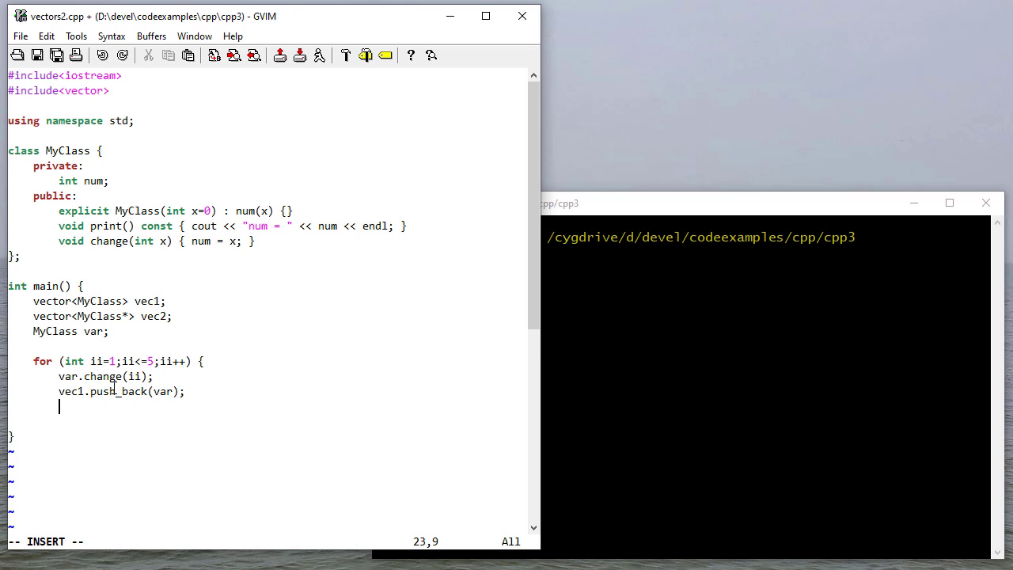
{"action": "type", "text": "vc"}
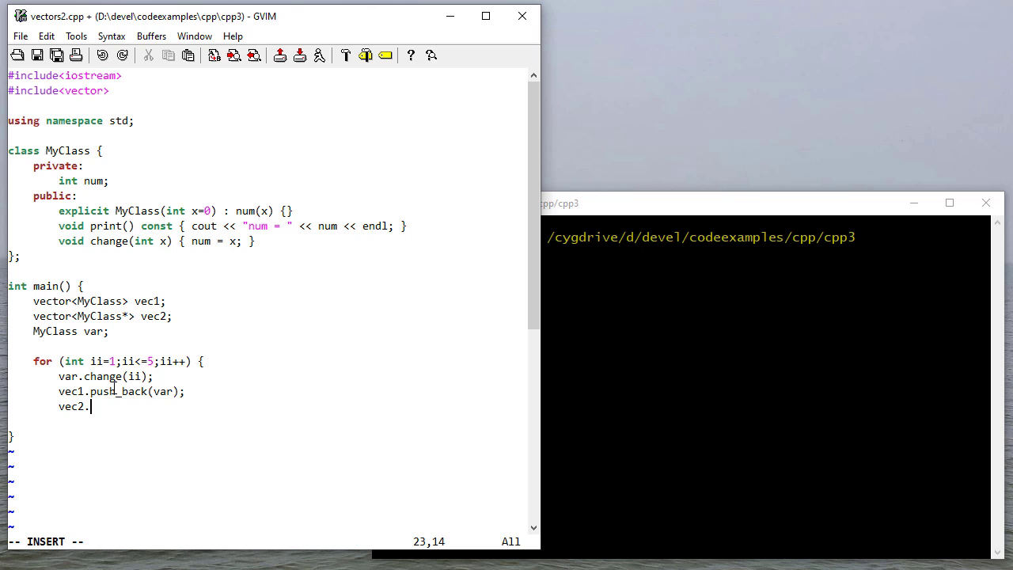
{"action": "type", "text": "push_"}
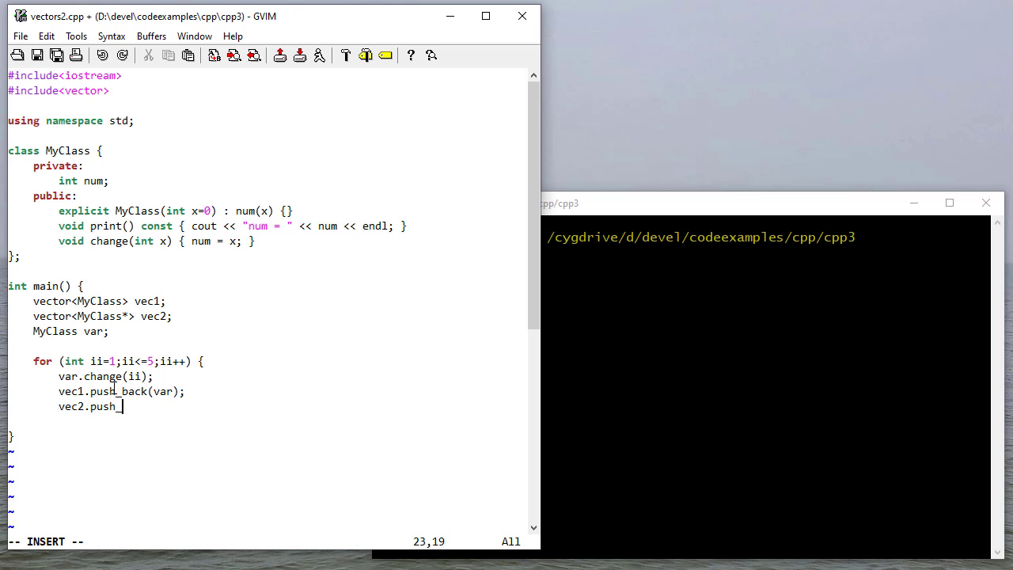
{"action": "type", "text": "back(&var);"}
{"action": "type", "text": "cout"}
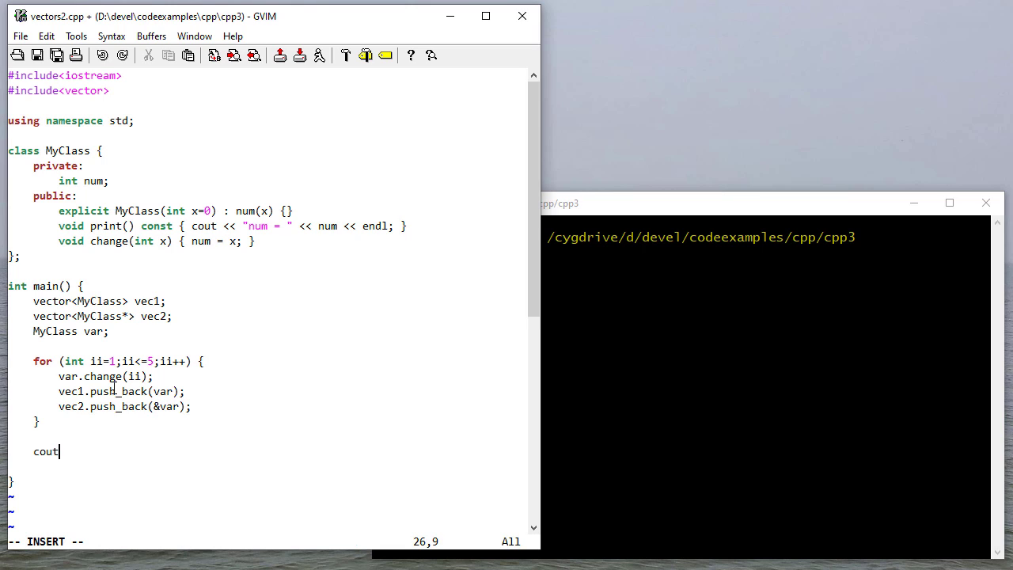
Print a 'vec1: ' heading and a range-for over vec1 (MyClass const& ii) calling ii.print()
{"action": "type", "text": "<<"}
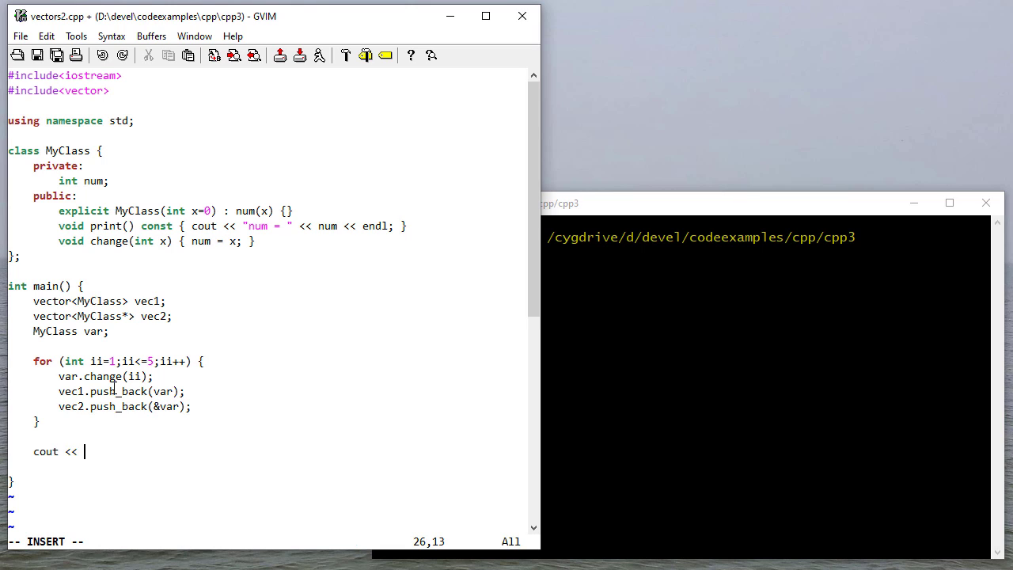
{"action": "type", "text": "\"vec1: \" << endl;"}
{"action": "type", "text": "for (My"}
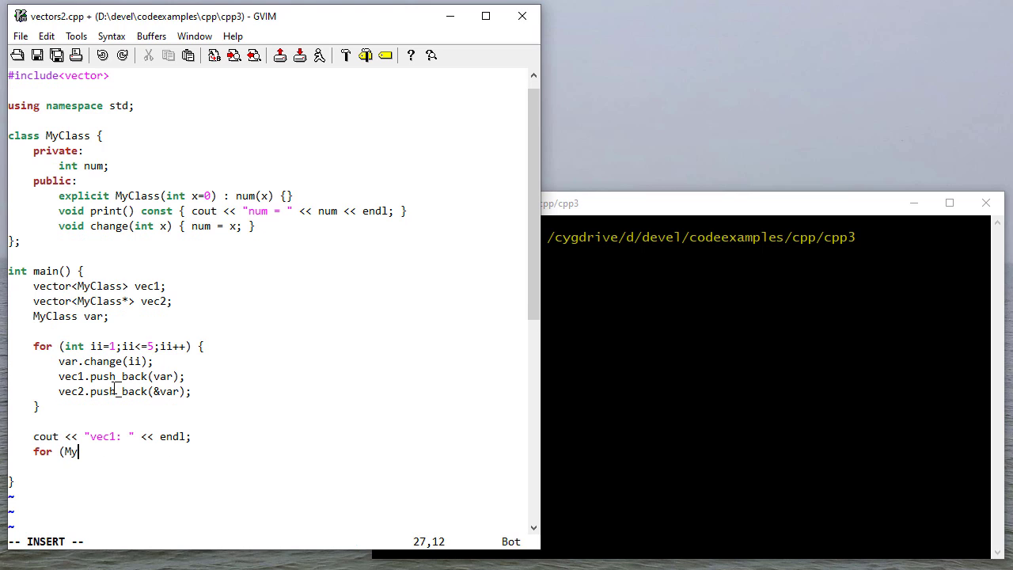
{"action": "type", "text": "Class const"}
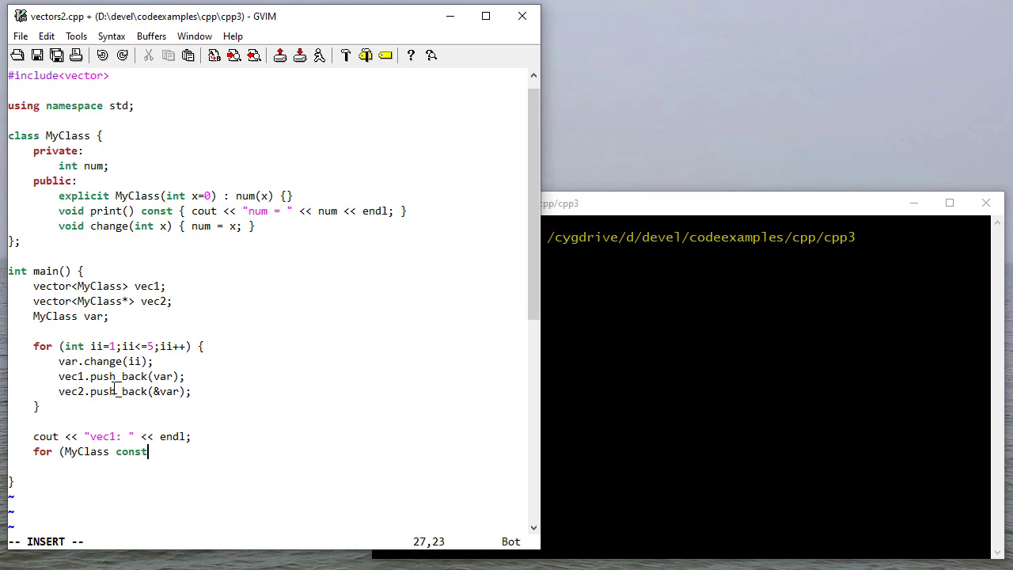
{"action": "type", "text": "&ii;"}
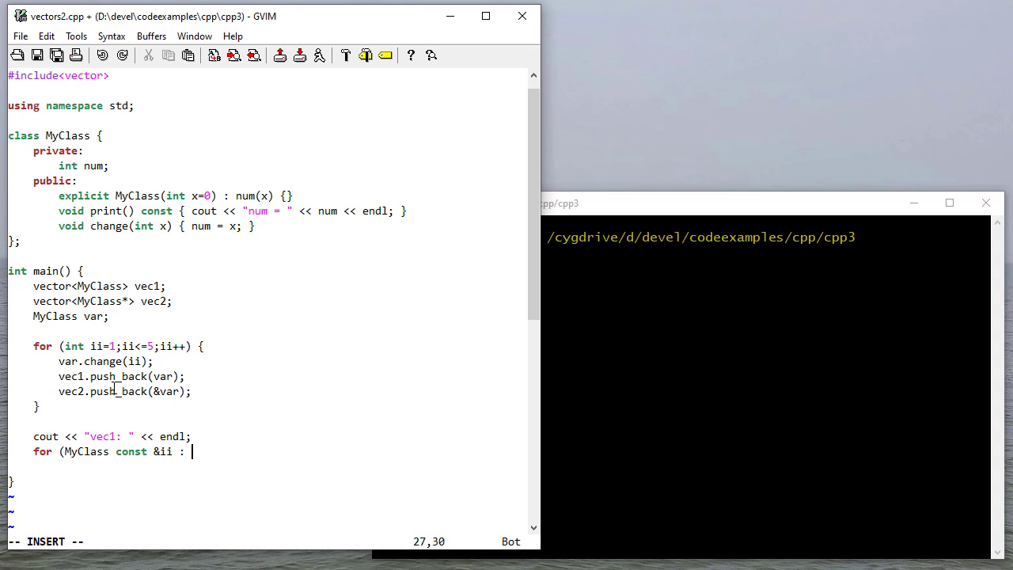
{"action": "type", "text": "vec1)"}
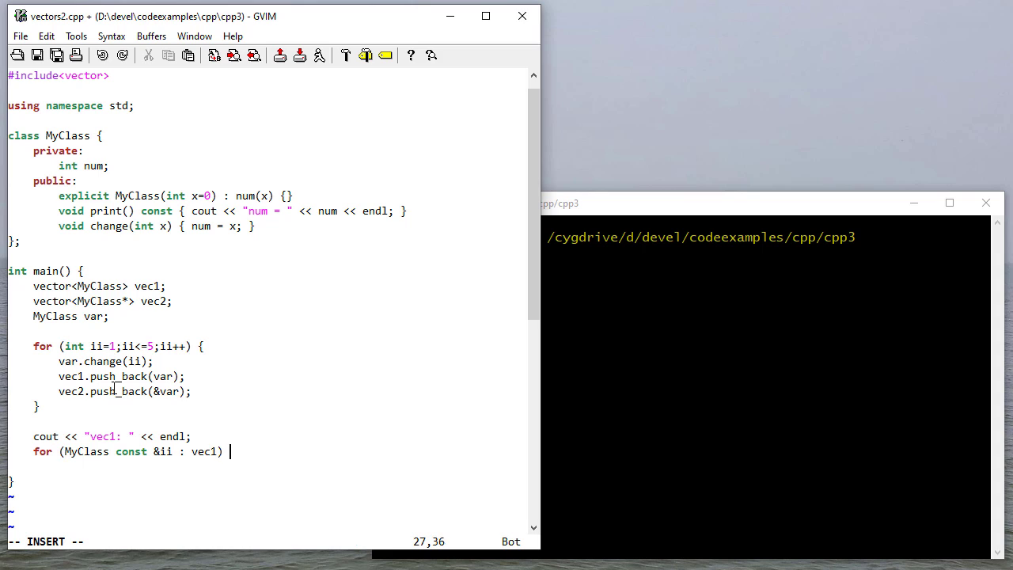
{"action": "type", "text": "{"}
{"action": "type", "text": "cout << endl;"}
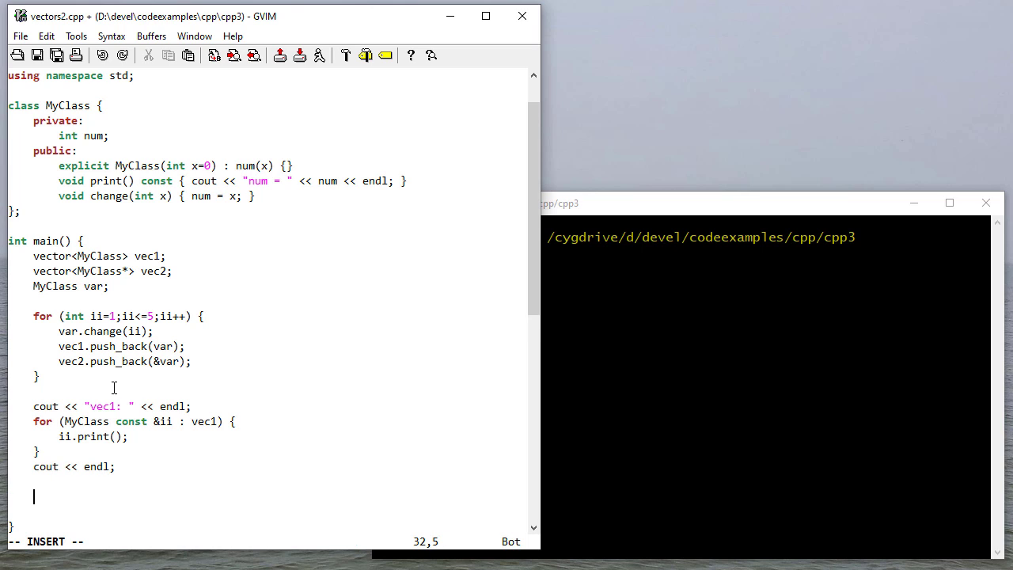
{"action": "type", "text": "i"}
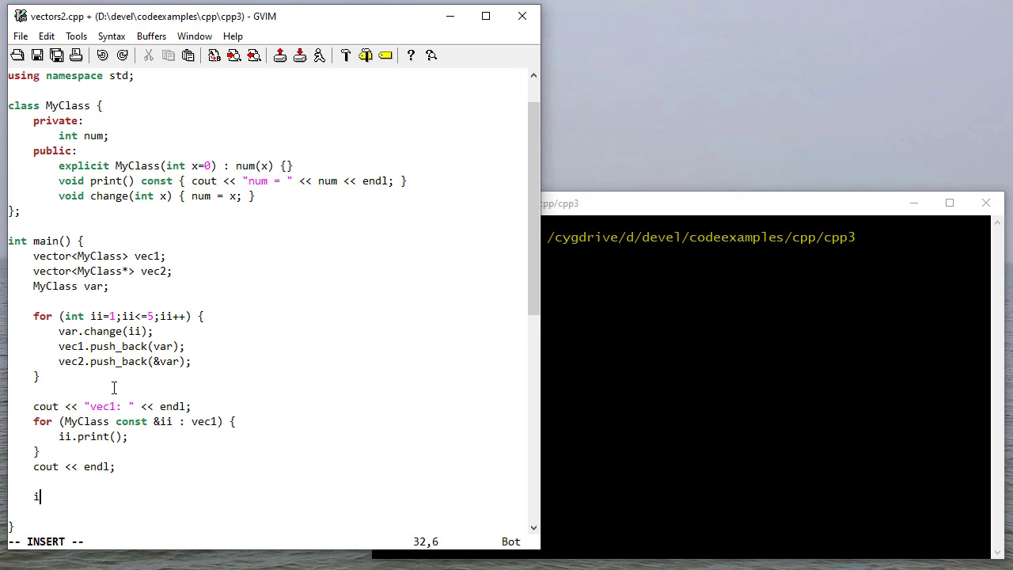
Print a 'vec2: ' heading and a range-for over MyClass* const& ii calling ii->print()
{"action": "type", "text": "out << \""}
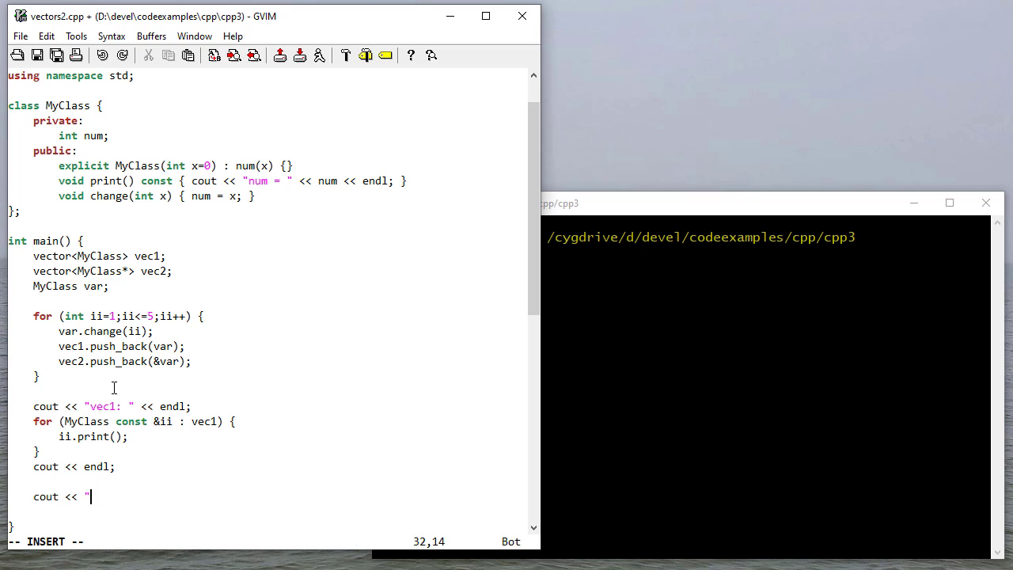
{"action": "type", "text": "vec2: \" << endl;"}
{"action": "type", "text": "for ("}
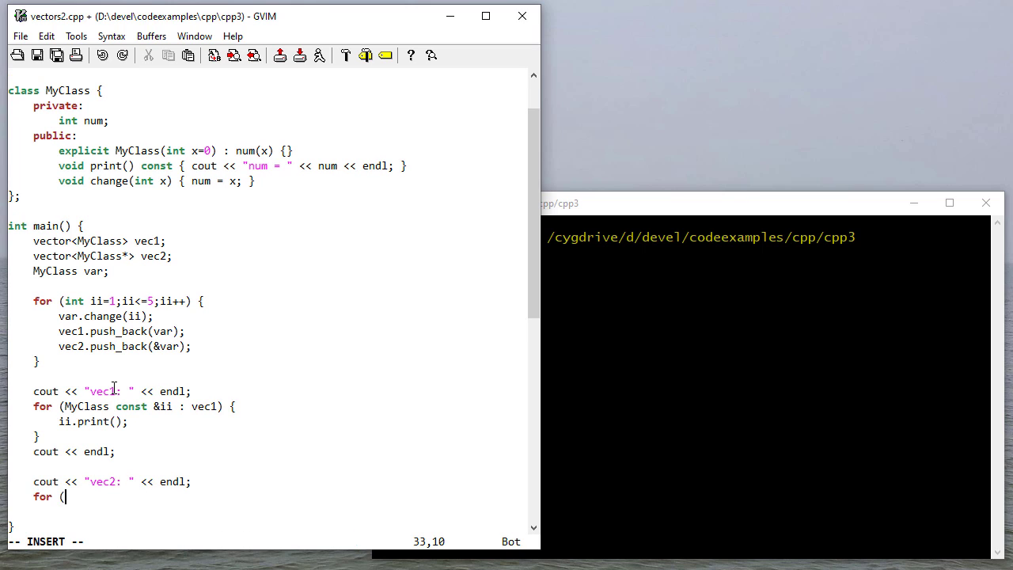
{"action": "type", "text": "MyClass c"}
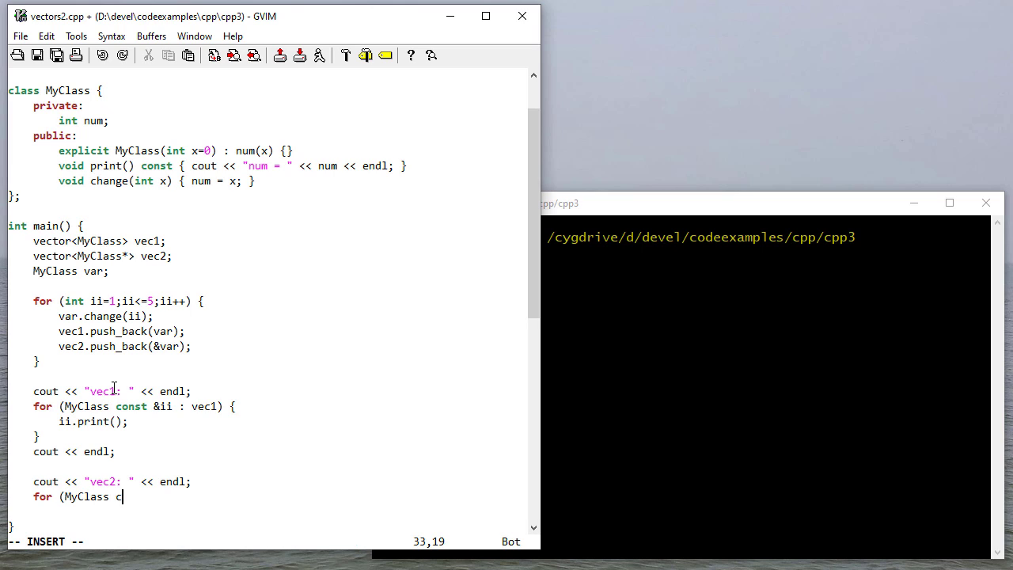
{"action": "type", "text": "onst&"}
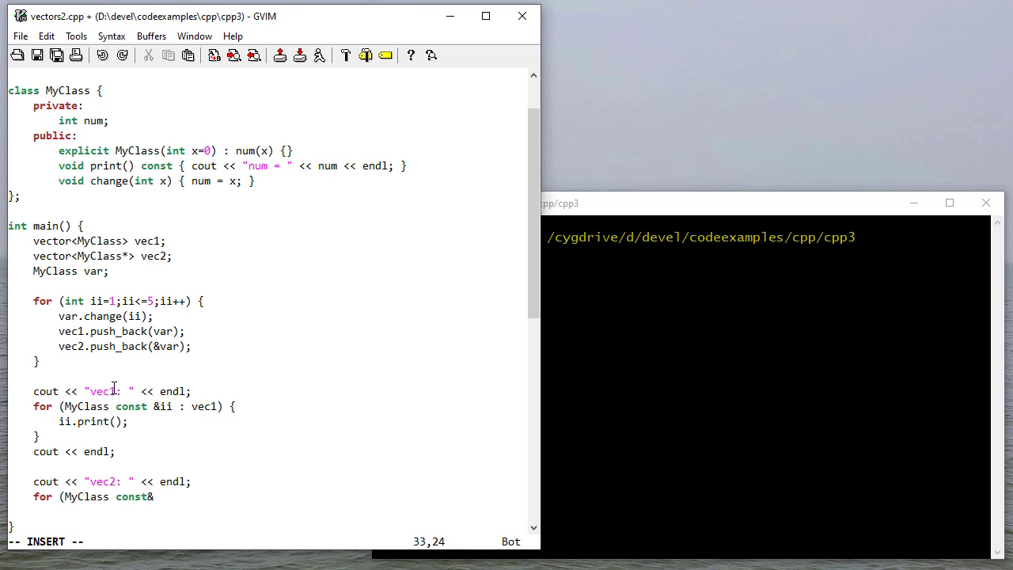
{"action": "type", "text": "&ii : vect2) {"}
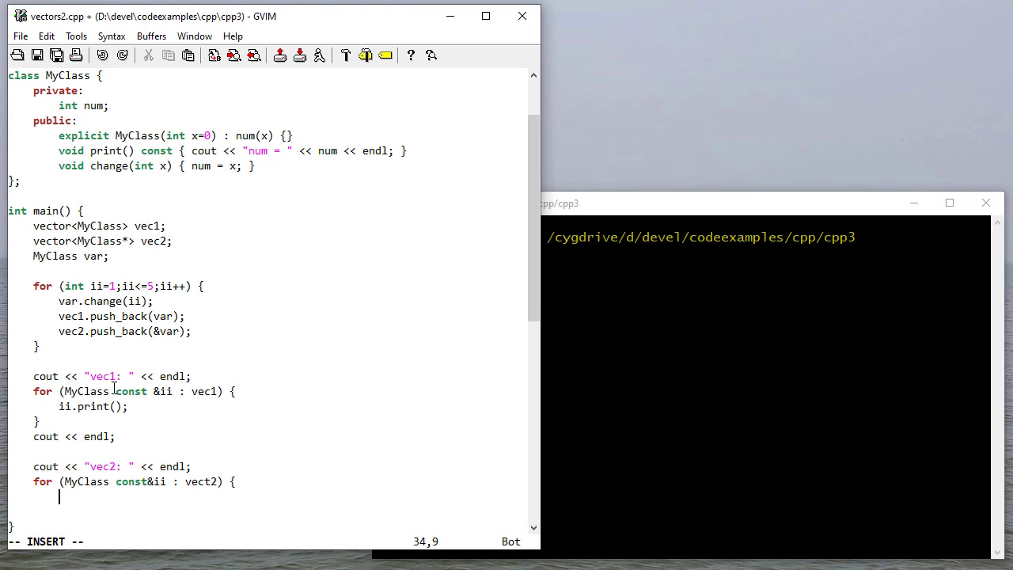
{"action": "type", "text": "ii"}
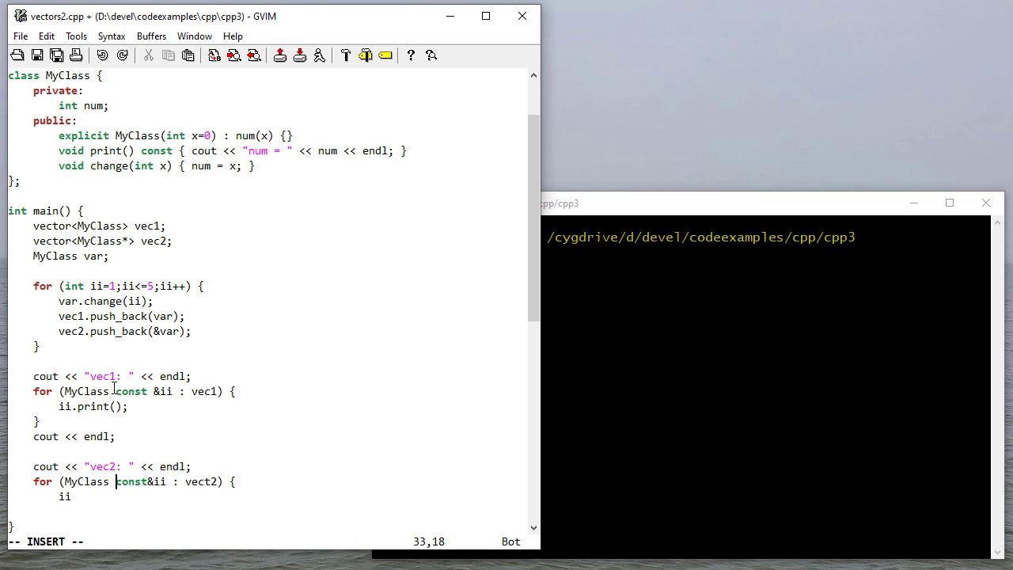
{"action": "type", "text": "* const&ii : vect2) {"}
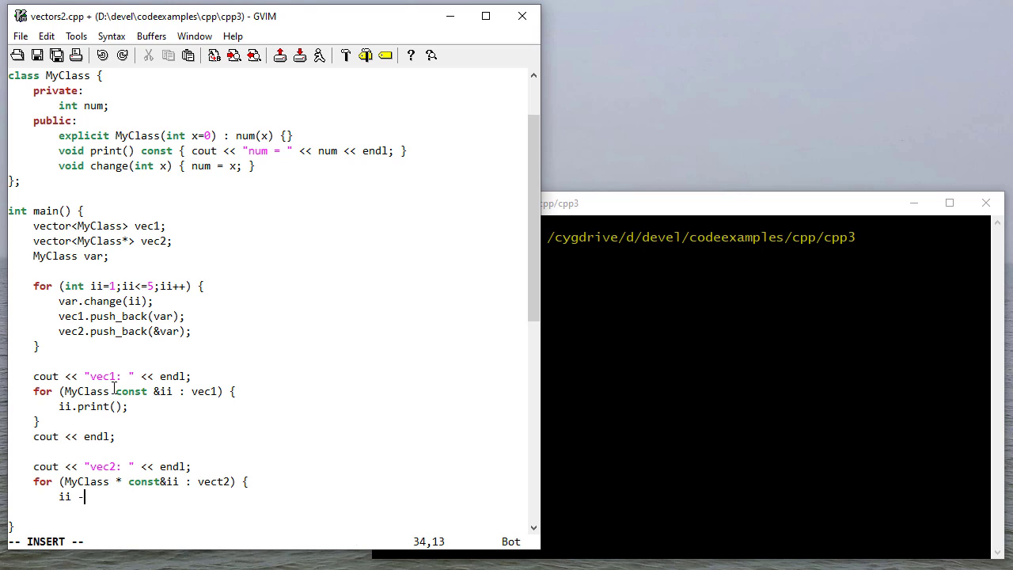
{"action": "type", "text": ">"}
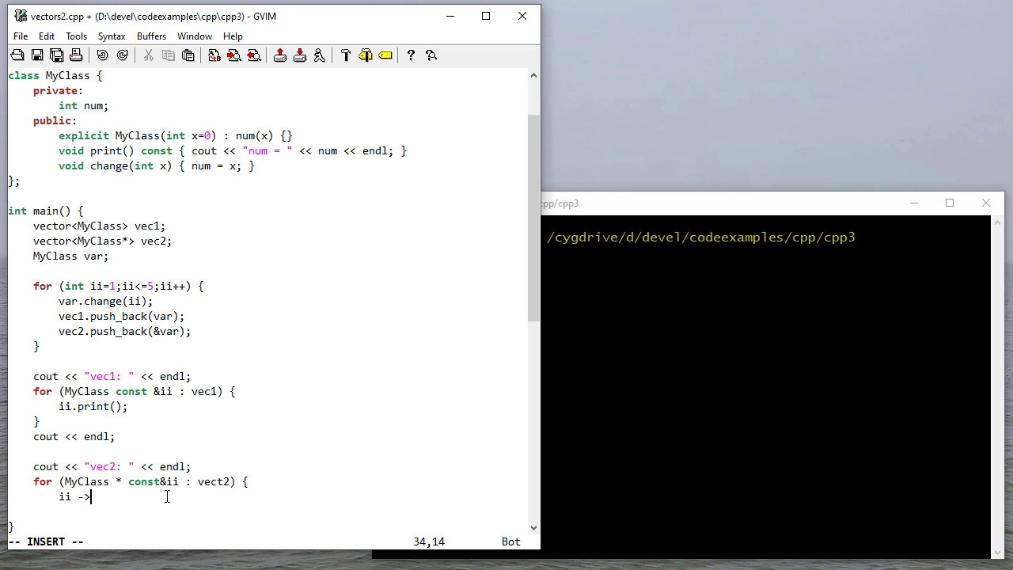
{"action": "type", "text": "print();"}
{"action": "left_click", "coordinate": [766, 252]}
{"action": "type", "text": "g"}
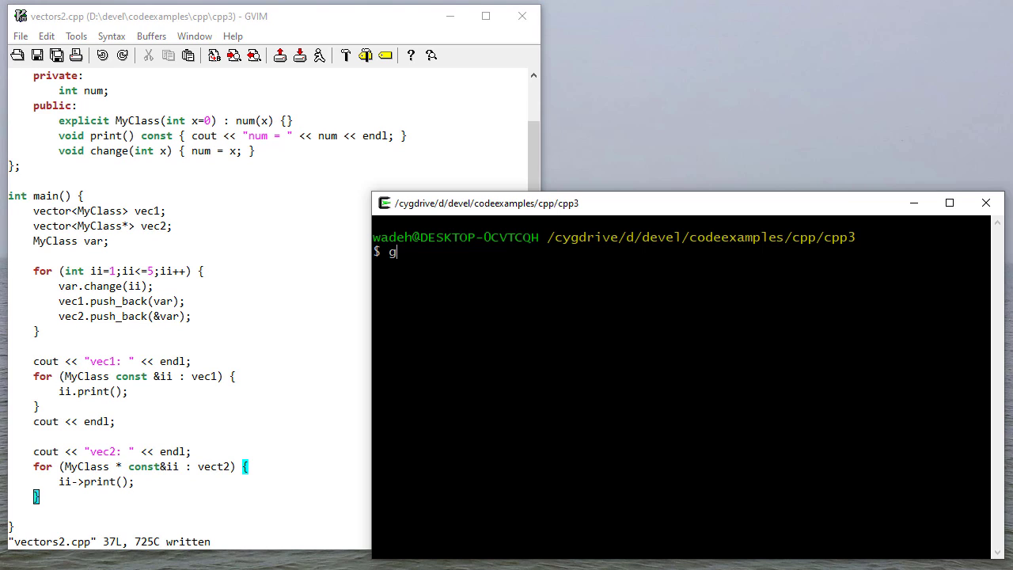
Compile with g++ --std=c++17 -Wall -pedantic vectors2.cpp, revealing the undeclared vect2 error
{"action": "type", "text": "++ --"}
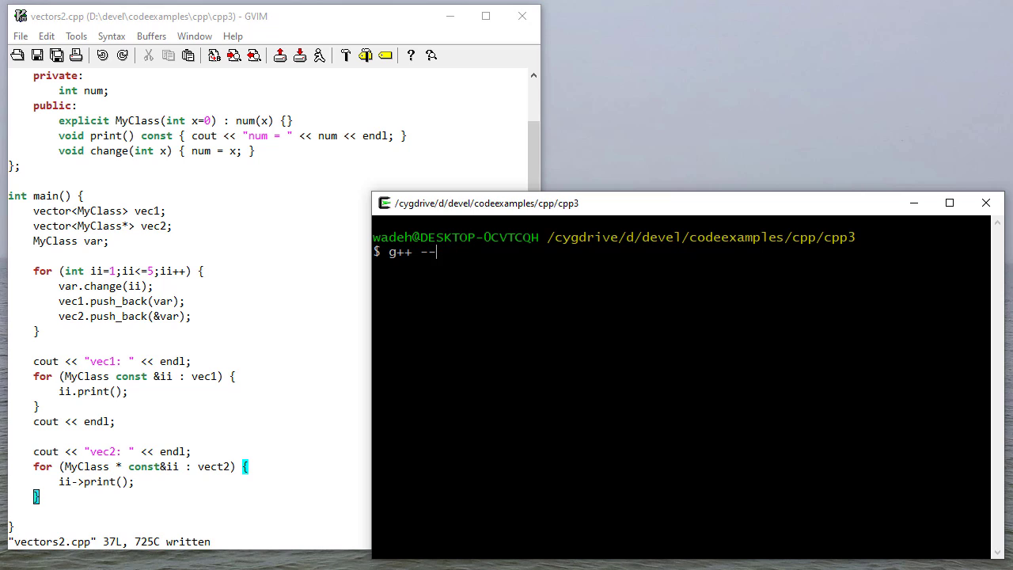
{"action": "type", "text": "std=c++1"}
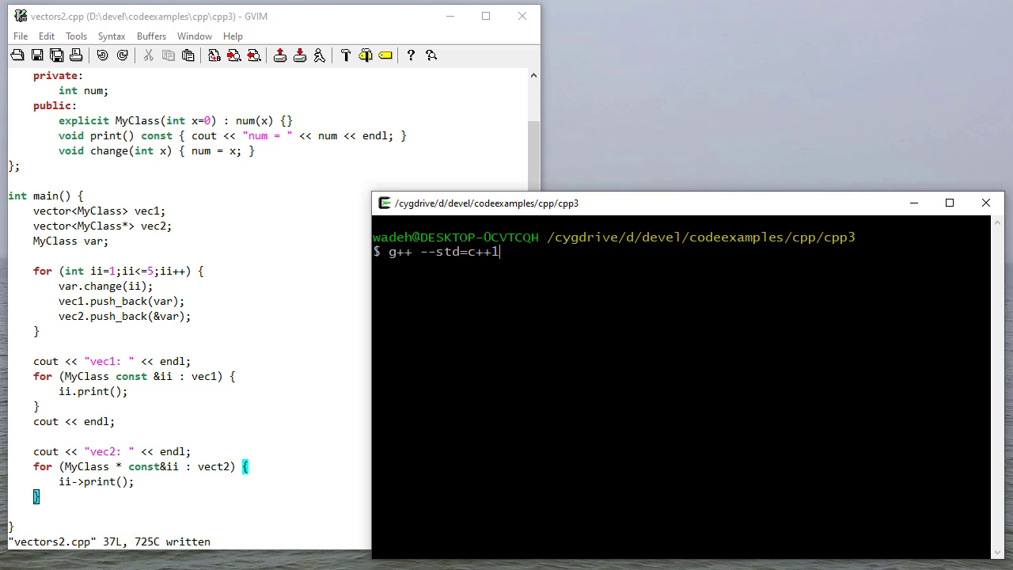
{"action": "type", "text": "7 -"}
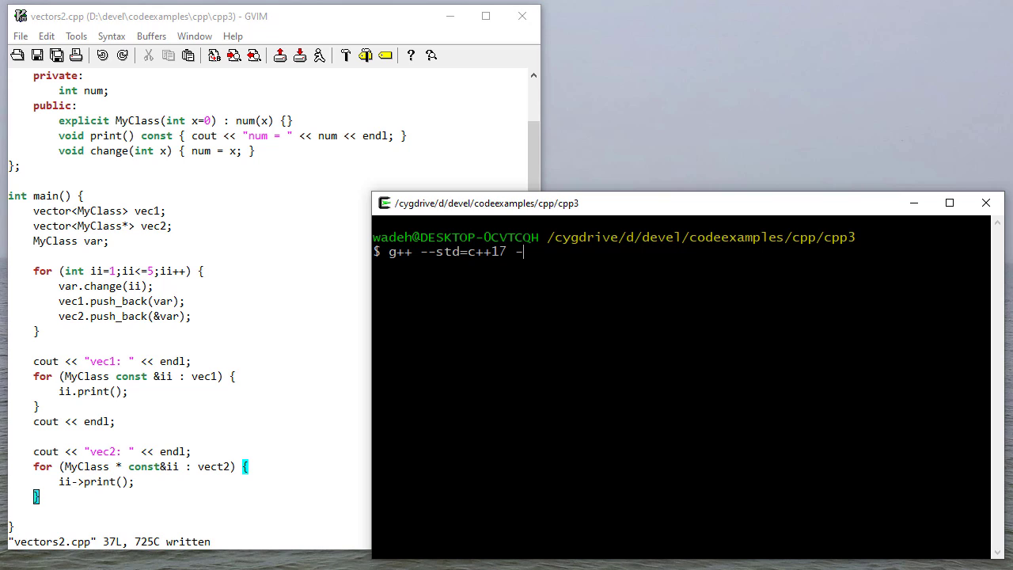
{"action": "type", "text": "Wall -peda"}
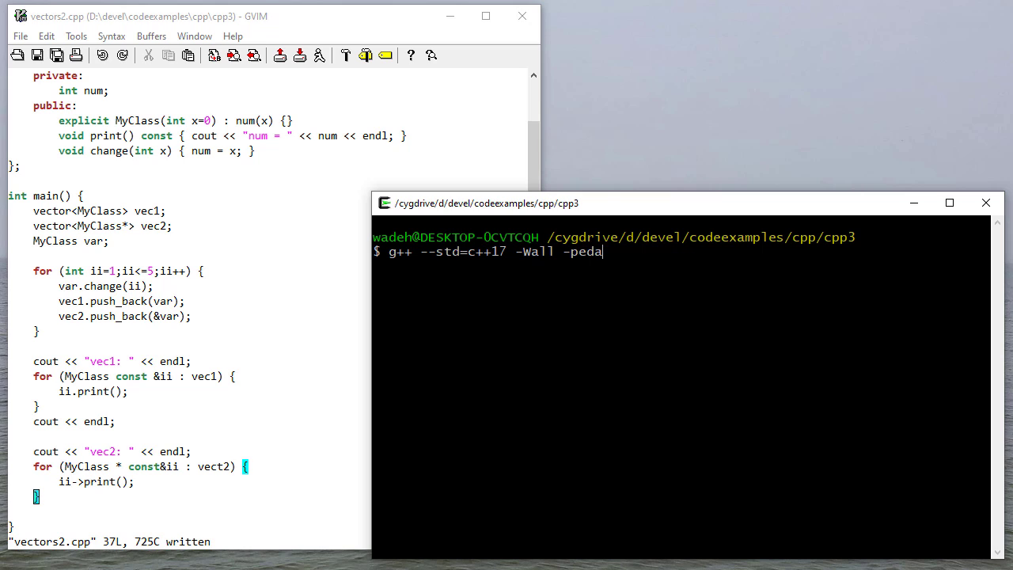
{"action": "type", "text": "ntic vectors2.cpp"}
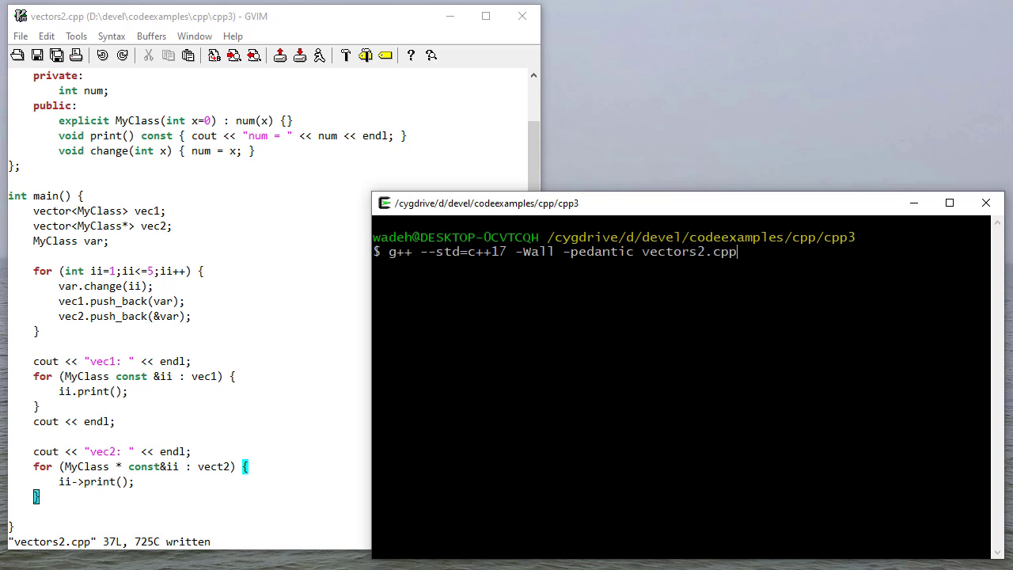
{"action": "key", "text": "Return"}
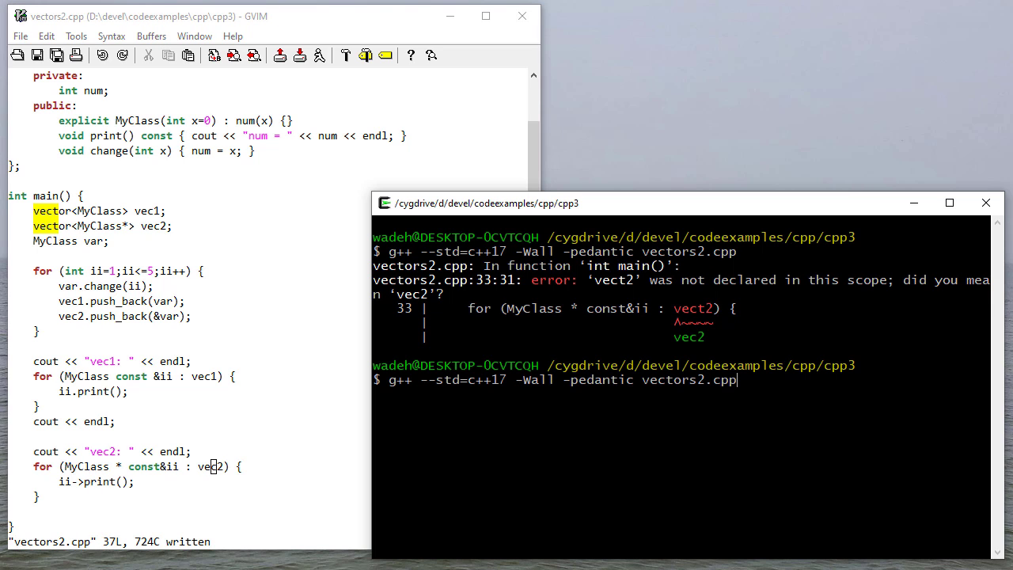
Recompile vectors2.cpp after the vect2 typo is fixed, building cleanly
{"action": "key", "text": "Return"}
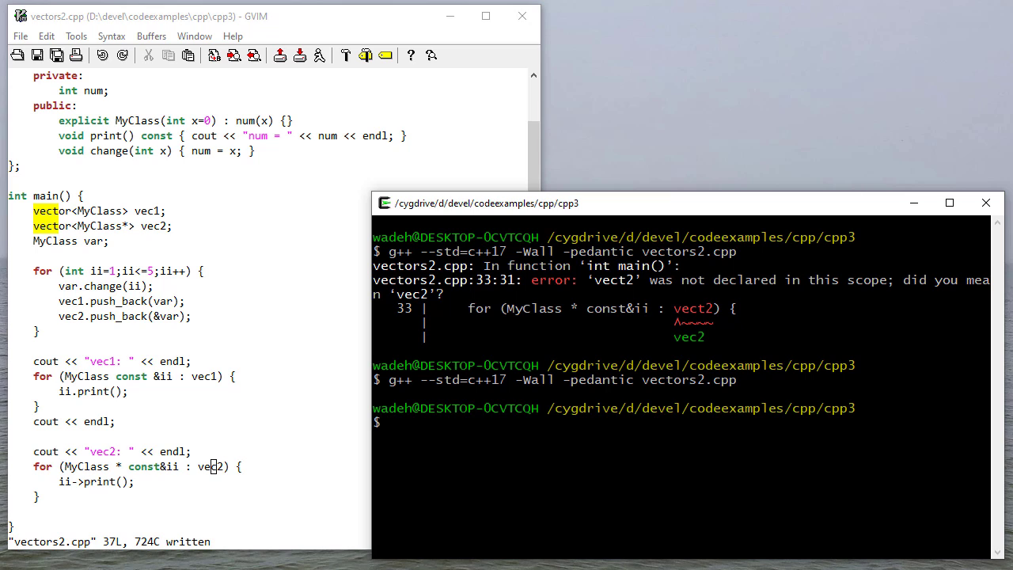
{"action": "type", "text": "c"}
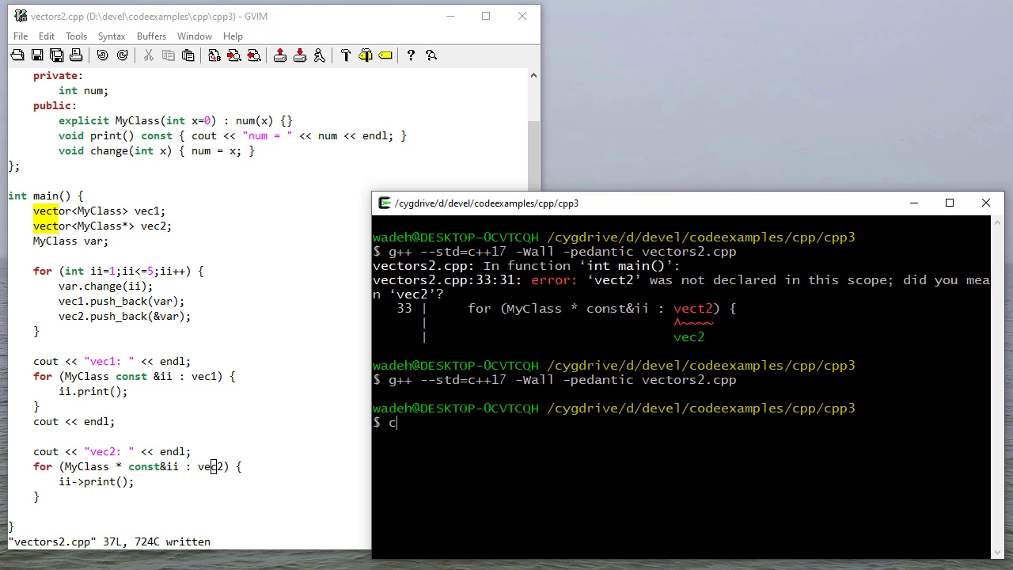
Run cppcheck --enable=all on vectors2.cpp, then execute ./a to see vec1 as 1–5 and vec2 as 5 repeated
{"action": "type", "text": "ppcheck --enable=all ve"}
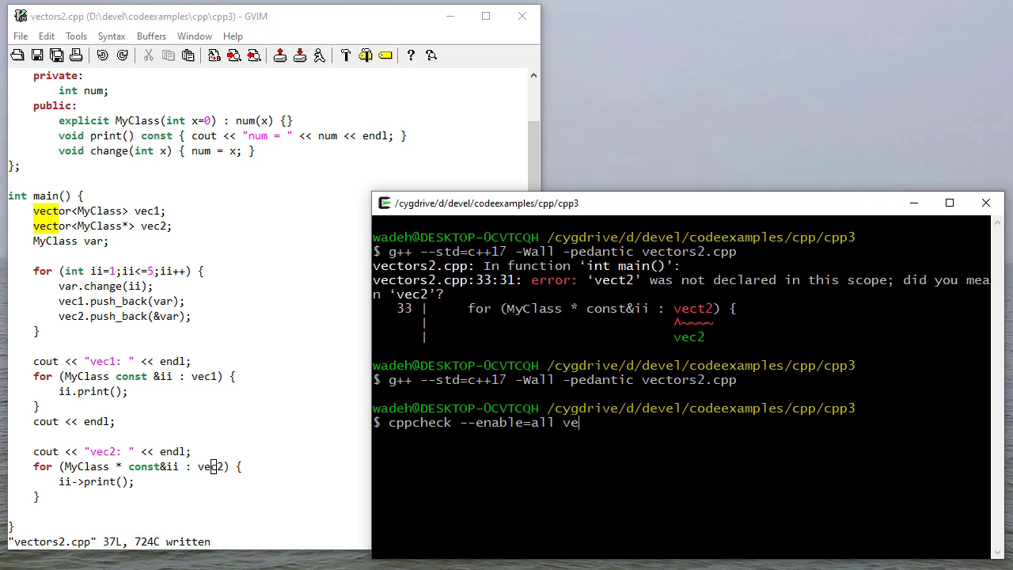
{"action": "key", "text": "Return"}
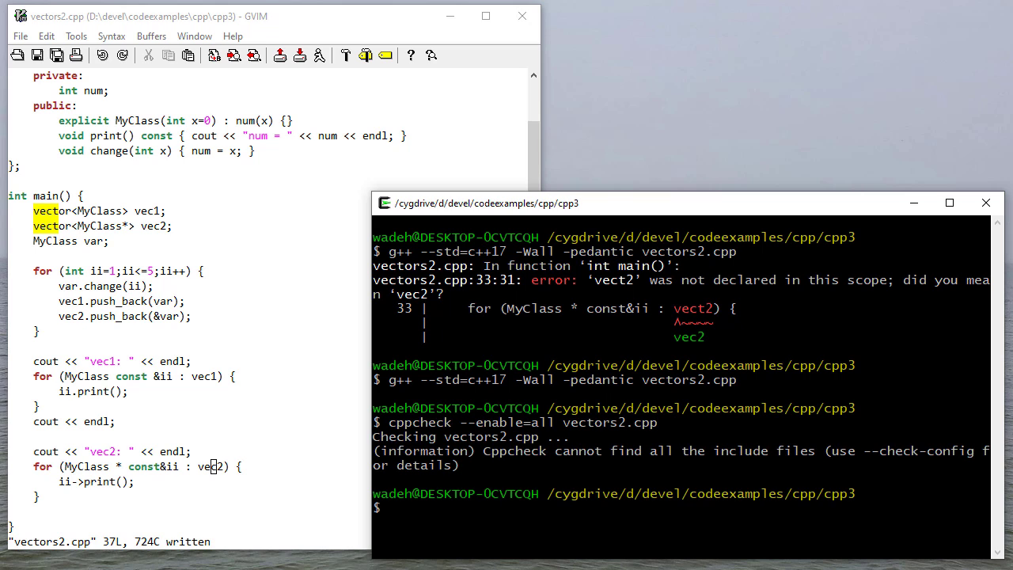
{"action": "type", "text": "./a"}
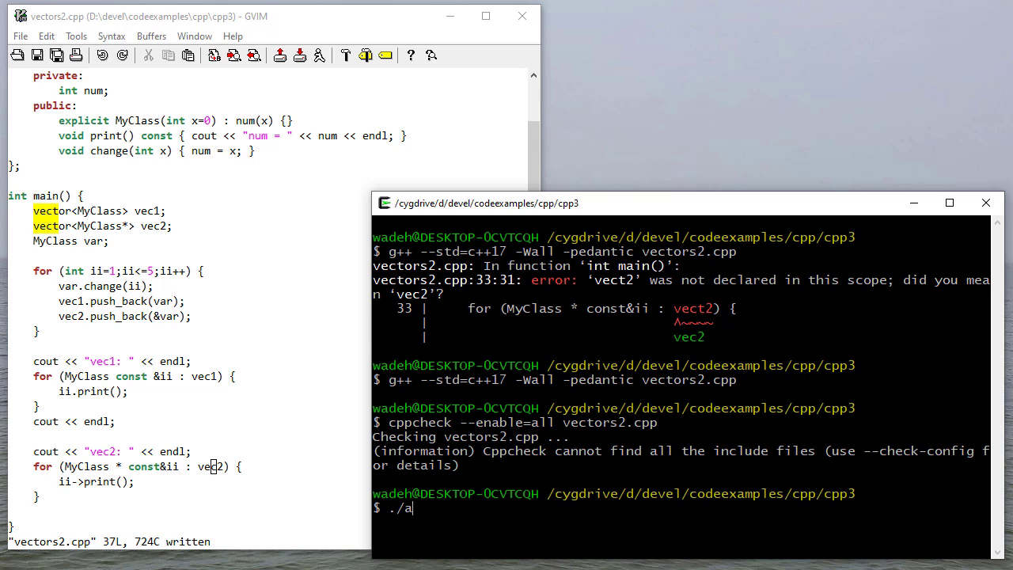
{"action": "key", "text": "Return"}
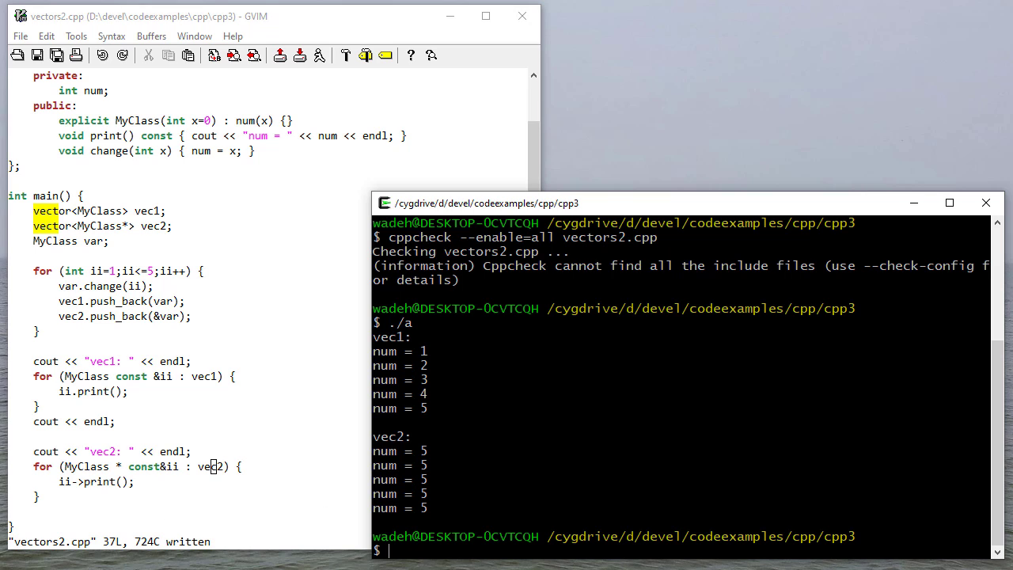
{"action": "mouse_move", "coordinate": [161, 319]}
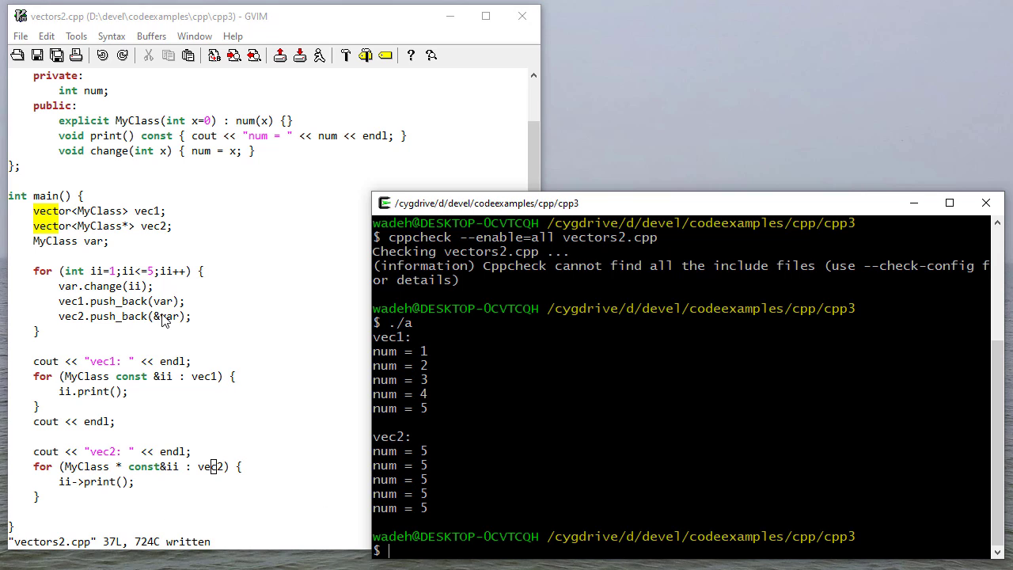
{"action": "mouse_move", "coordinate": [70, 251]}
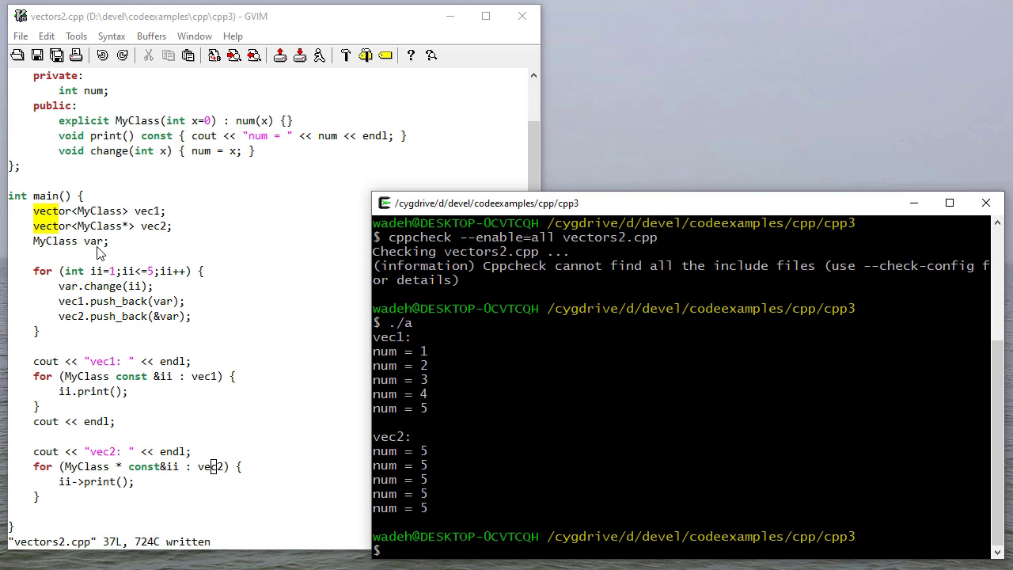
Comment out vec2.push_back(&var); and start a new vec2 line beneath it
{"action": "left_click", "coordinate": [72, 241]}
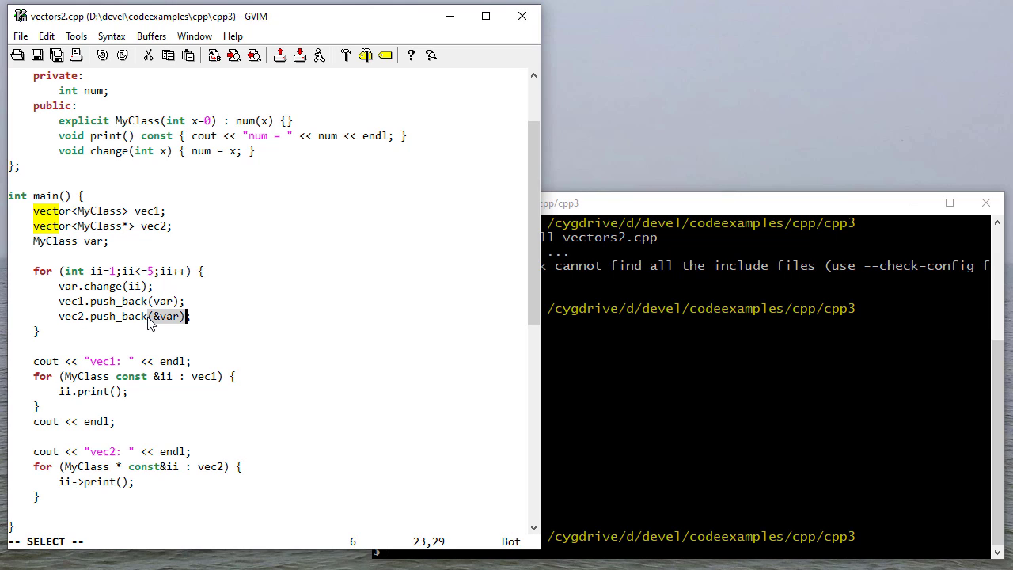
{"action": "mouse_move", "coordinate": [85, 246]}
{"action": "type", "text": "// "}
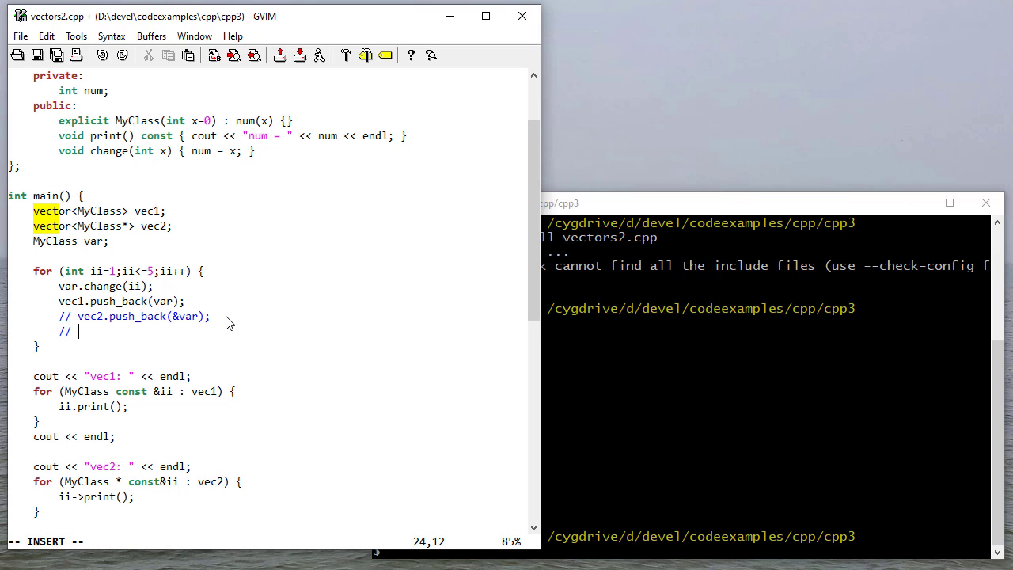
{"action": "type", "text": "vec2."}
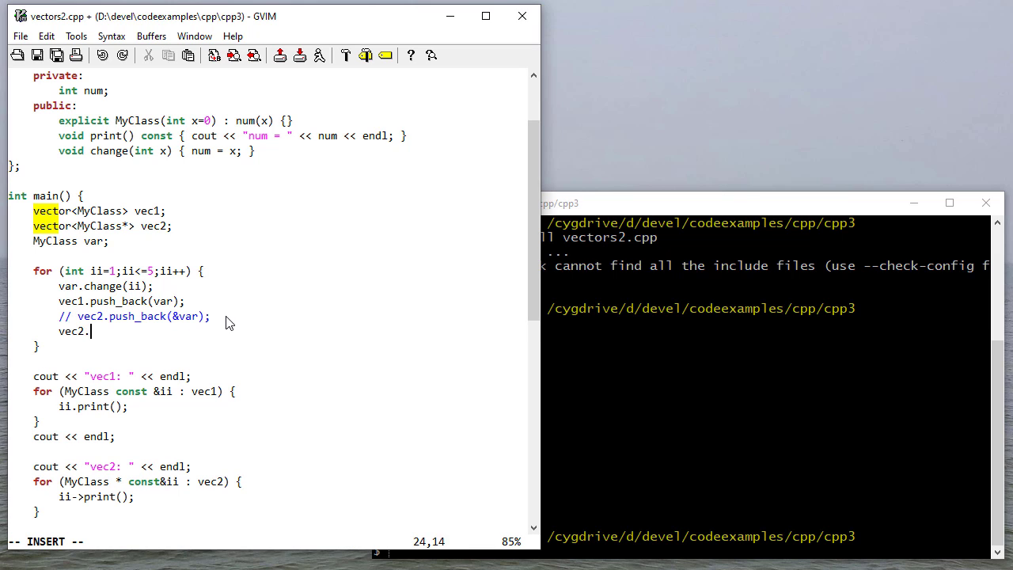
Complete the line as vec2.push_back(new MyClass(ii)); and save the file
{"action": "type", "text": ".push_back(new"}
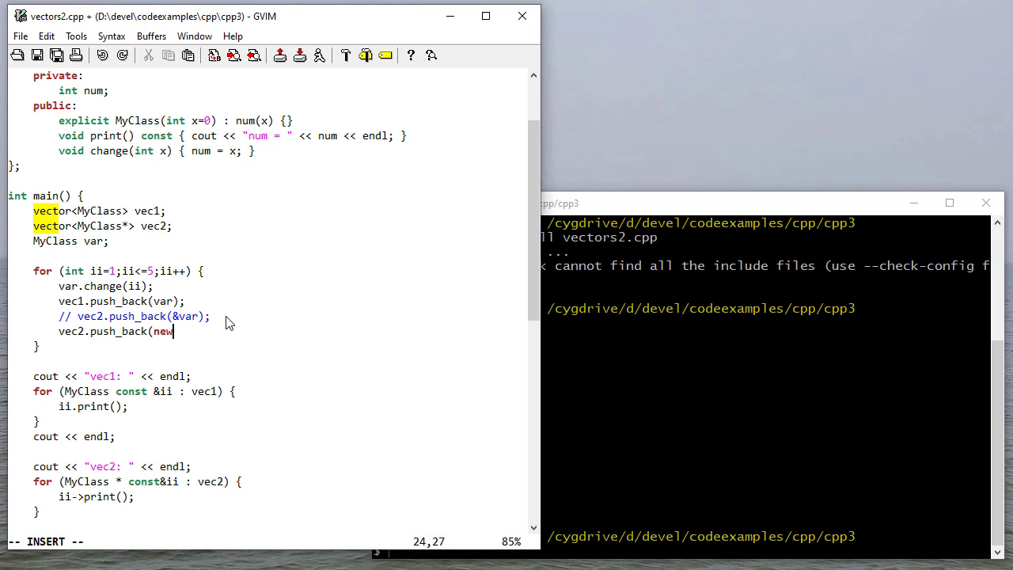
{"action": "type", "text": "MyClas"}
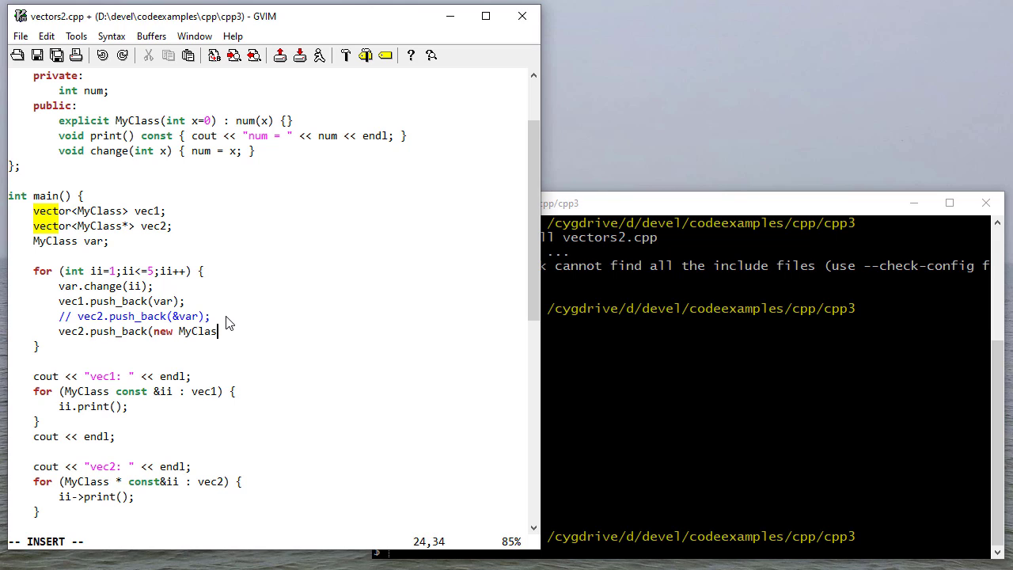
{"action": "type", "text": "s(ii));"}
{"action": "left_click", "coordinate": [766, 549]}
{"action": "type", "text": "./a."}
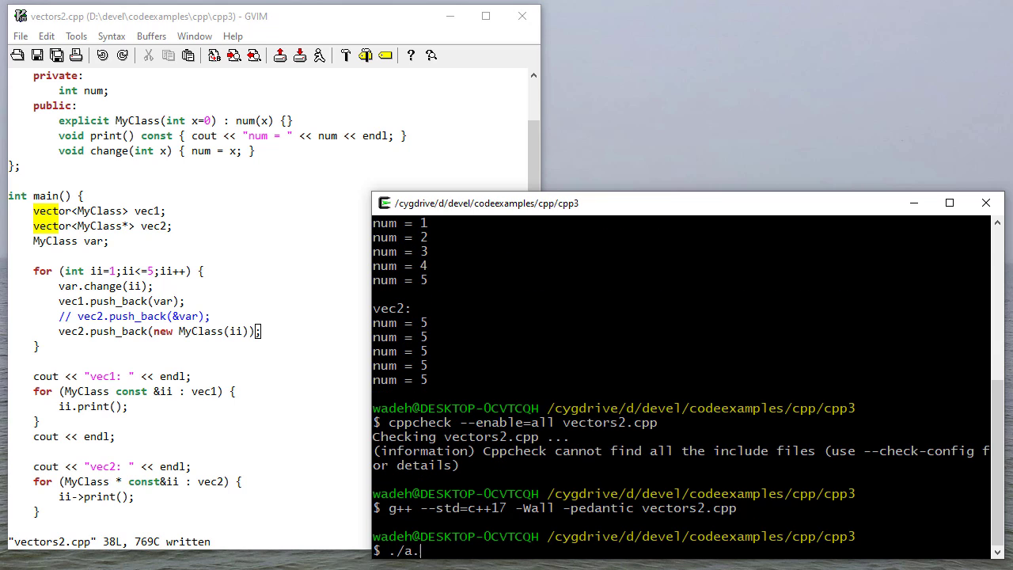
Run ./a.exe showing vec2 now prints 1–5, then open a blank line above main in GVIM
{"action": "key", "text": "Return"}
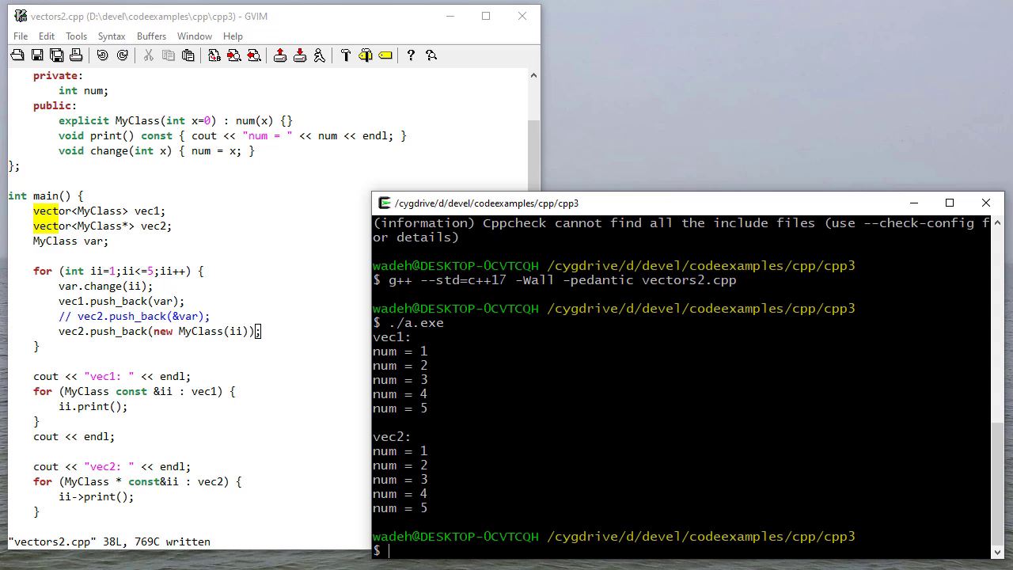
{"action": "mouse_move", "coordinate": [253, 317]}
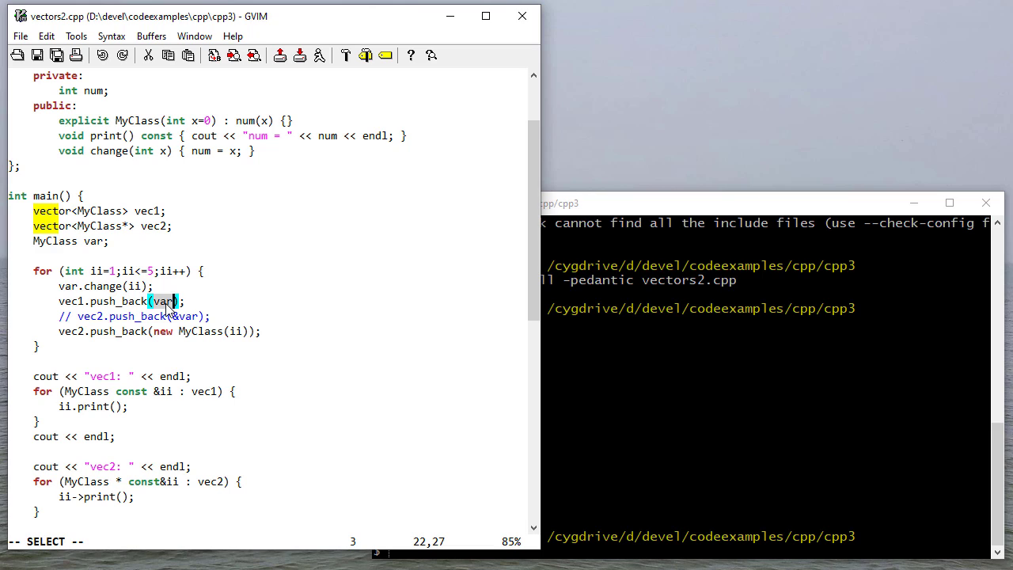
{"action": "mouse_move", "coordinate": [183, 320]}
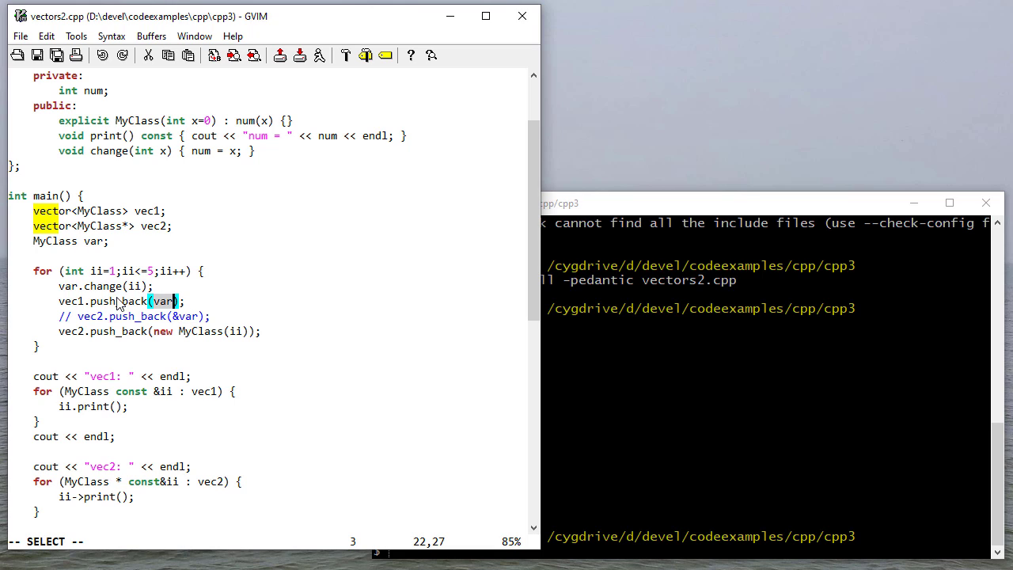
{"action": "mouse_move", "coordinate": [177, 326]}
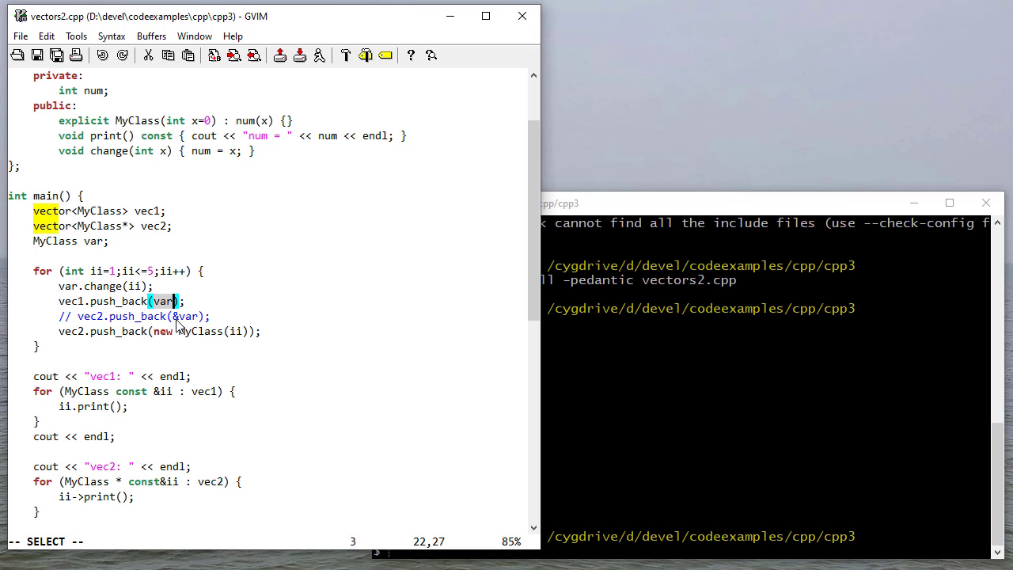
{"action": "mouse_move", "coordinate": [192, 336]}
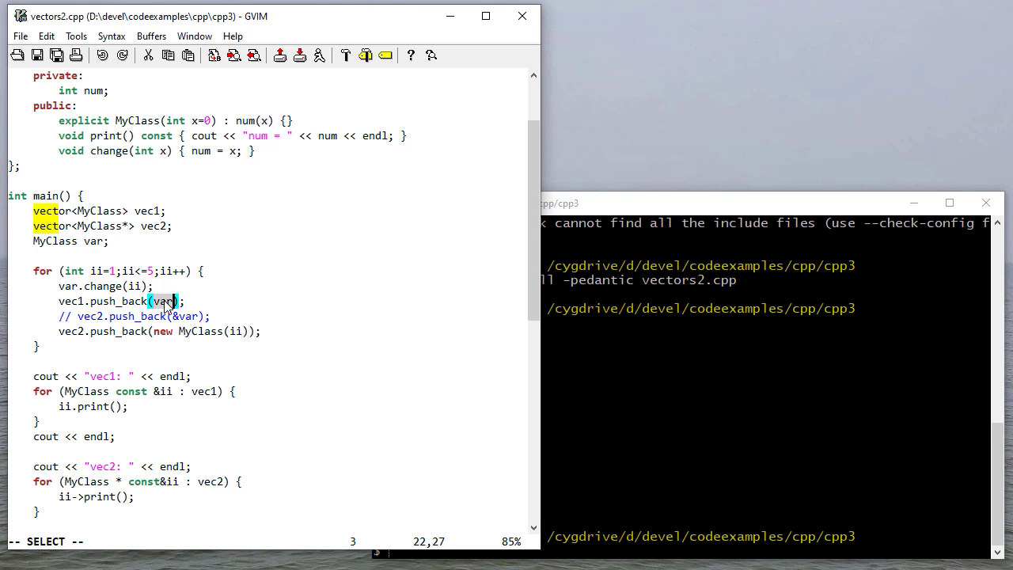
{"action": "key", "text": "V"}
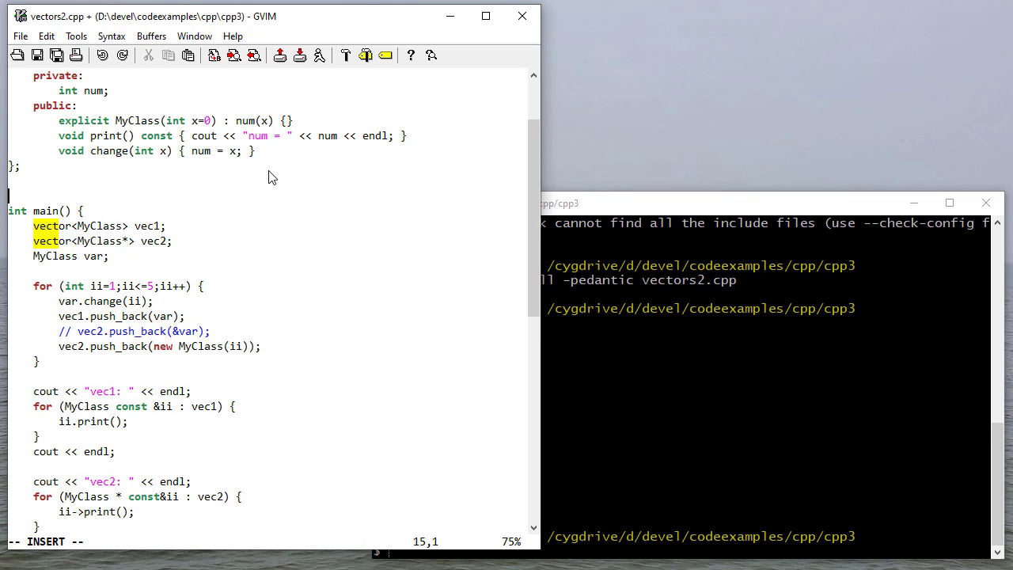
Write the stub 'void printMyClassVector(const vector<MyClass>& v)' above main
{"action": "type", "text": "void print"}
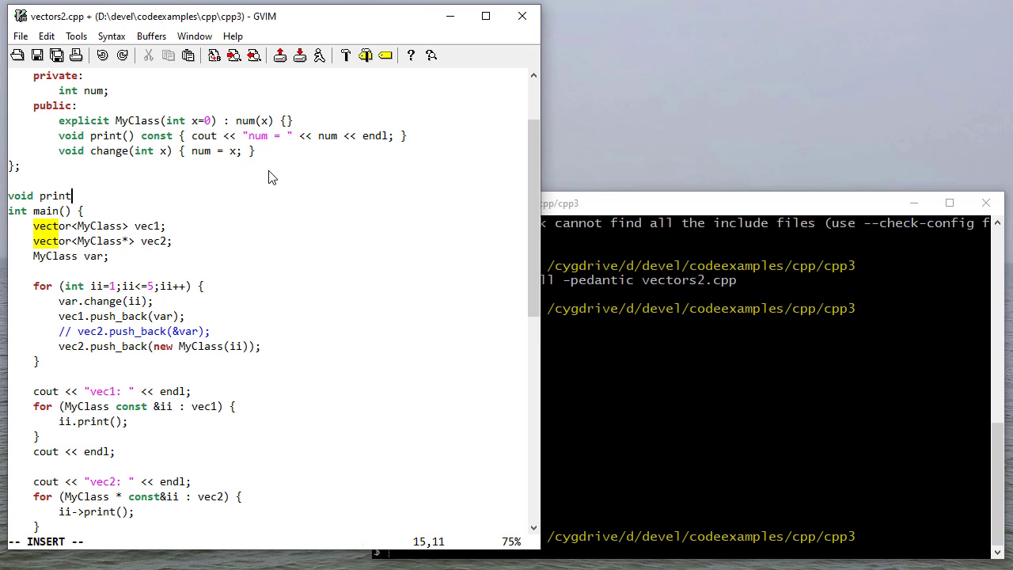
{"action": "type", "text": "MyClass"}
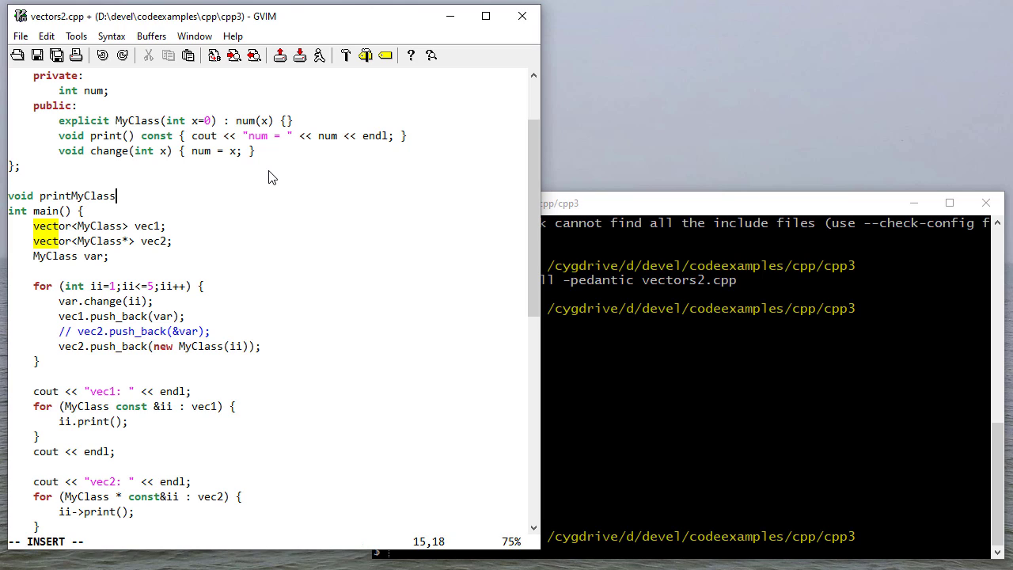
{"action": "type", "text": "Vector(const"}
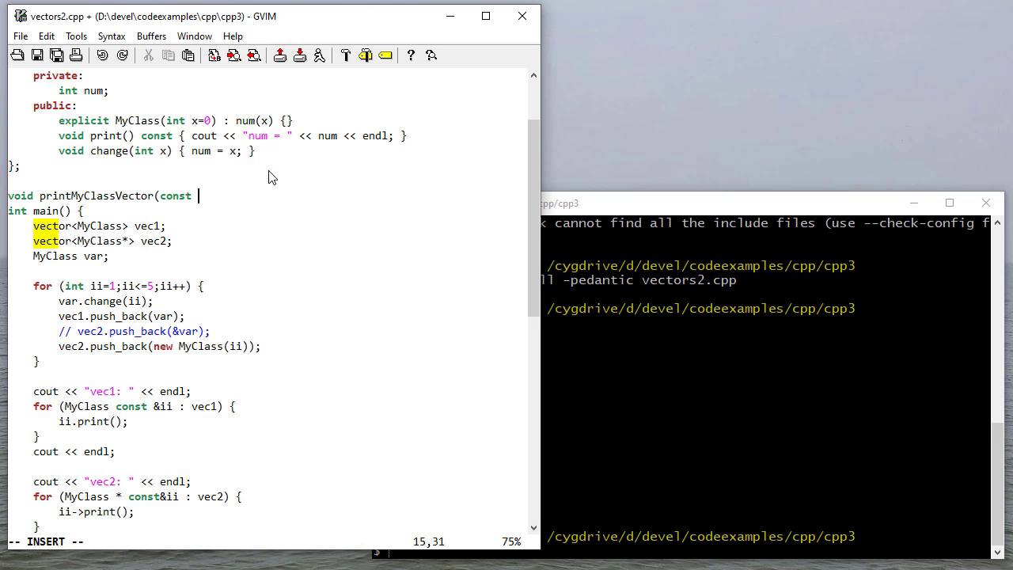
{"action": "type", "text": "vector<M"}
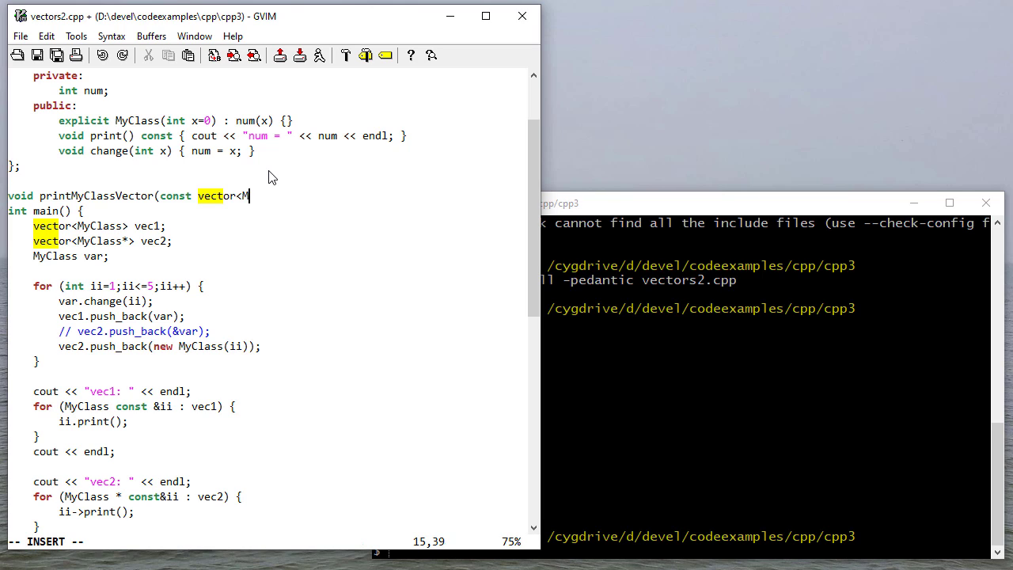
{"action": "type", "text": "yClass"}
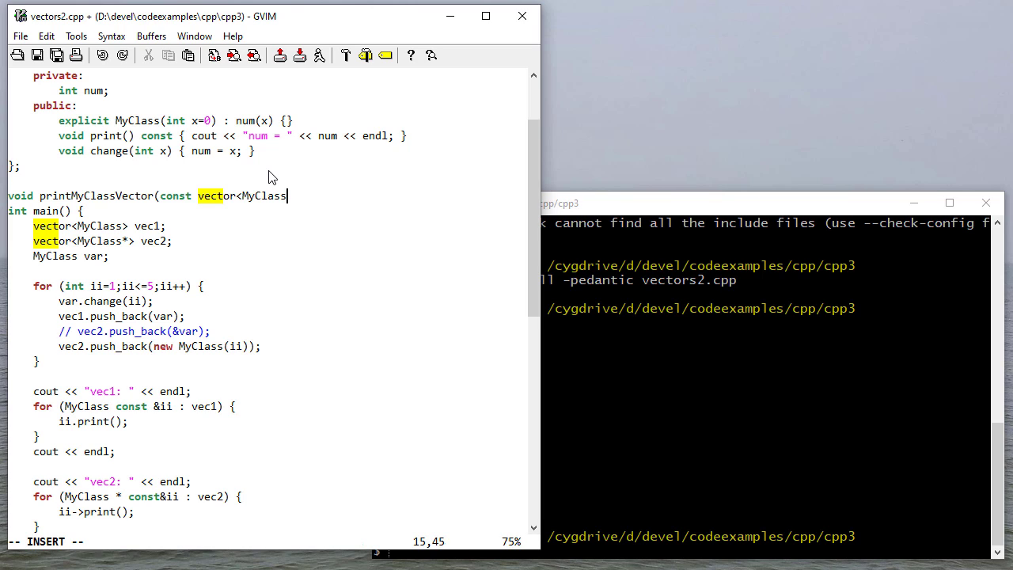
{"action": "type", "text": ">& v) {"}
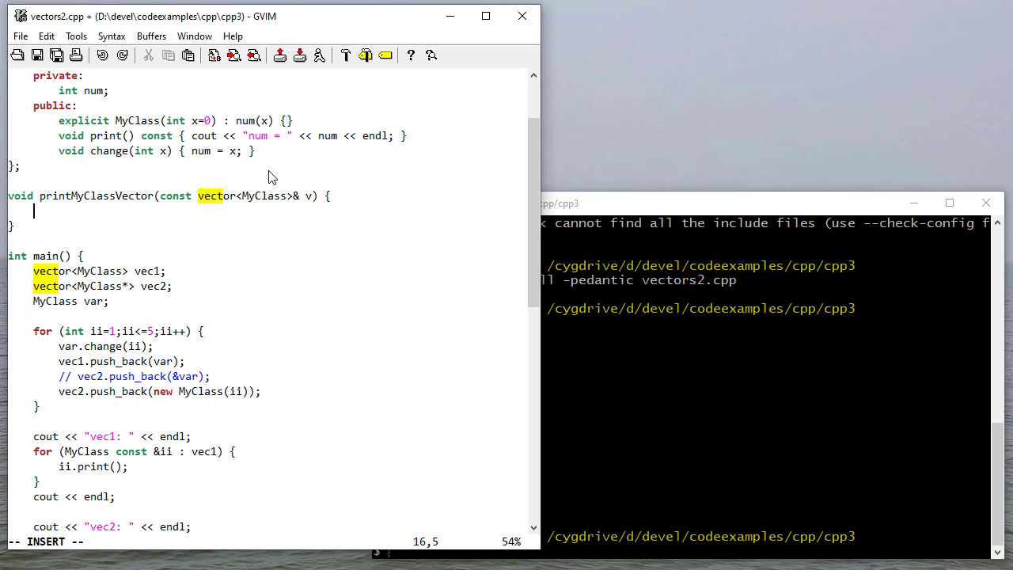
{"action": "mouse_move", "coordinate": [265, 190]}
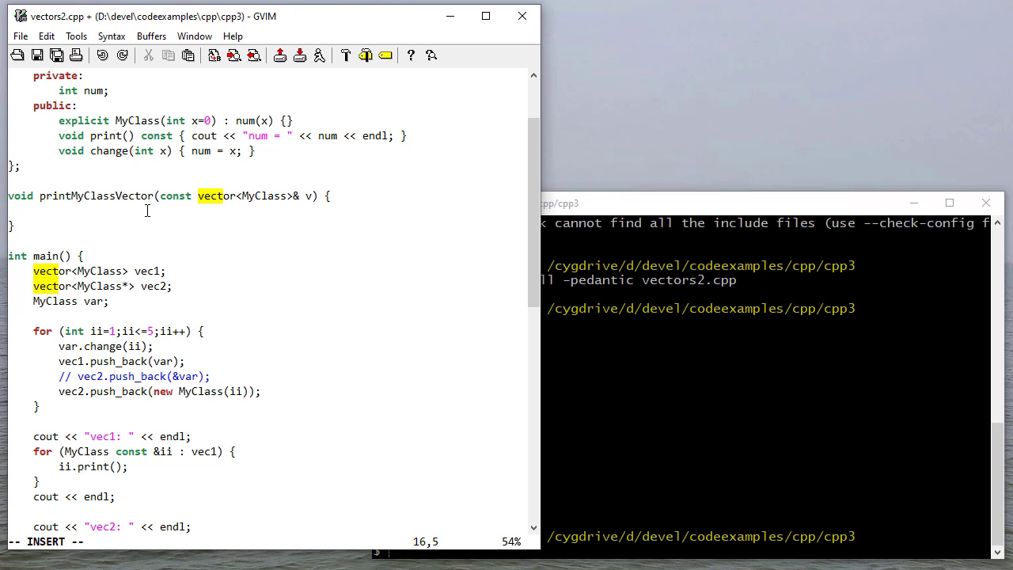
Add a cout line printing the 'Printing from printMyClassVector:' header followed by endl
{"action": "type", "text": "cout << \""}
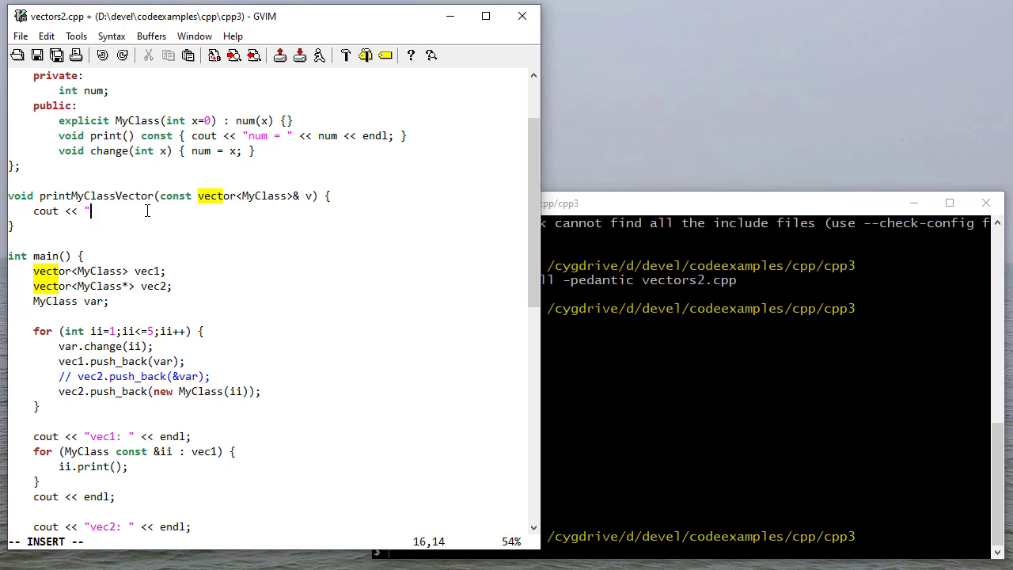
{"action": "type", "text": "Printing"}
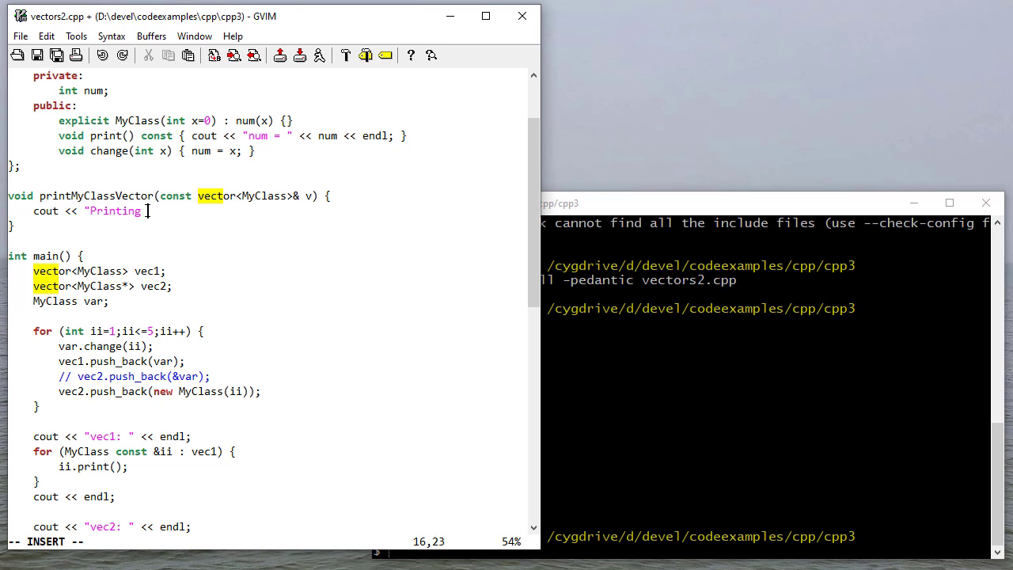
{"action": "type", "text": "from"}
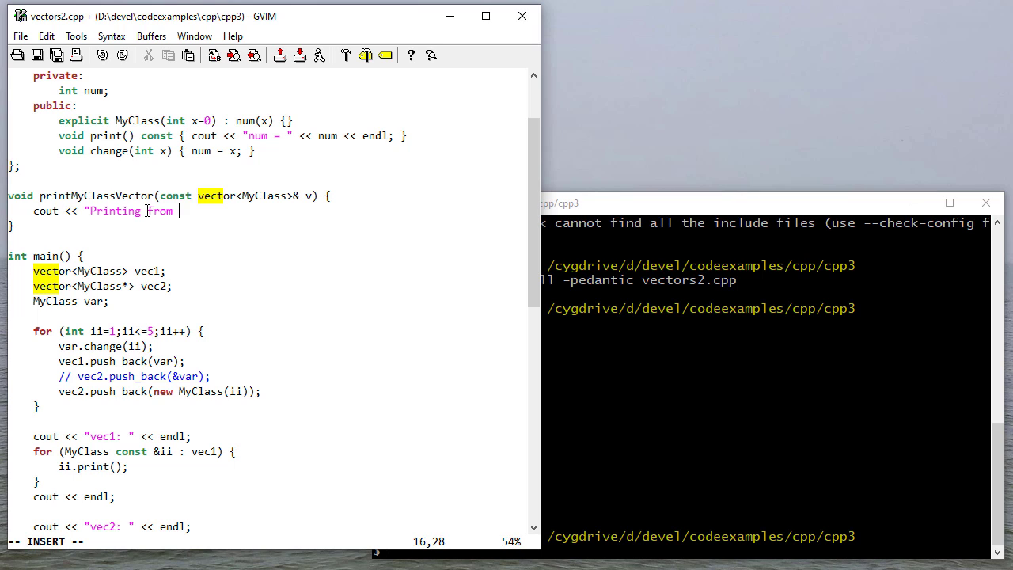
{"action": "type", "text": "printMyCl"}
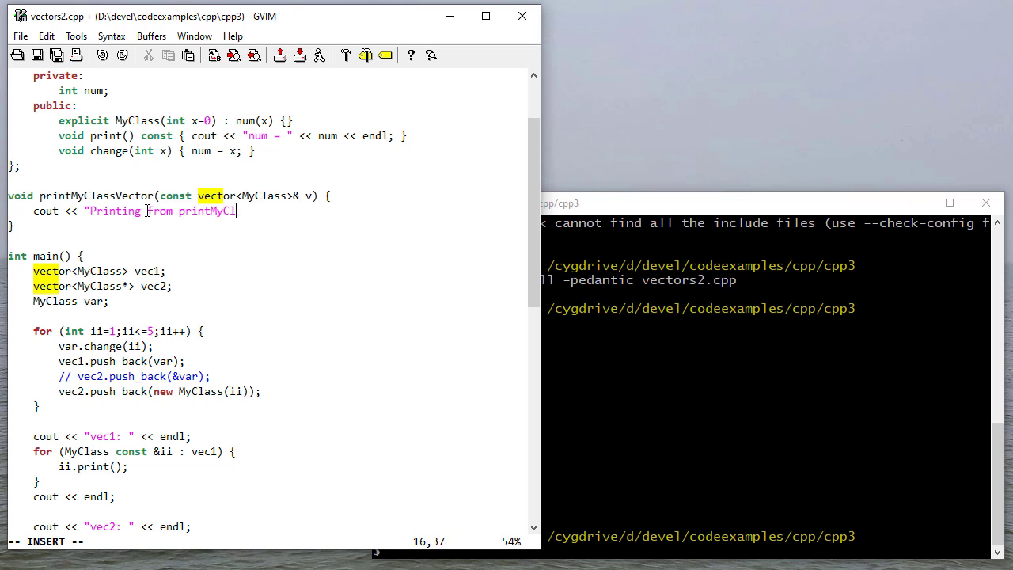
{"action": "type", "text": "assVector"}
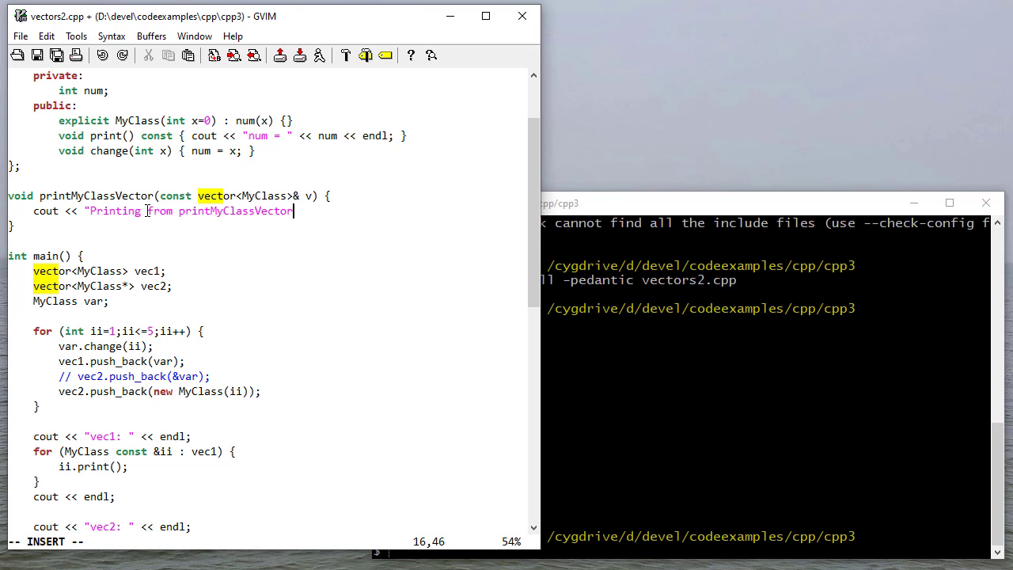
{"action": "type", "text": ":\" << endl;"}
{"action": "type", "text": "for ("}
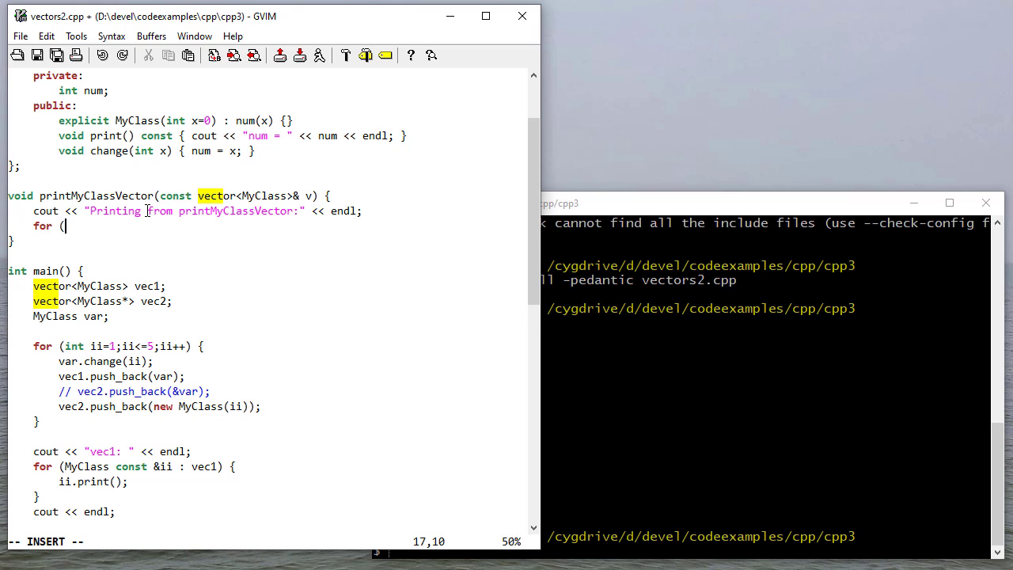
Add a range-for over v (MyClass const &ii) calling ii.print() indented, then begin the closing cout << endl
{"action": "type", "text": "My"}
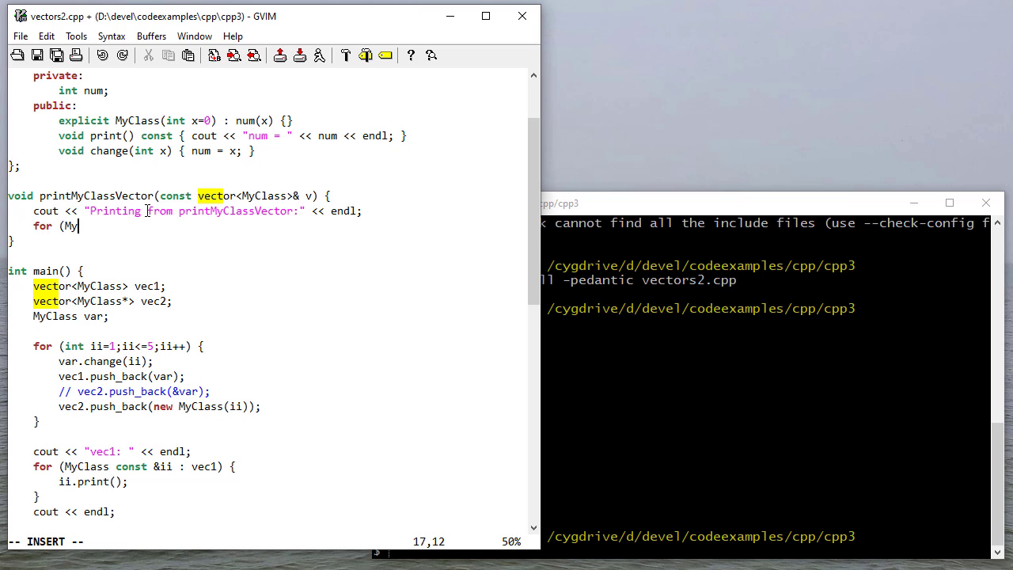
{"action": "type", "text": "Class"}
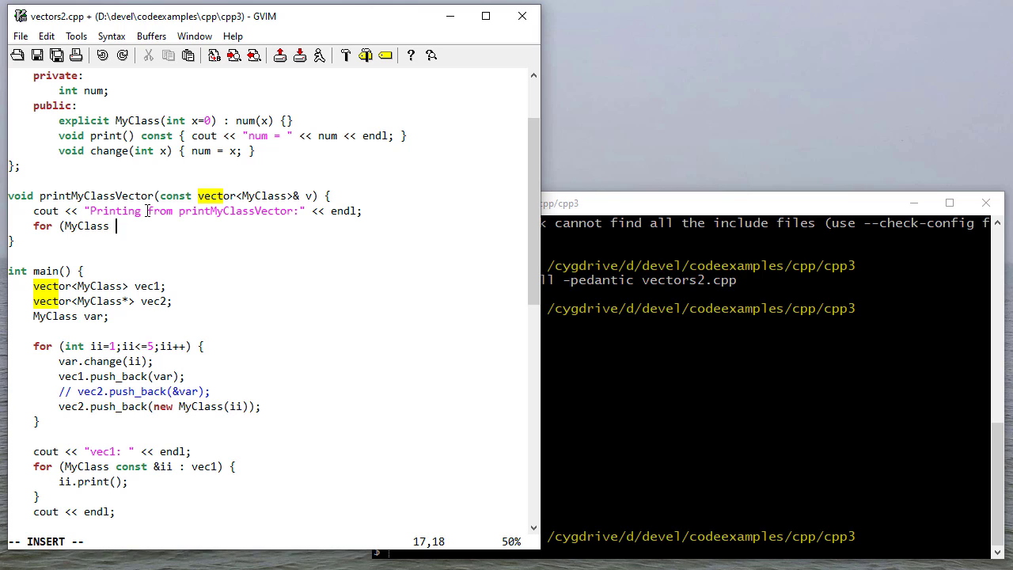
{"action": "type", "text": "const &ii"}
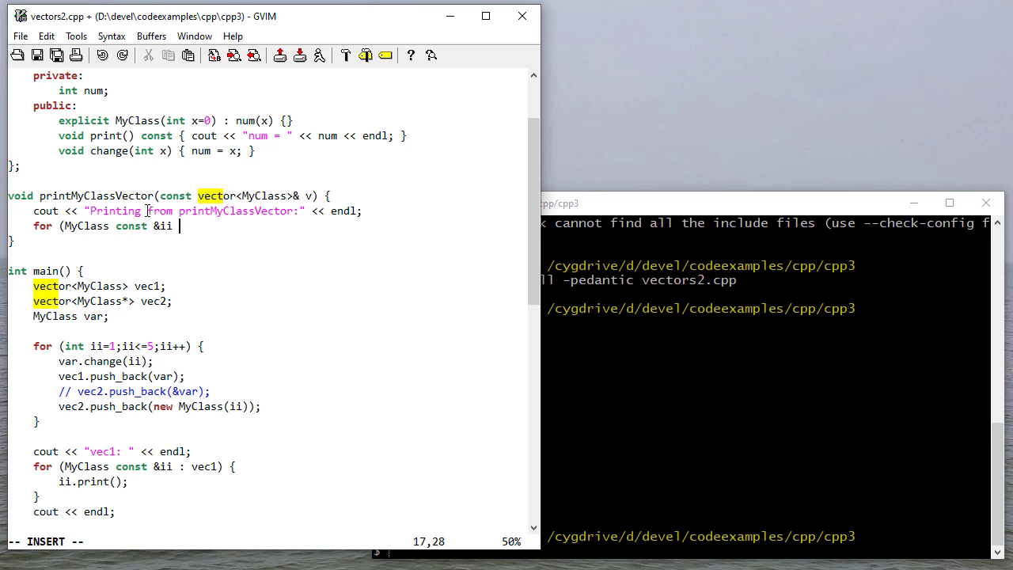
{"action": "type", "text": ": v) {"}
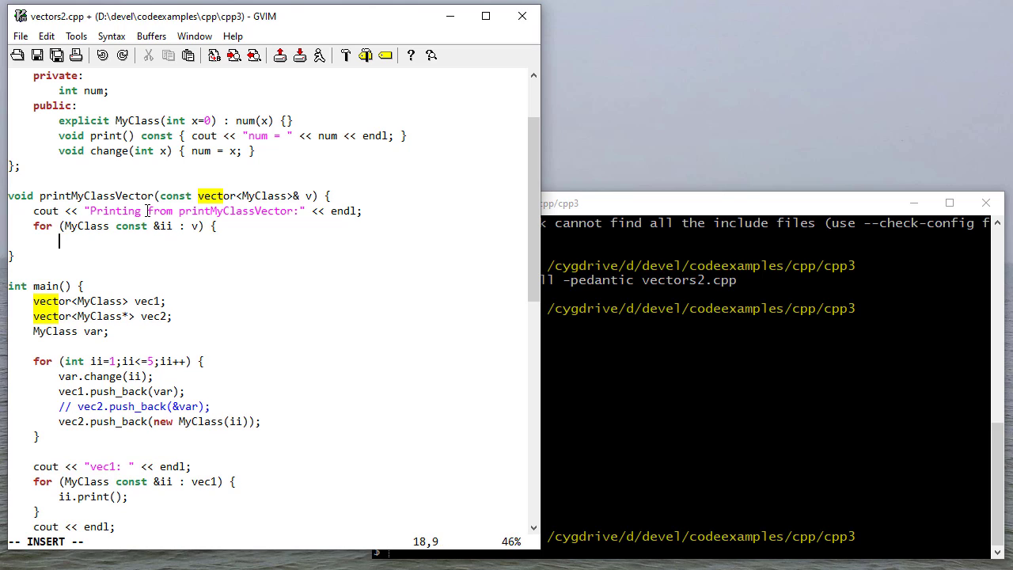
{"action": "type", "text": "cout << \"  \";"}
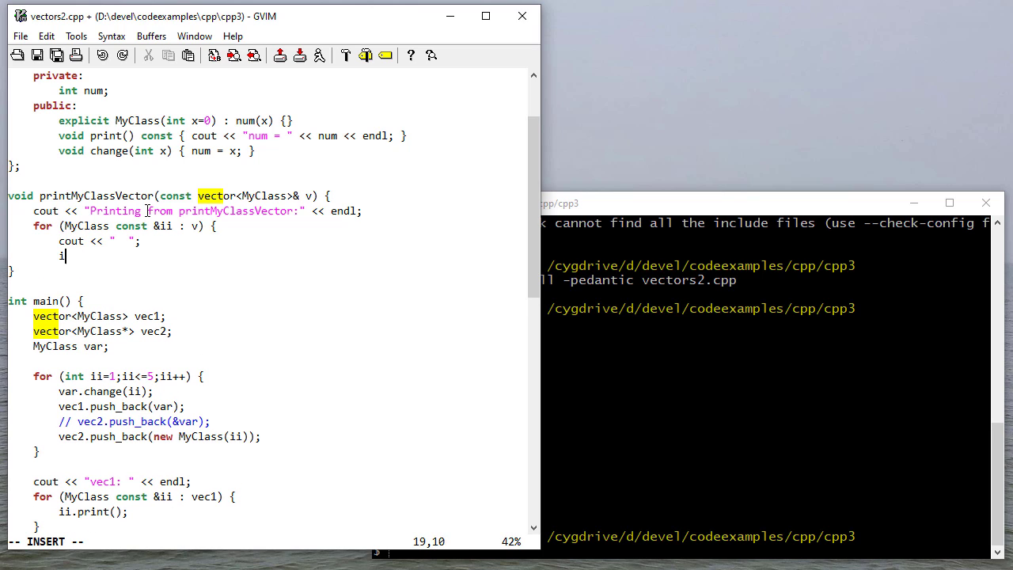
{"action": "type", "text": "i."}
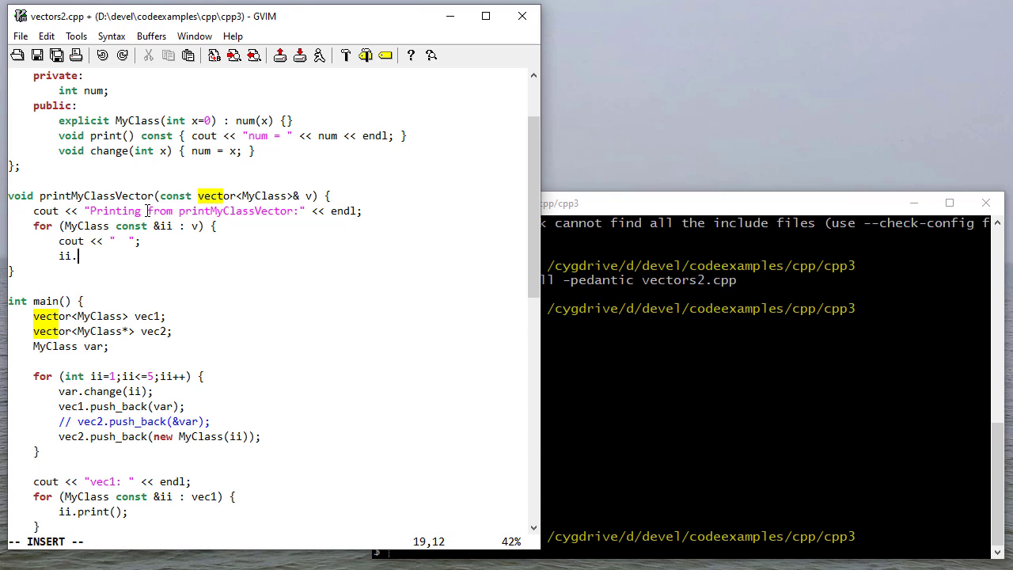
{"action": "type", "text": "print();"}
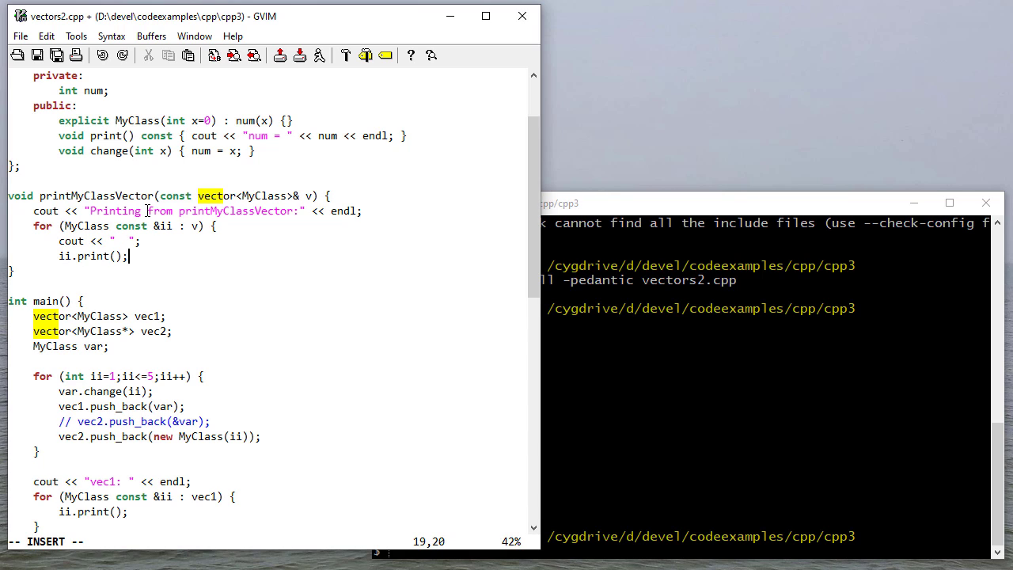
{"action": "key", "text": "Return"}
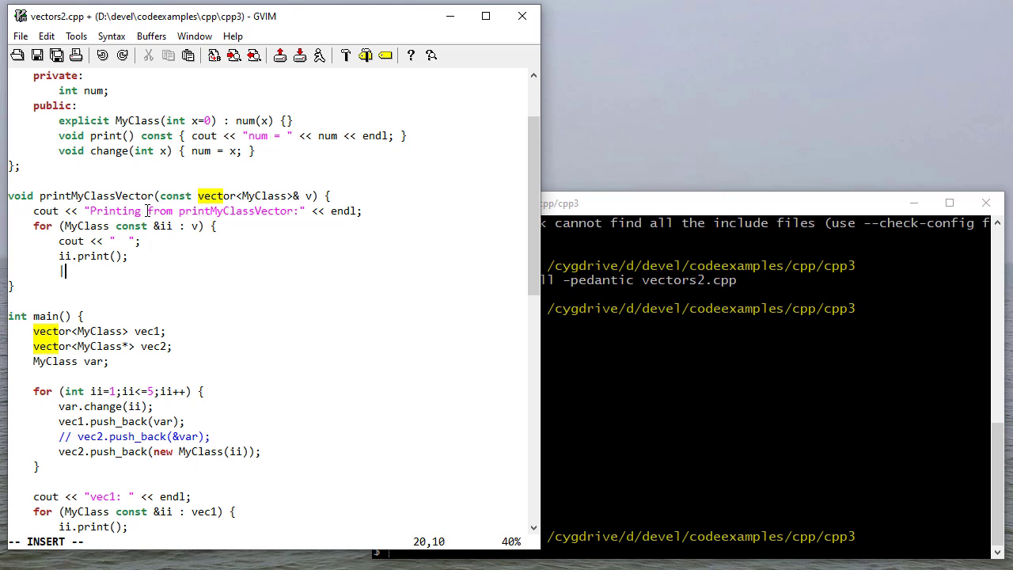
{"action": "type", "text": "cout << endl;"}
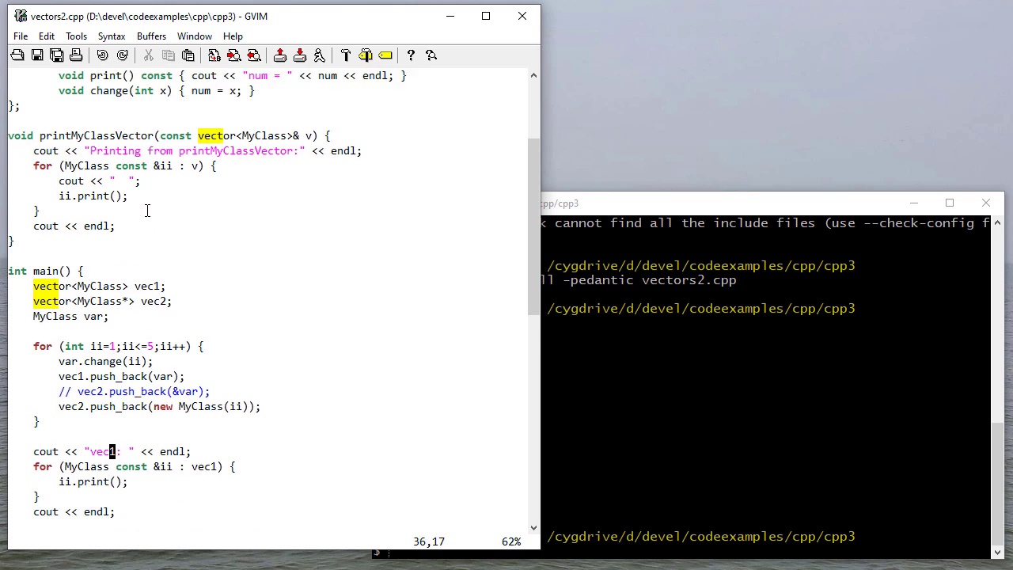
Call printMyClassVector(vec1) and printMyClassVector(vec2) at the end of main and save vectors2.cpp
{"action": "type", "text": "print"}
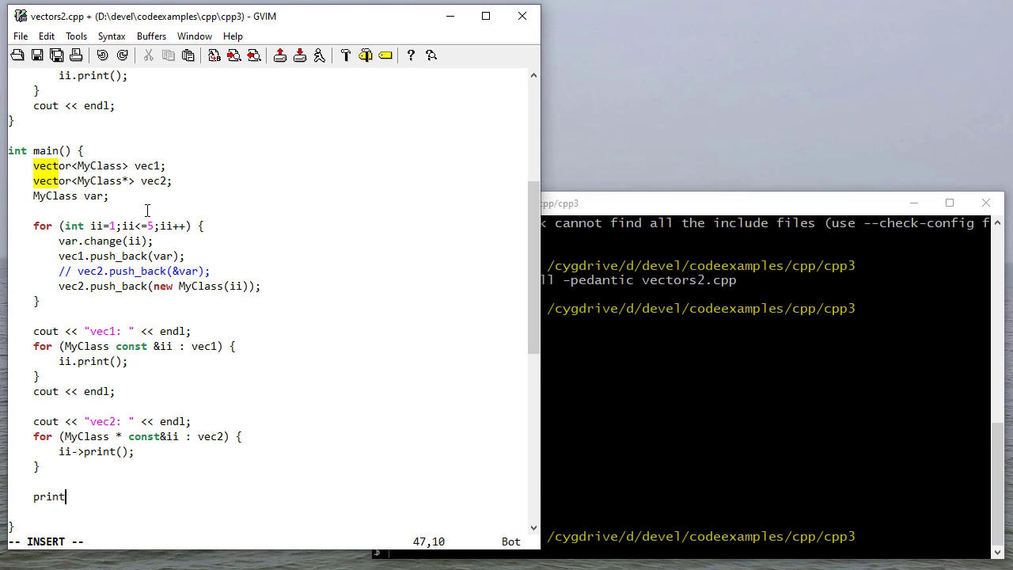
{"action": "type", "text": "M"}
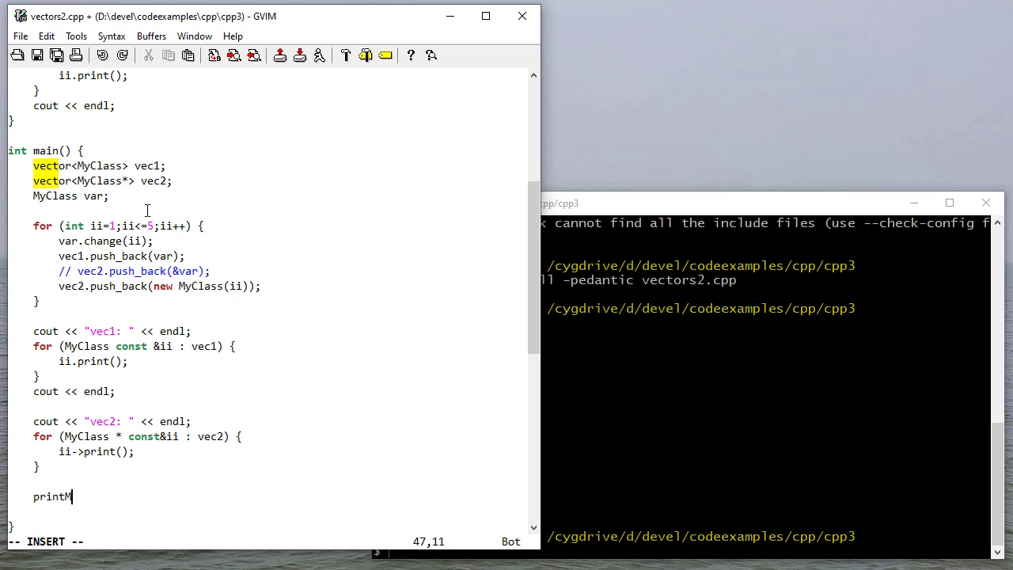
{"action": "type", "text": "yClassVector"}
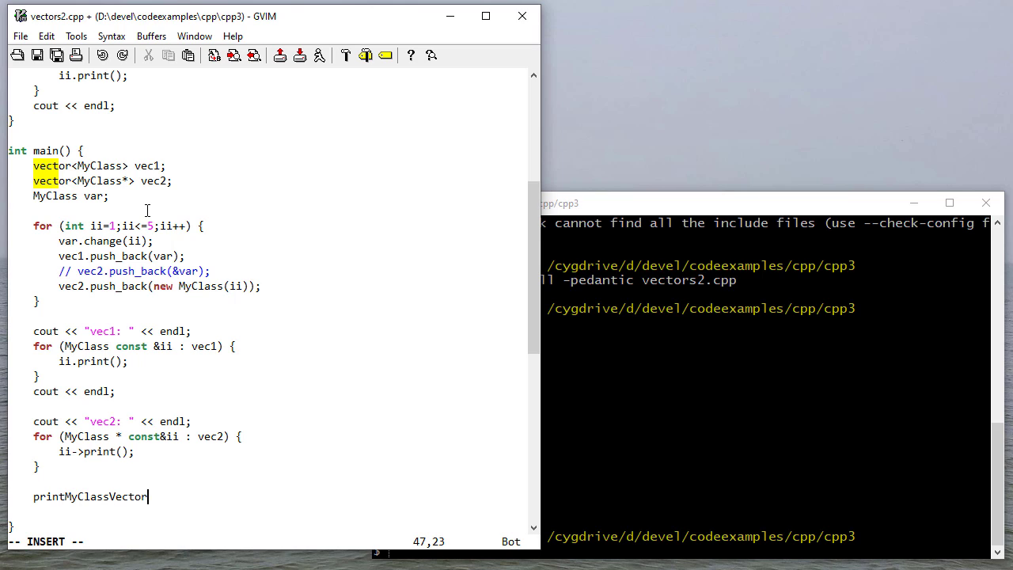
{"action": "type", "text": "("}
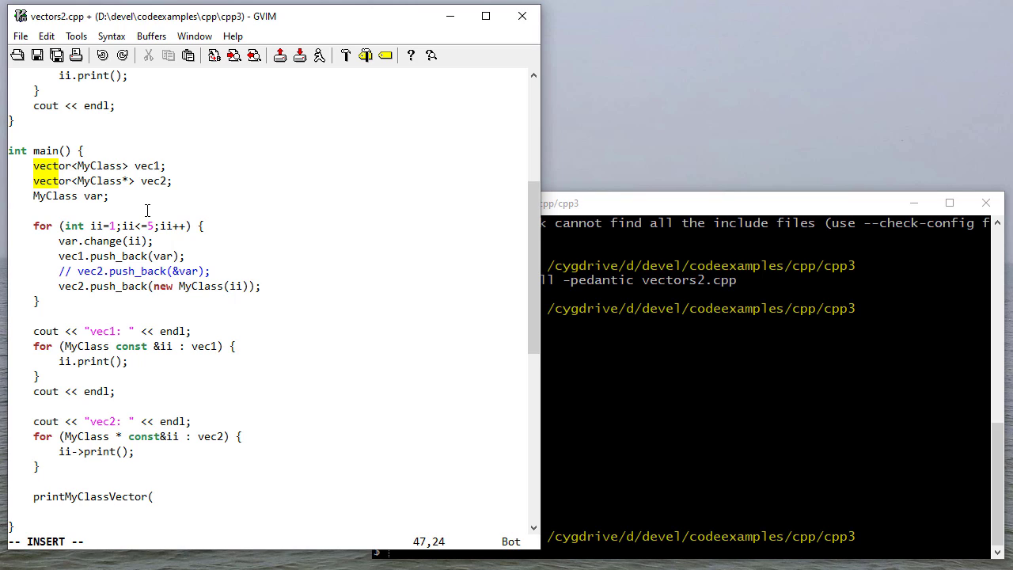
{"action": "type", "text": "vec1);"}
{"action": "type", "text": "g++ --std=c++17 -Wall -pedantic vectors2.cpp"}
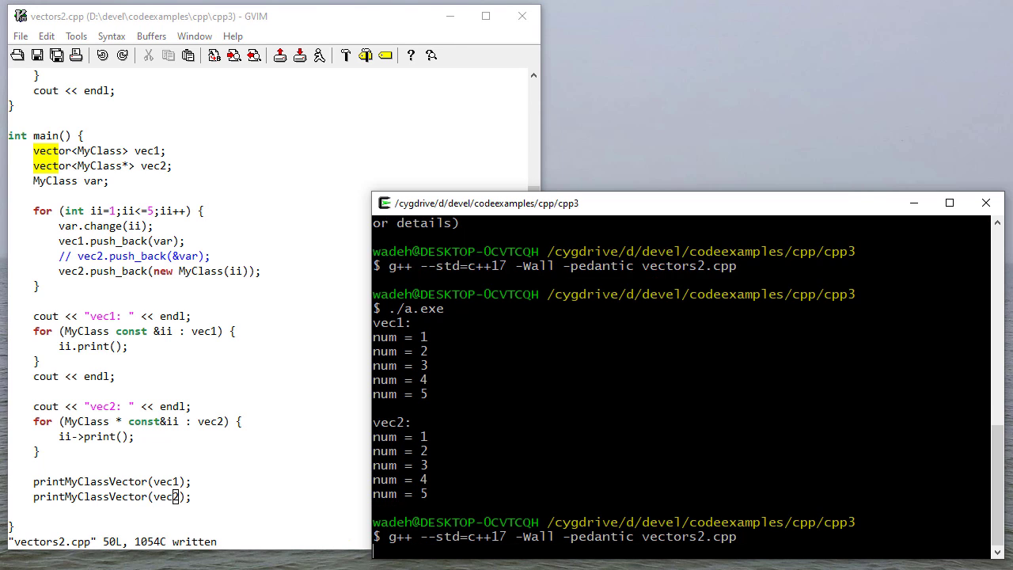
Rerun the g++ compile and read the invalid reference initialization error for the vec2 call
{"action": "key", "text": "Return"}
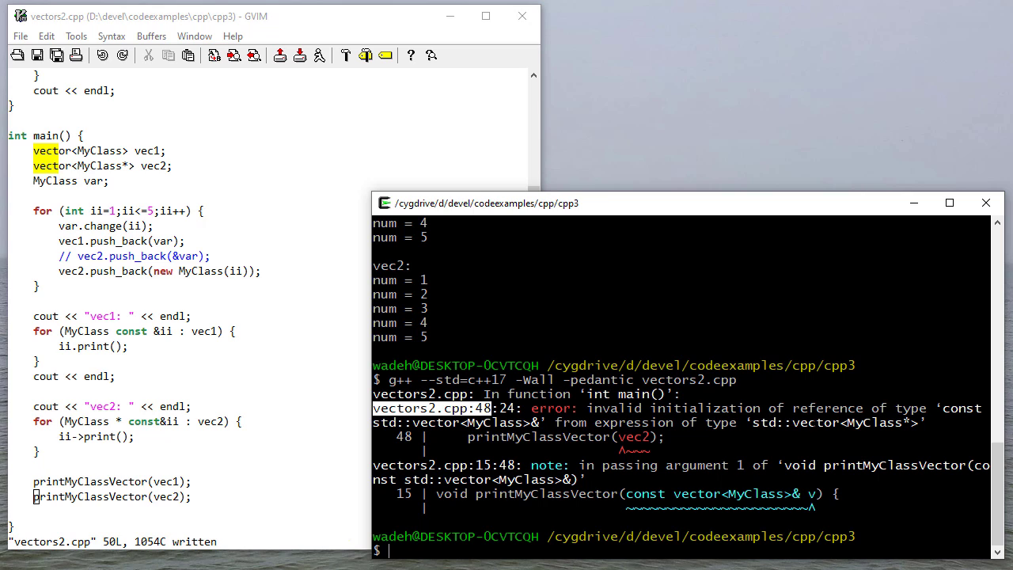
{"action": "mouse_move", "coordinate": [212, 533]}
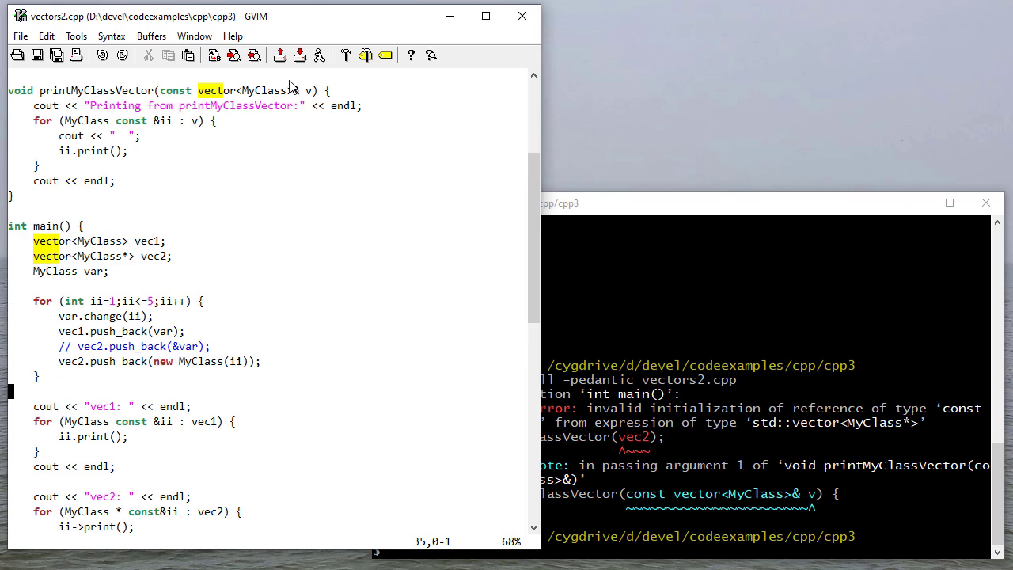
{"action": "scroll", "scroll_direction": "down", "scroll_amount": 3}
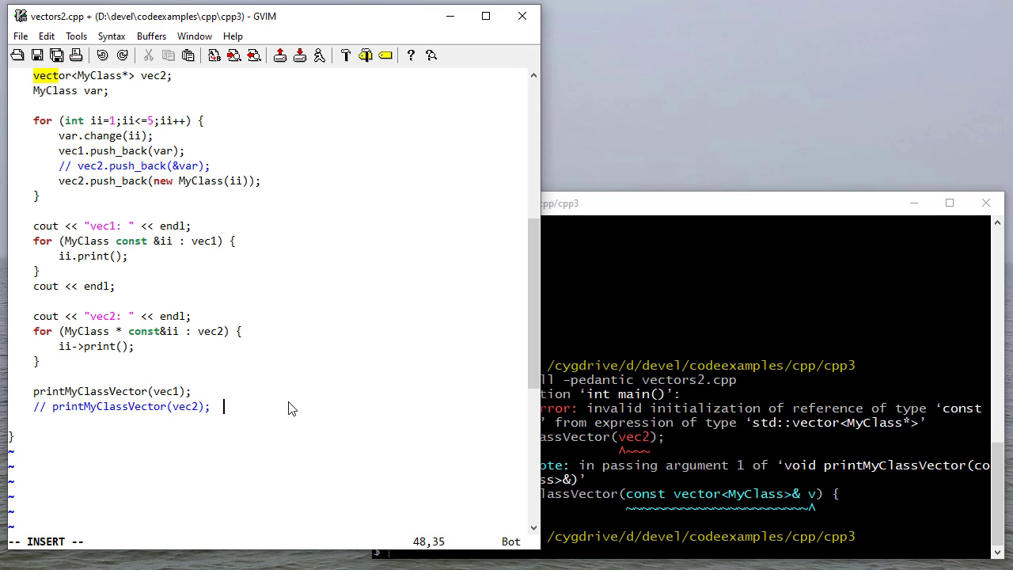
Comment out the vec2 call with '// ERROR: vec2 holds a different type than vec1'
{"action": "type", "text": "// ERROR: vec2"}
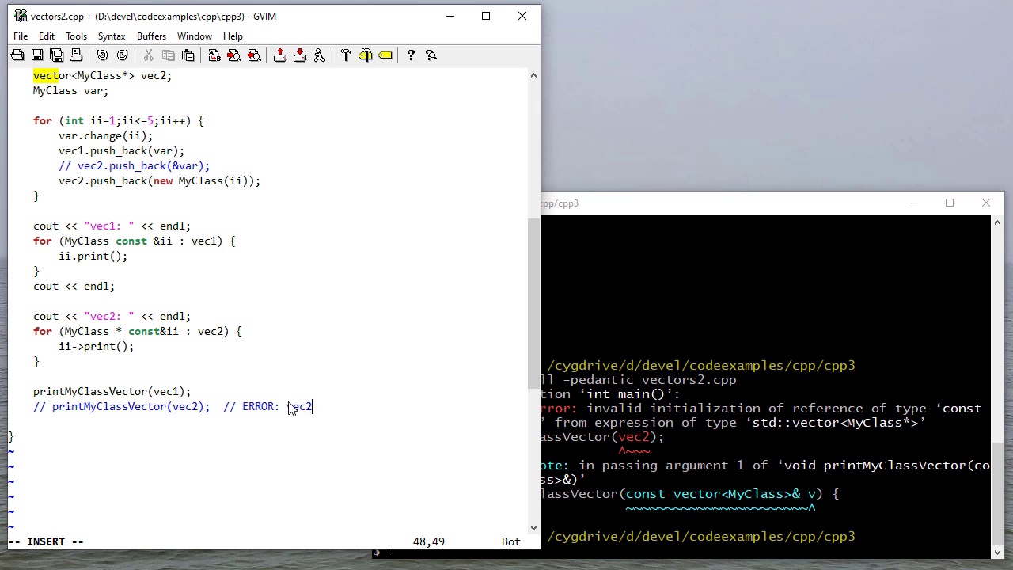
{"action": "type", "text": "holds a diff"}
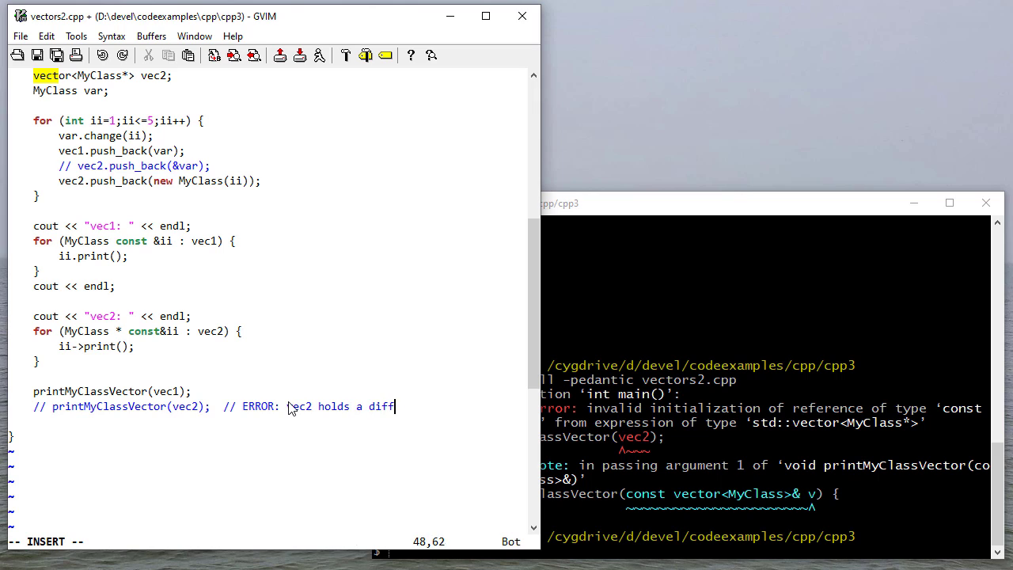
{"action": "type", "text": "erent type than vec1"}
{"action": "left_click", "coordinate": [282, 166]}
{"action": "type", "text": "  //"}
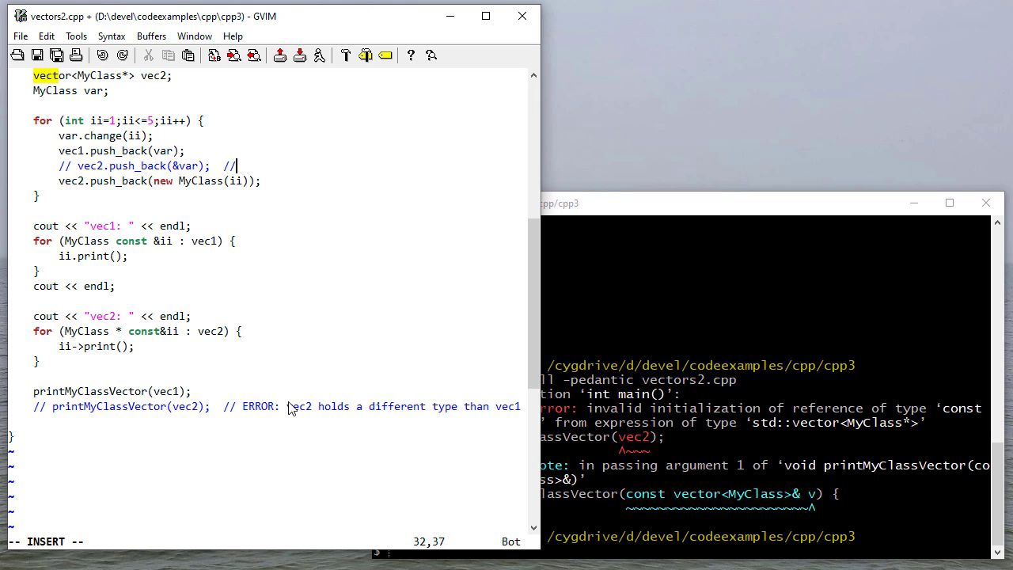
Comment after the commented vec2.push_back(&var) line that this adds the same pointer to the vector
{"action": "type", "text": "This"}
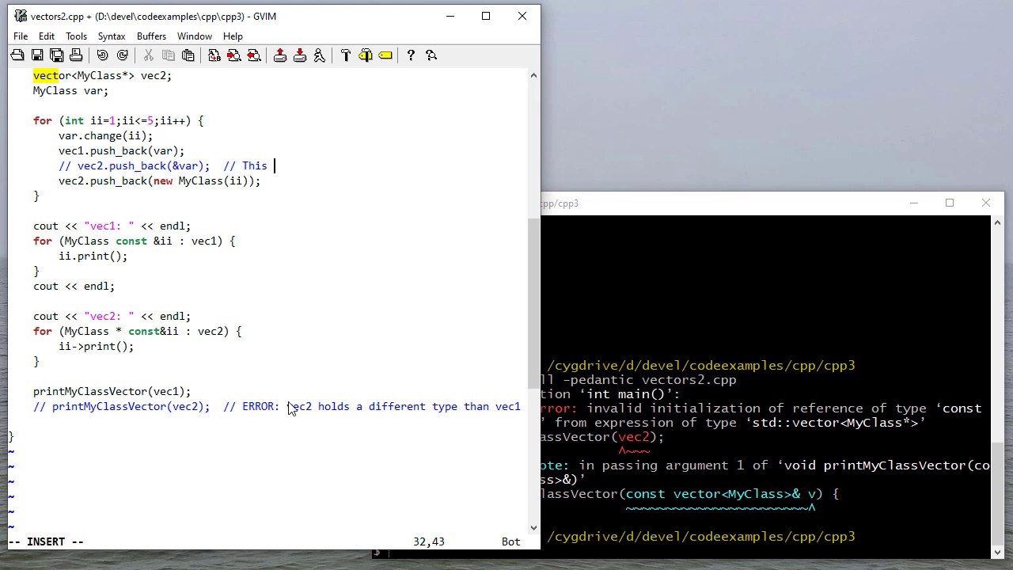
{"action": "type", "text": "adds same pointer"}
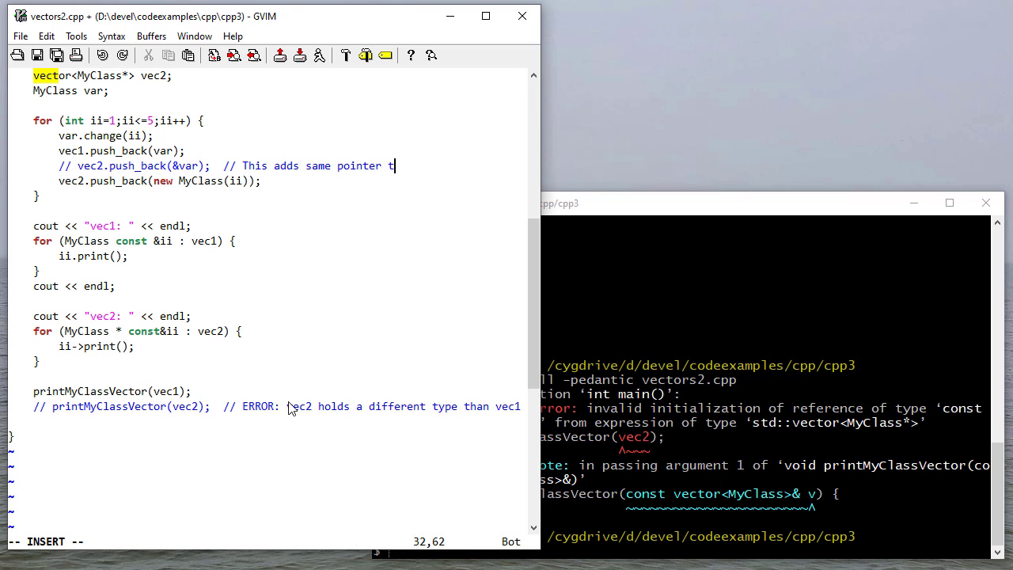
{"action": "type", "text": "to the vector"}
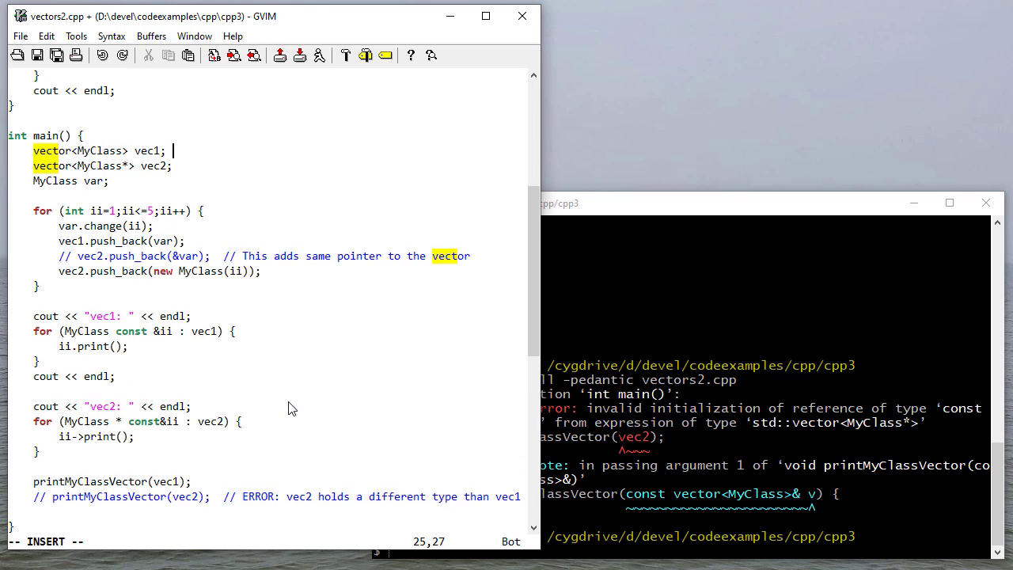
Comment vec1 as a vector of objects and vec2 as '// Vector of pointers'
{"action": "type", "text": "// Vector of object"}
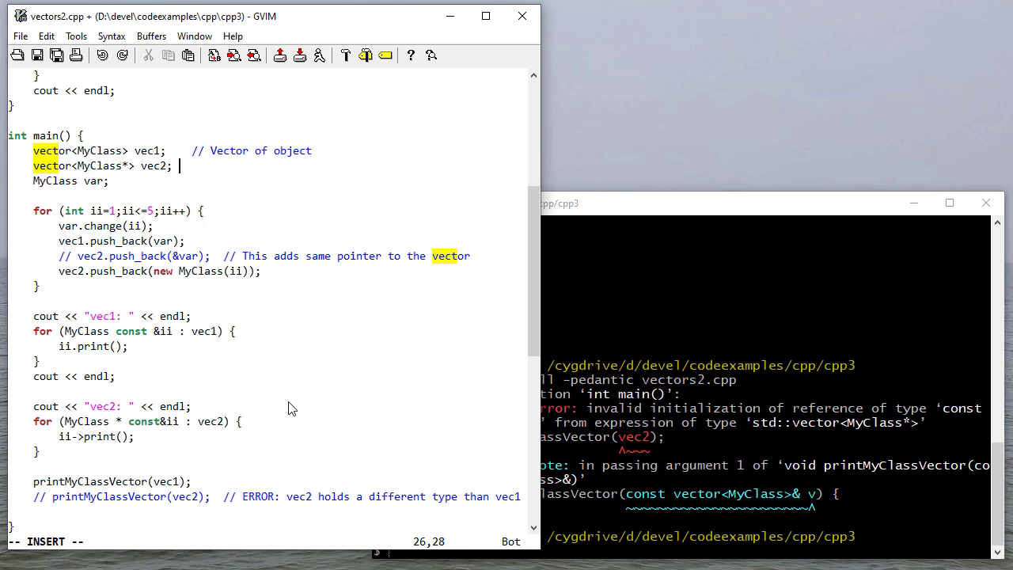
{"action": "type", "text": "//"}
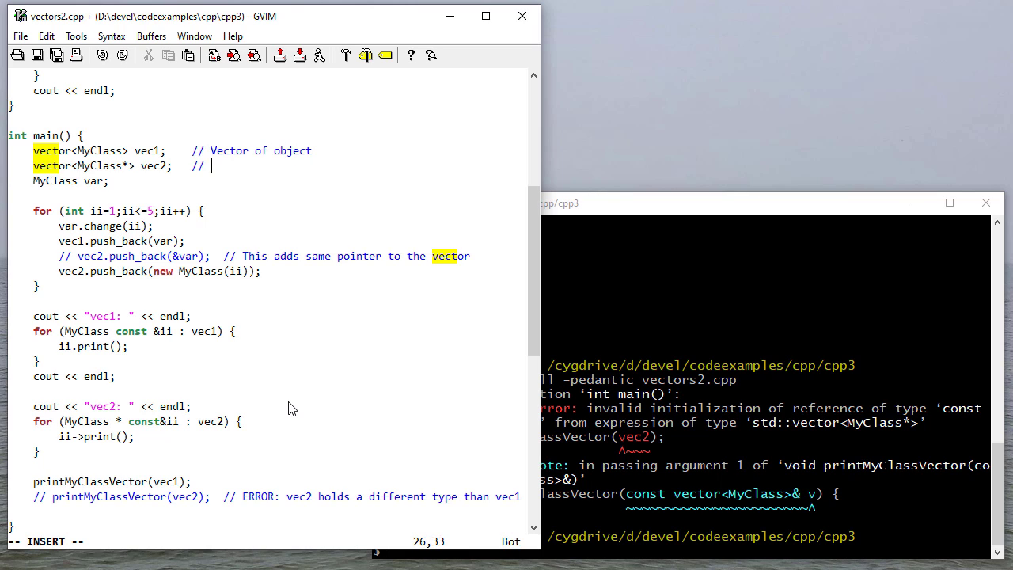
{"action": "type", "text": "Vector of pointers"}
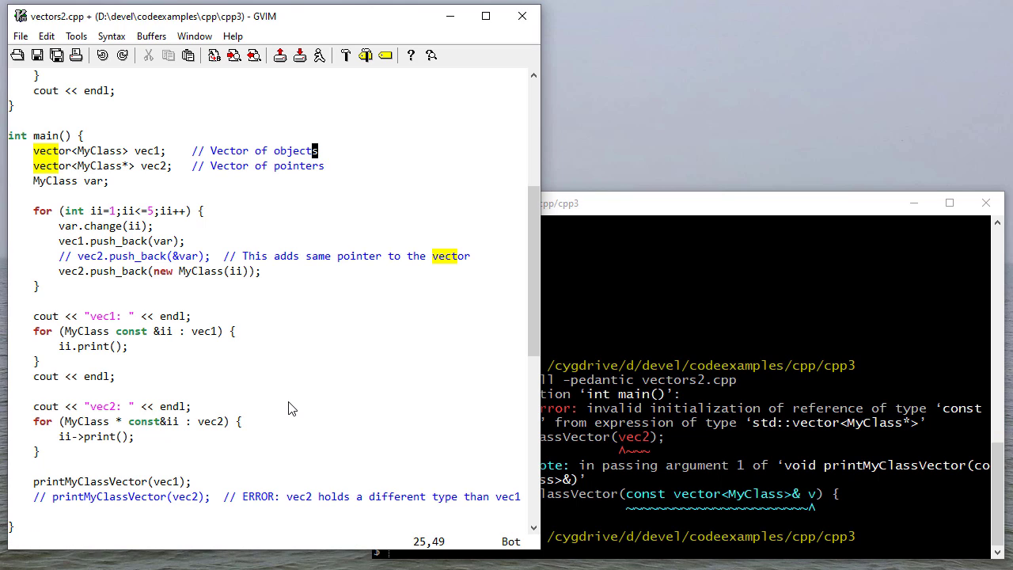
{"action": "mouse_move", "coordinate": [306, 166]}
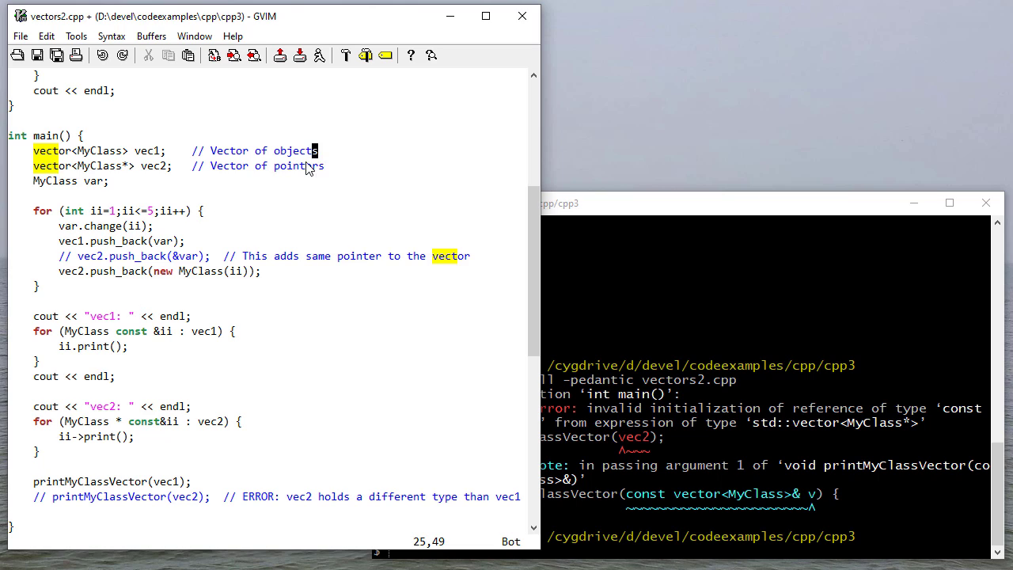
{"action": "mouse_move", "coordinate": [295, 174]}
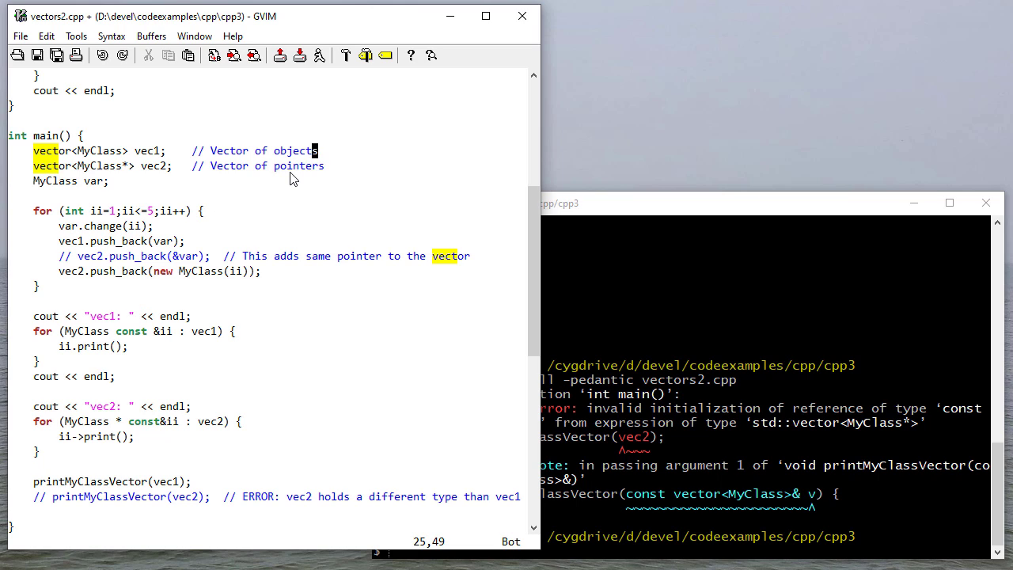
{"action": "double_click", "coordinate": [149, 150]}
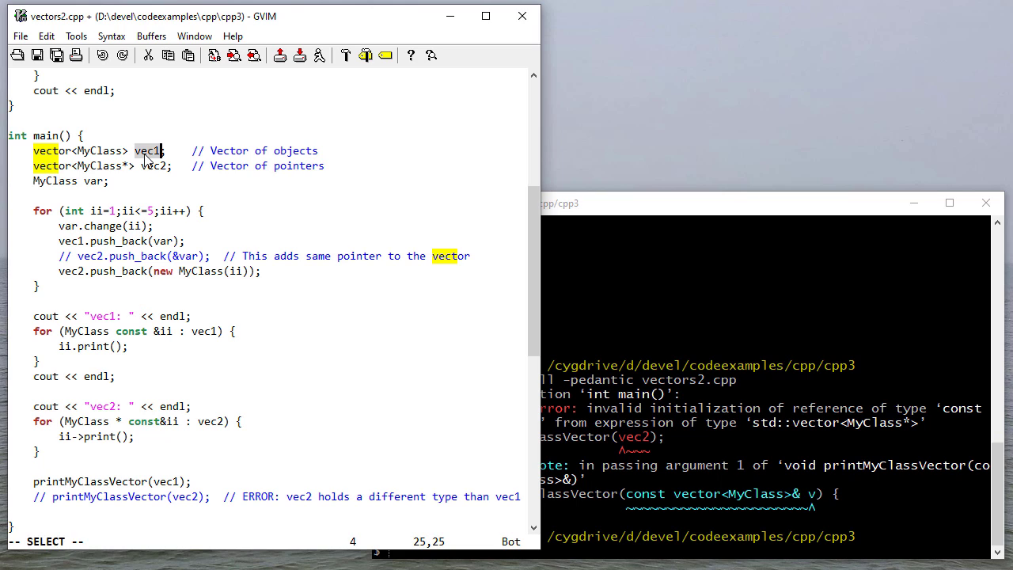
{"action": "key", "text": "V"}
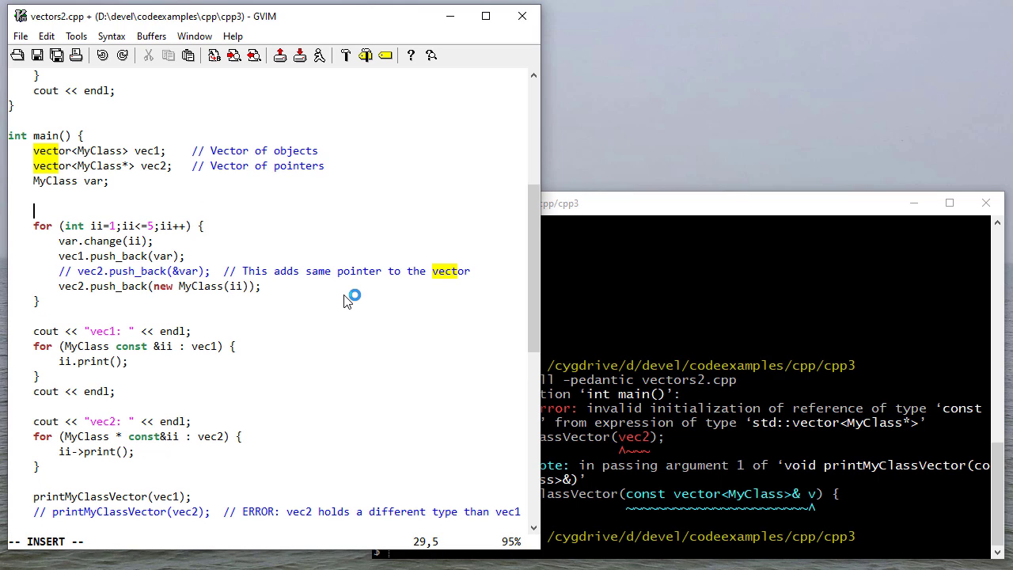
Comment the loop in main with '// Add elements to the vector'
{"action": "type", "text": "//"}
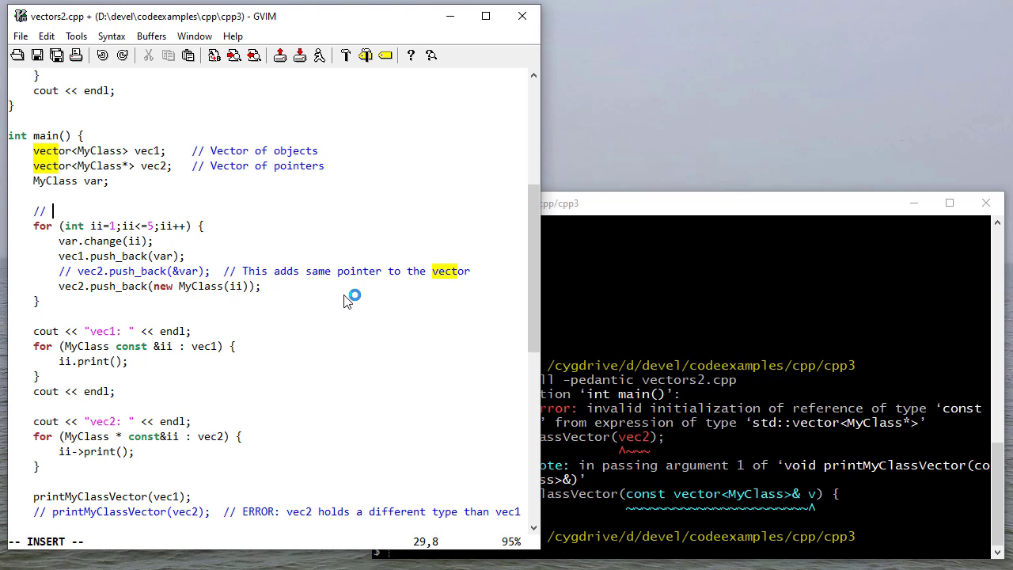
{"action": "type", "text": "Add elements to the vector"}
{"action": "type", "text": "MyClass("}
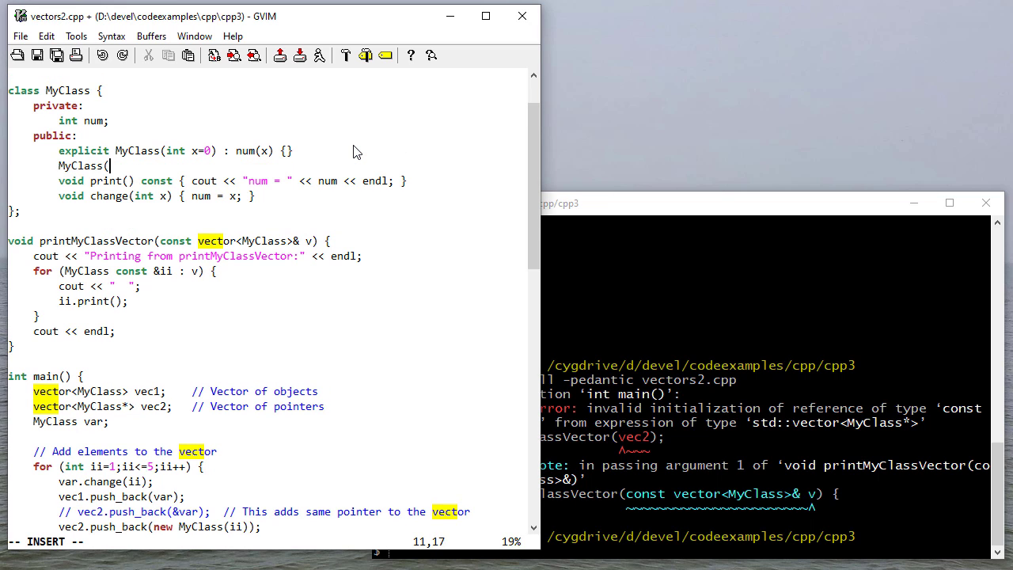
Declare MyClass(const MyClass & original) with a body assigning a = original.a;
{"action": "type", "text": "const MyClass &"}
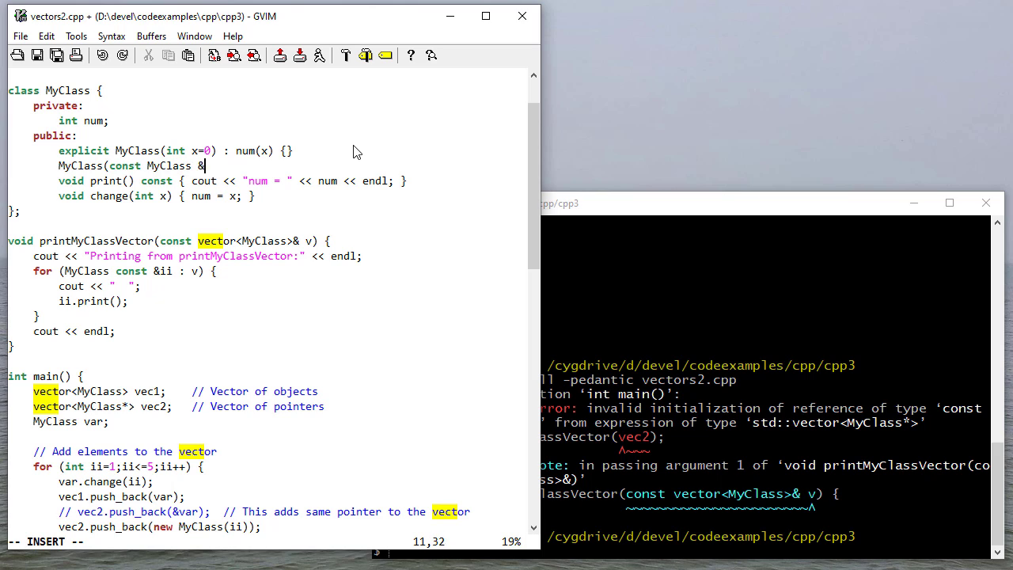
{"action": "type", "text": "original) { a = o"}
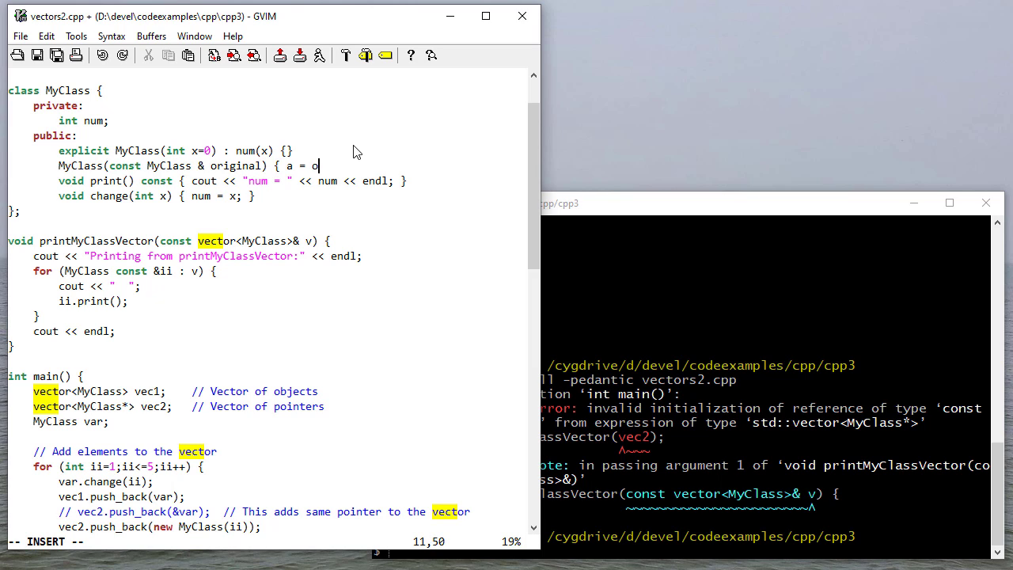
{"action": "type", "text": "riginal."}
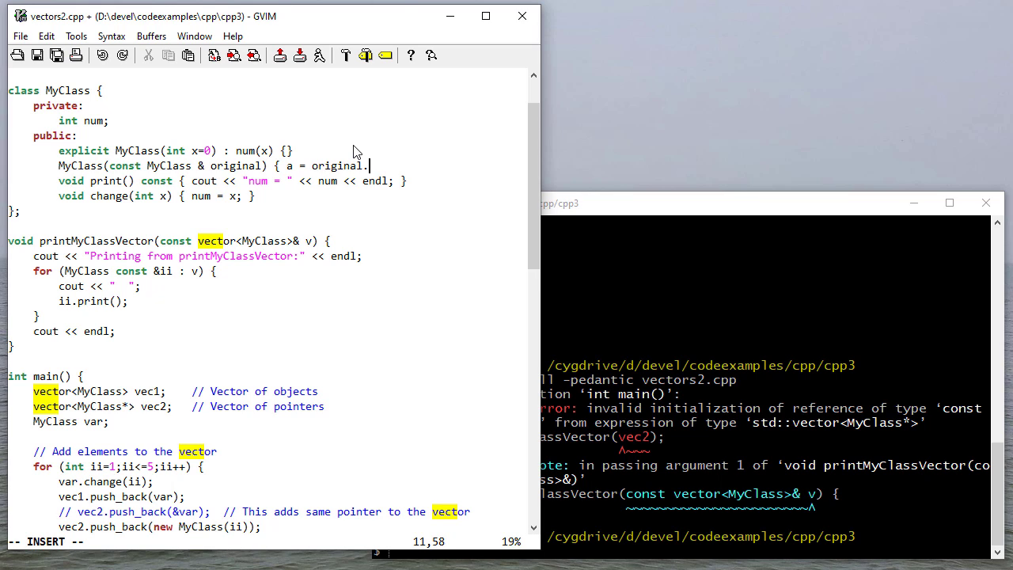
{"action": "type", "text": "a"}
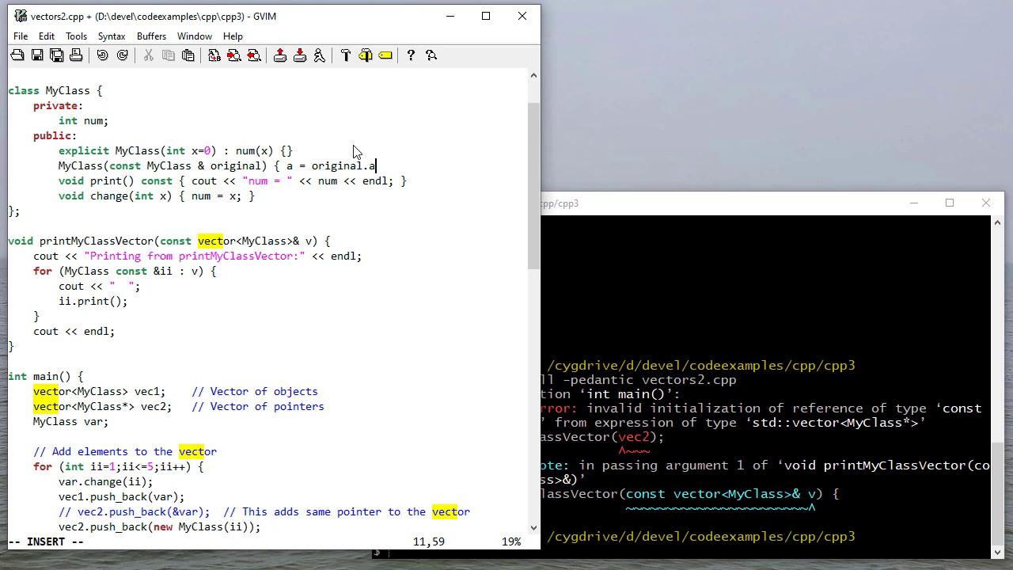
{"action": "type", "text": ";"}
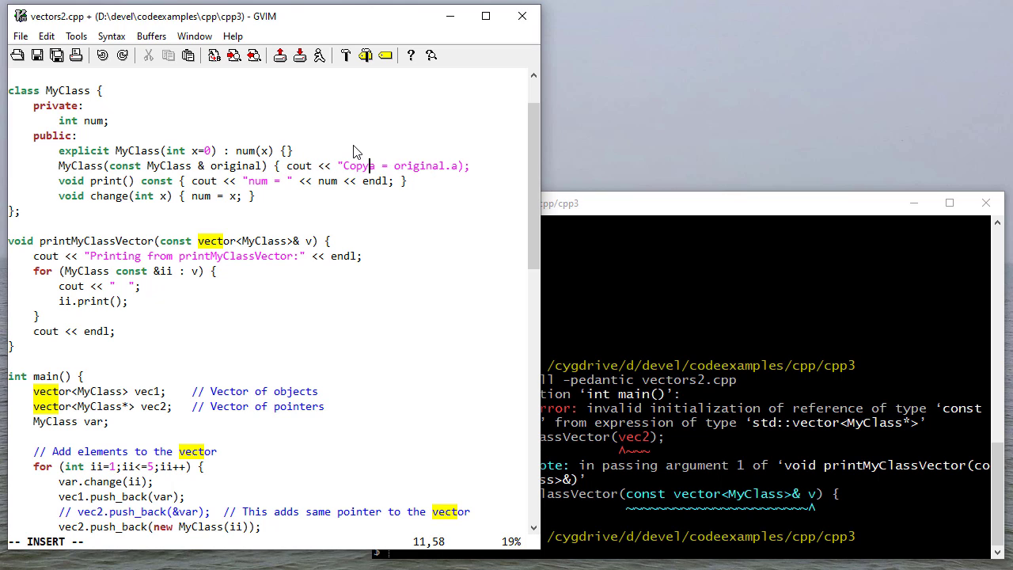
Make the copy constructor print a "Copy constructor" message with cout and endl
{"action": "type", "text": "constructor\" << endl;"}
{"action": "type", "text": "}"}
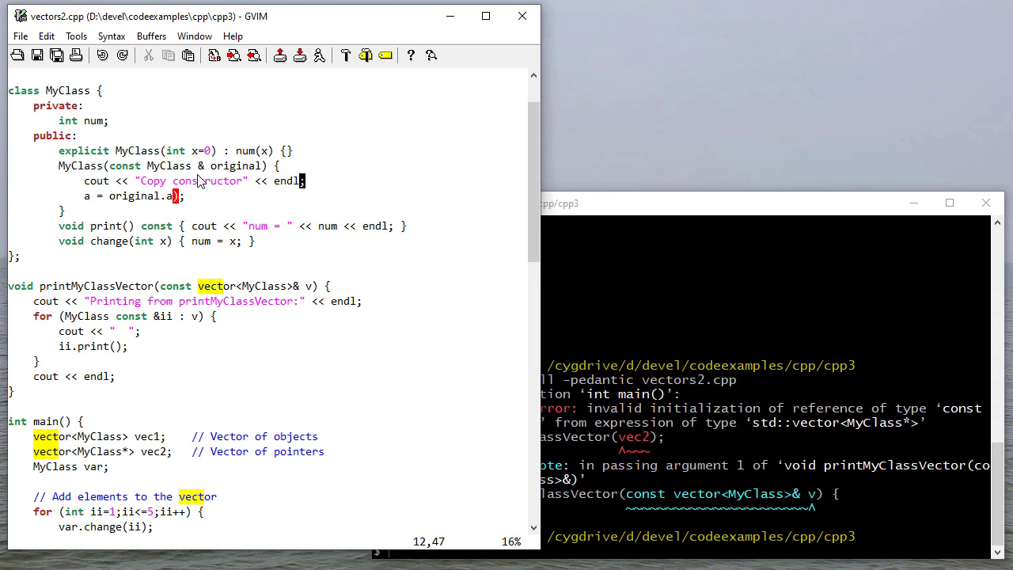
{"action": "key", "text": "i"}
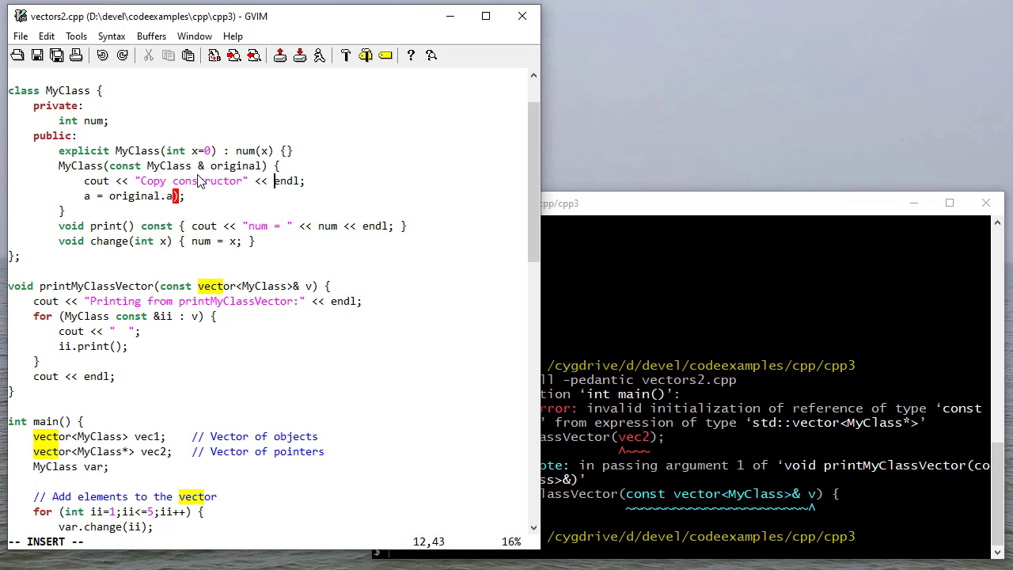
{"action": "type", "text": "o"}
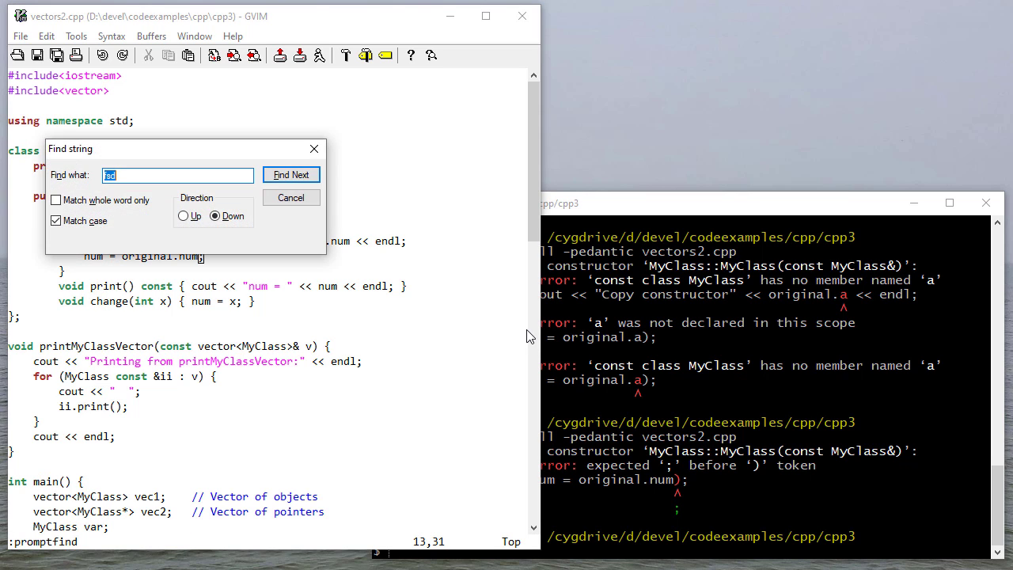
Use Edit > Find to locate original.a and switch the copy constructor to original.num
{"action": "left_click", "coordinate": [292, 196]}
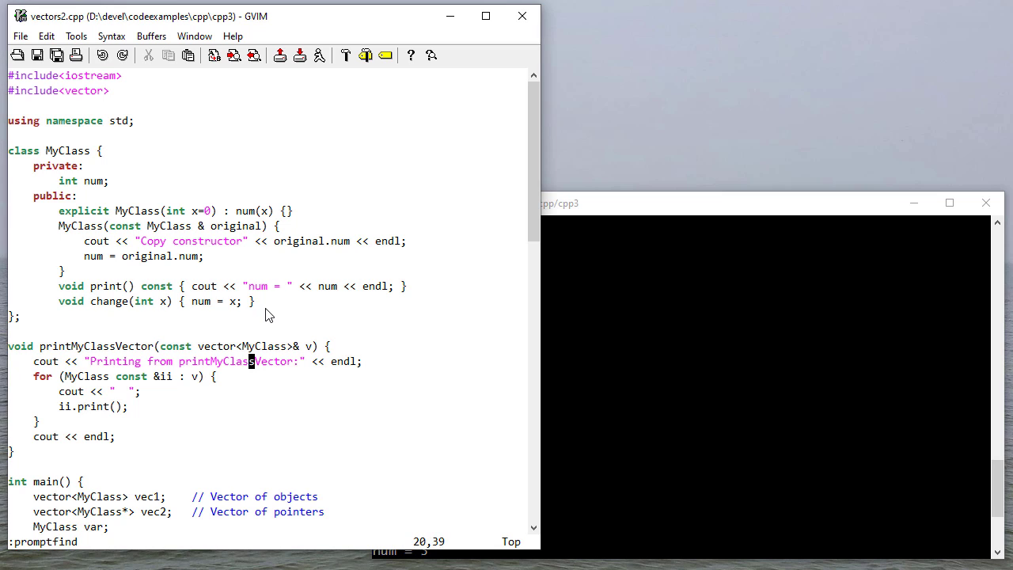
{"action": "scroll", "scroll_direction": "down", "scroll_amount": 3}
{"action": "type", "text": "cout << \"Adding "}
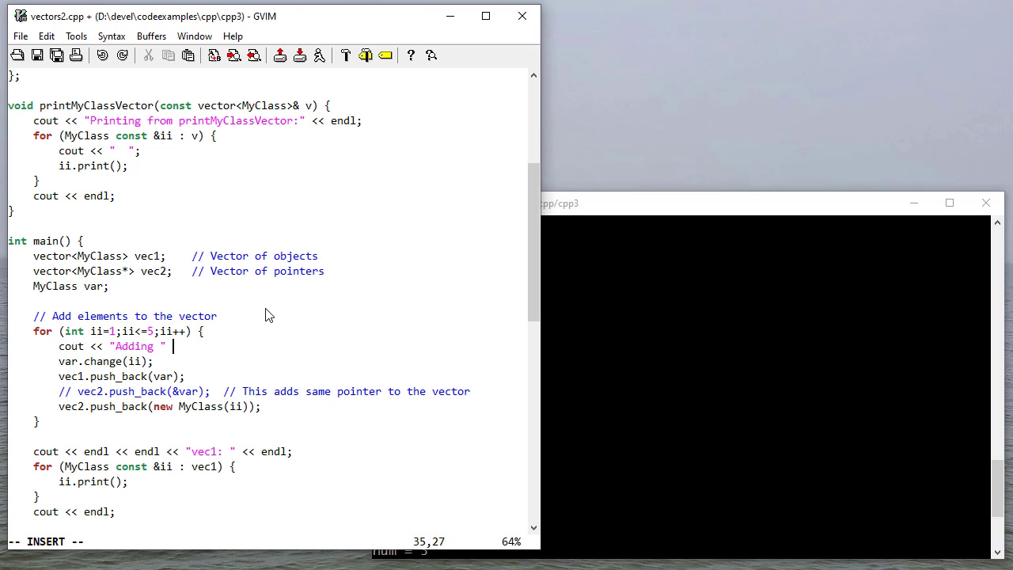
Make the loop print "Adding MyClass " << ii << endl and a trailing cout << endl, then save
{"action": "type", "text": "<< ii << endl:"}
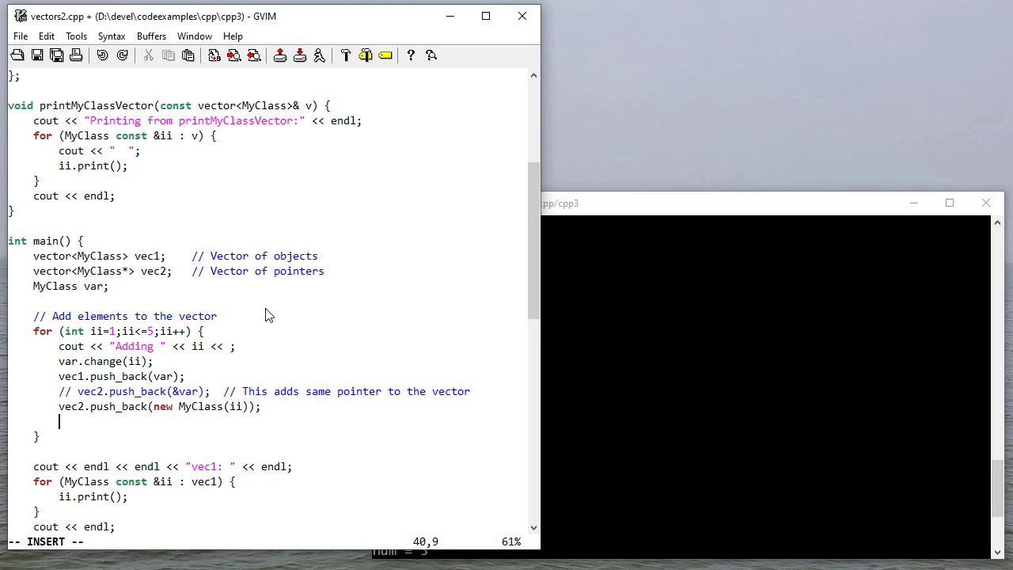
{"action": "type", "text": "cout << endl;"}
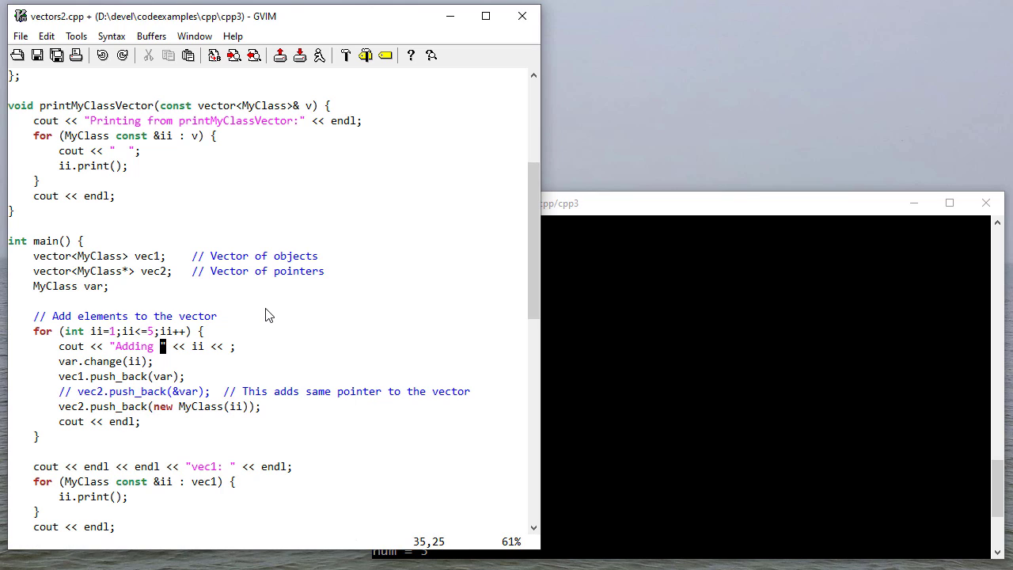
{"action": "type", "text": "MyClass"}
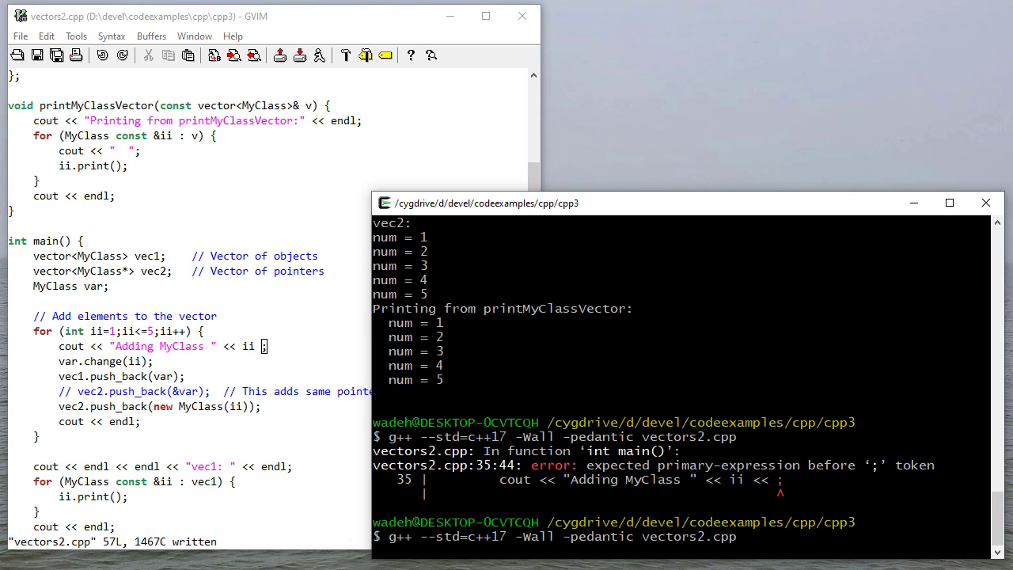
Recompile vectors2.cpp and run ./a, showing copy-constructor messages after each Adding MyClass line
{"action": "key", "text": "Return"}
{"action": "type", "text": "./a"}
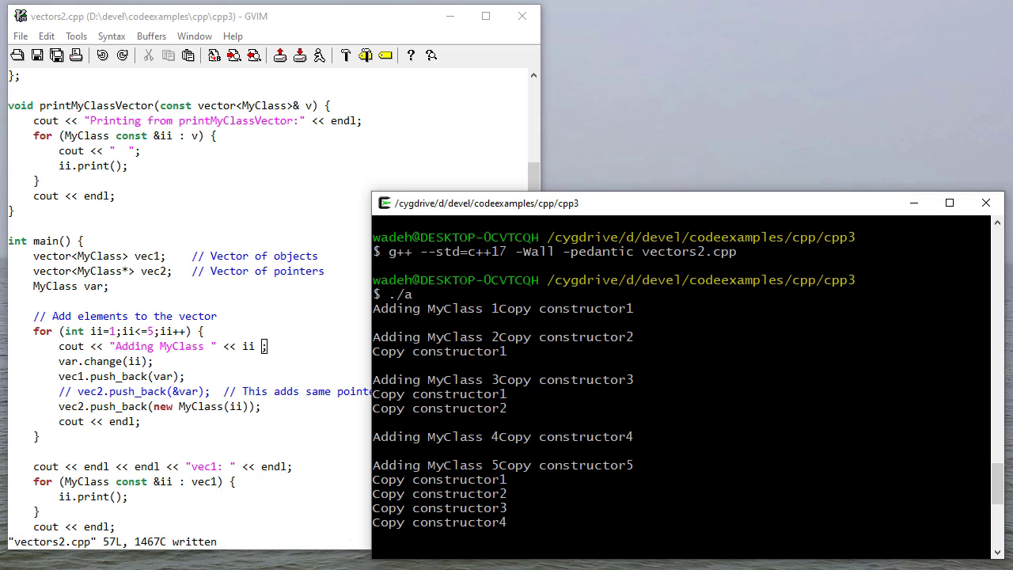
{"action": "scroll", "scroll_direction": "down", "scroll_amount": 3}
{"action": "type", "text": "<< "}
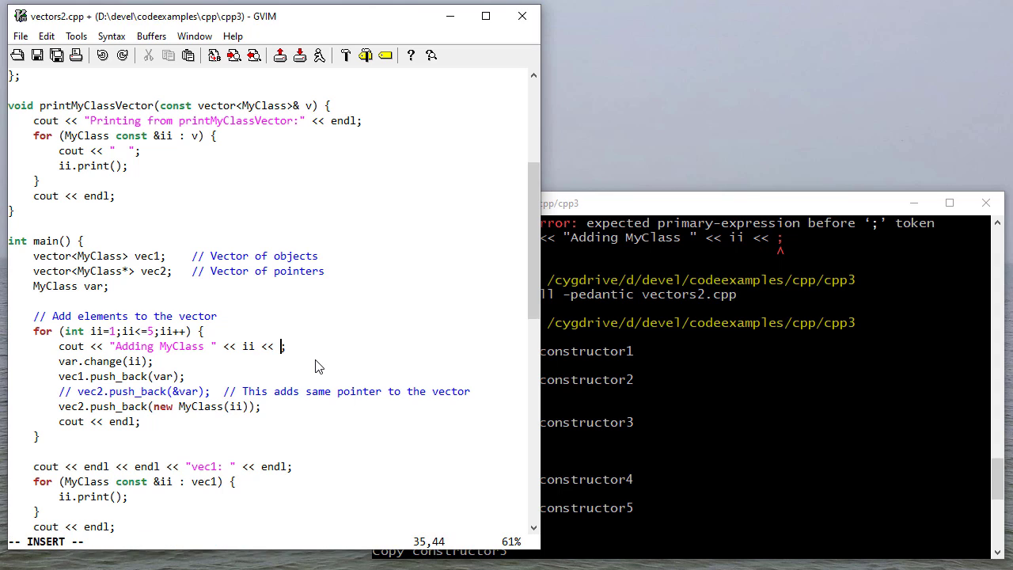
Append ': ' to the Adding MyClass message and change vec2's objects to new MyClass(ii*10), then rerun ./a
{"action": "type", "text": ": \""}
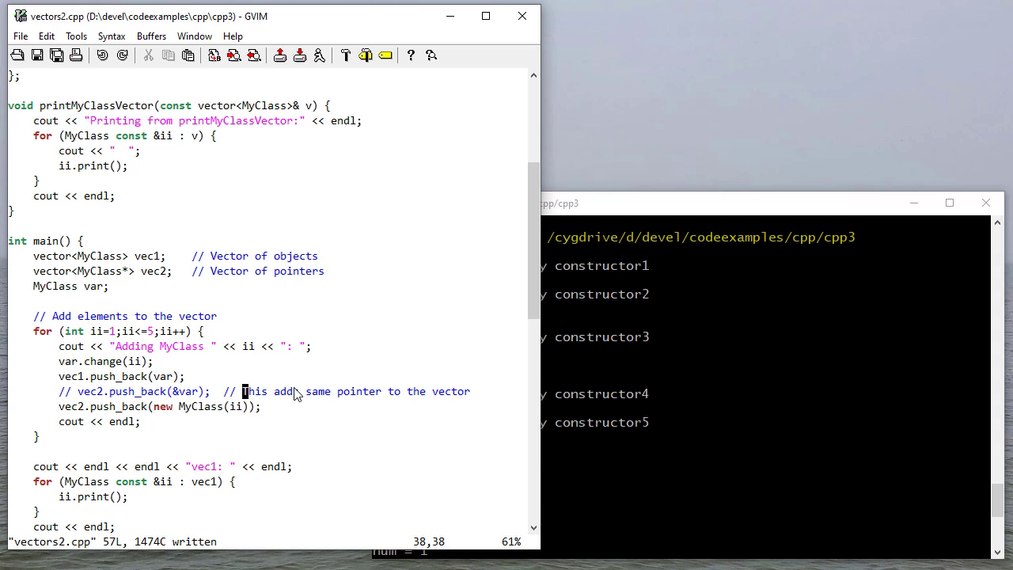
{"action": "type", "text": "*10"}
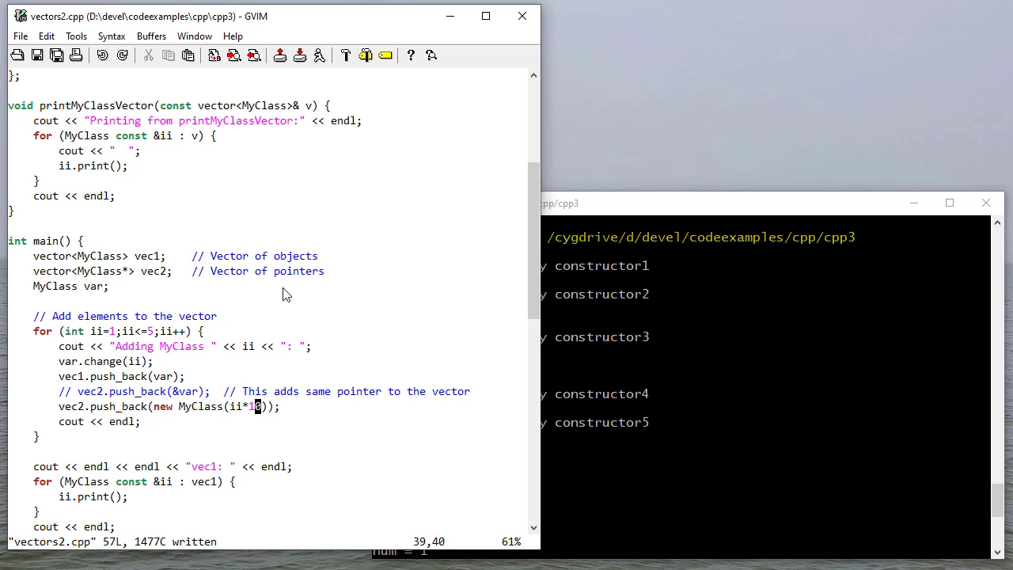
{"action": "mouse_move", "coordinate": [218, 412]}
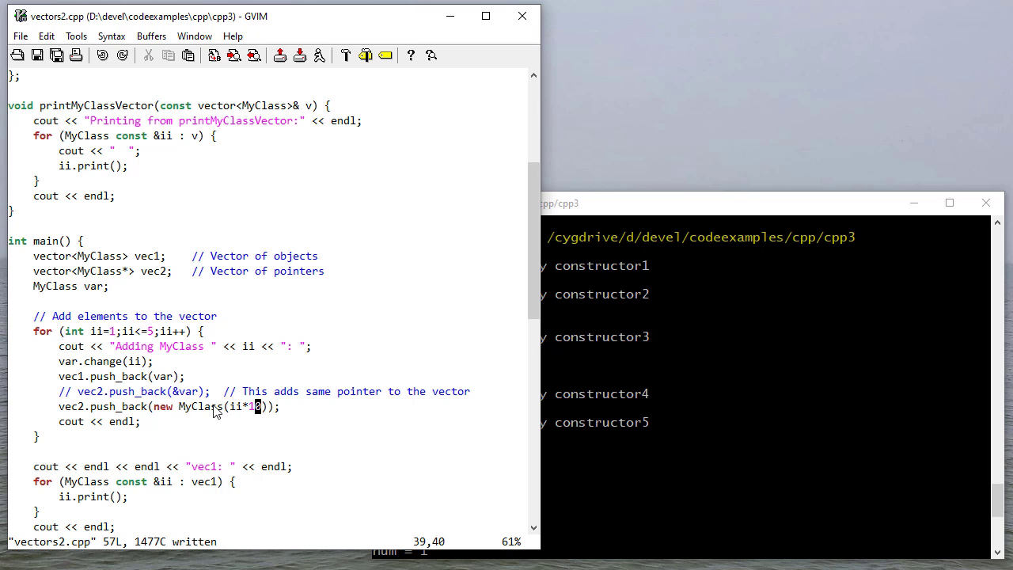
{"action": "mouse_move", "coordinate": [418, 391]}
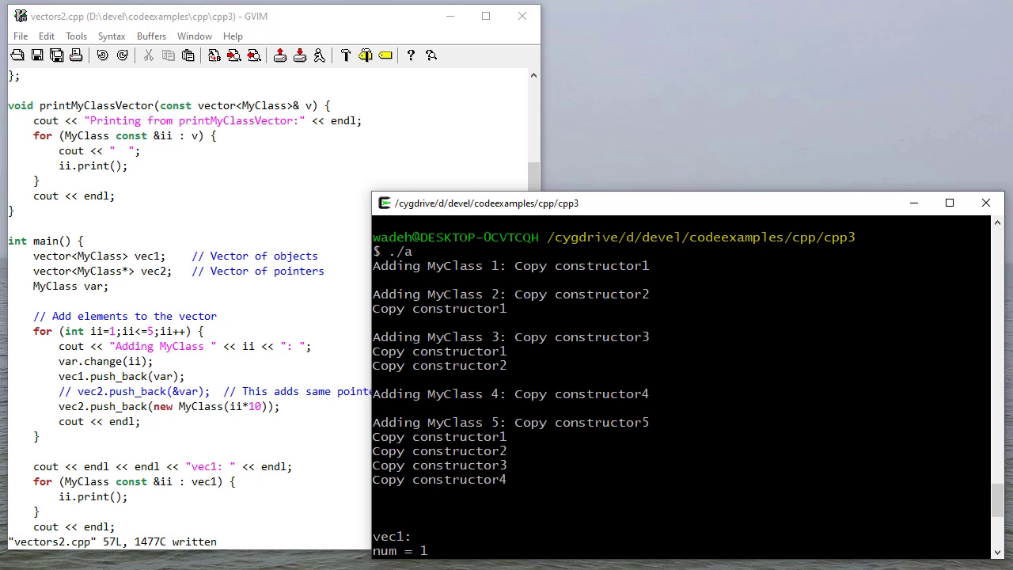
{"action": "left_click", "coordinate": [182, 228]}
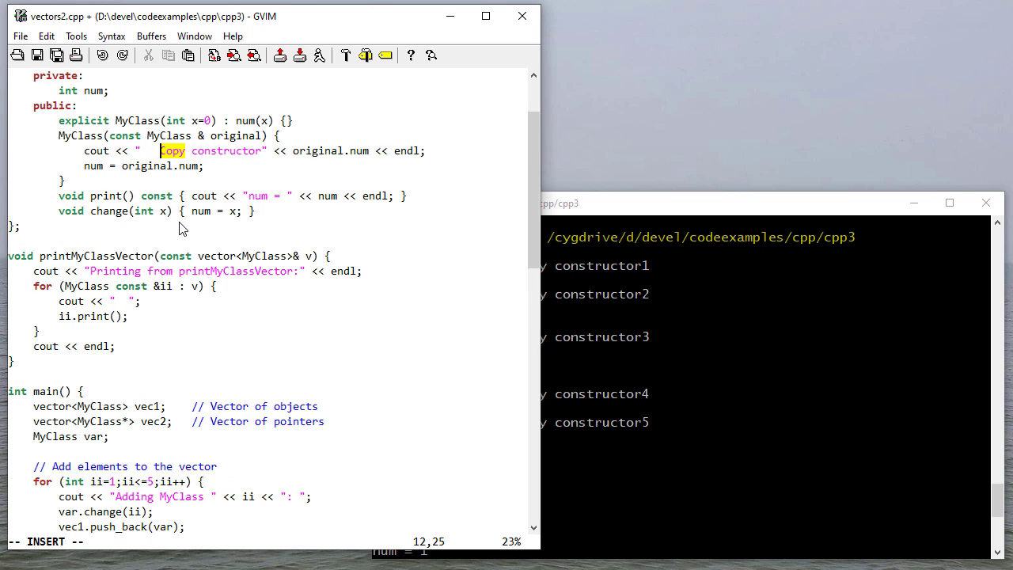
Scroll down to the copy constructor's cout message and indent 'Copy constructor' with leading spaces
{"action": "scroll", "scroll_direction": "down", "scroll_amount": 3}
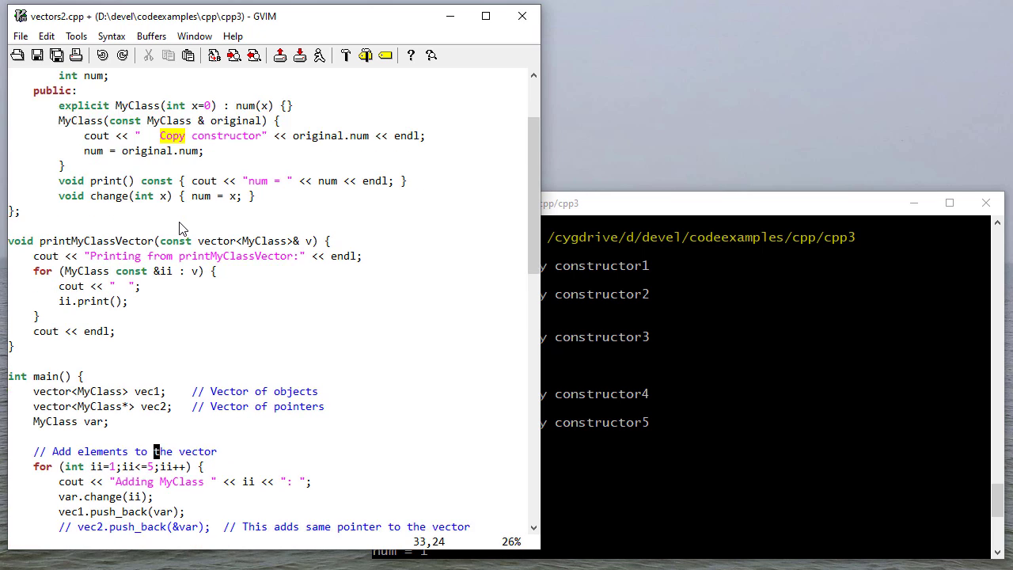
{"action": "scroll", "scroll_direction": "down", "scroll_amount": 3}
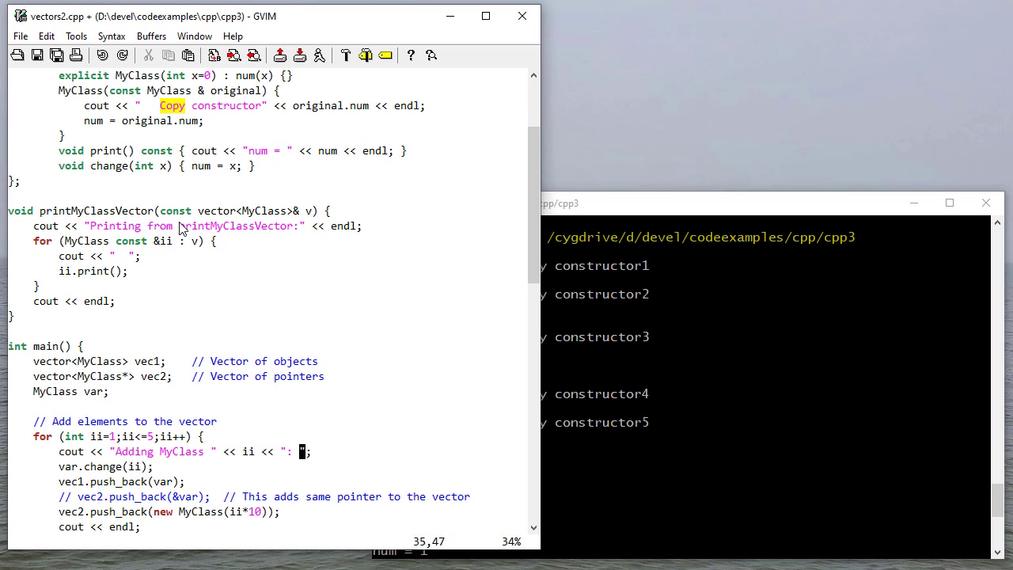